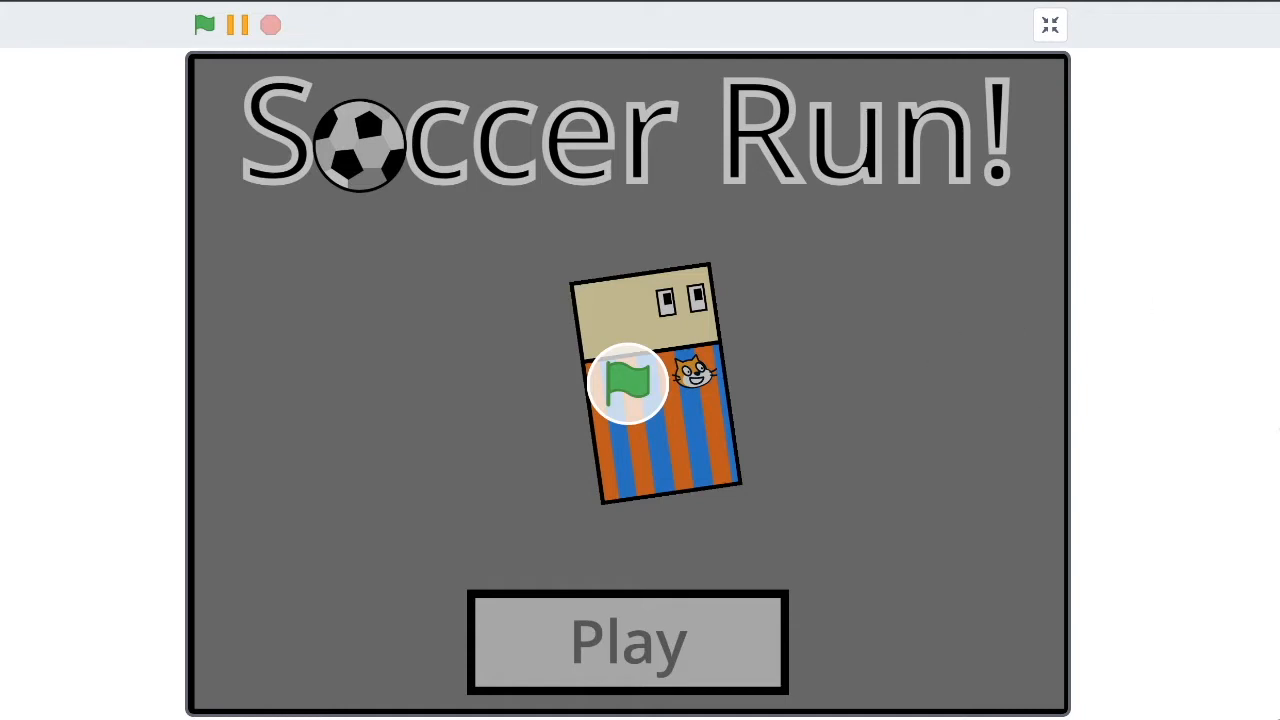
pyautogui.moveTo(956, 424)
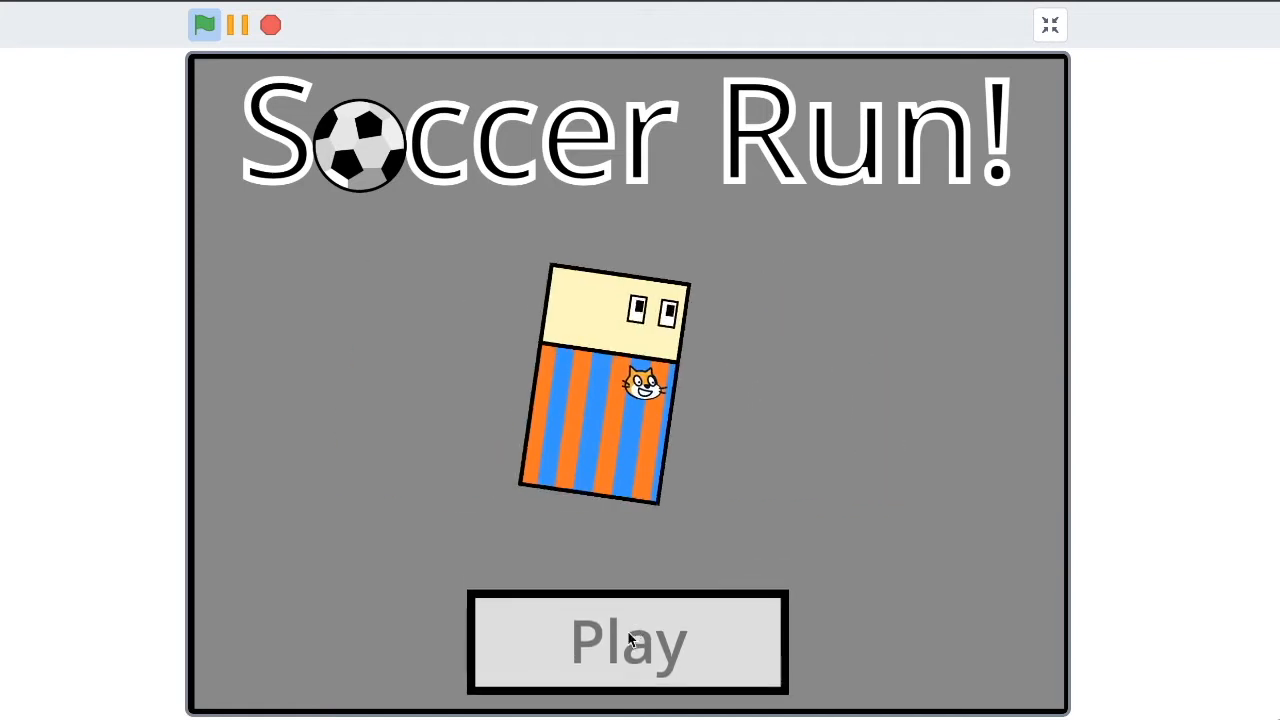
# Step: Try the game from its title screen, then leave full-screen for the editor
pyautogui.click(628, 640)
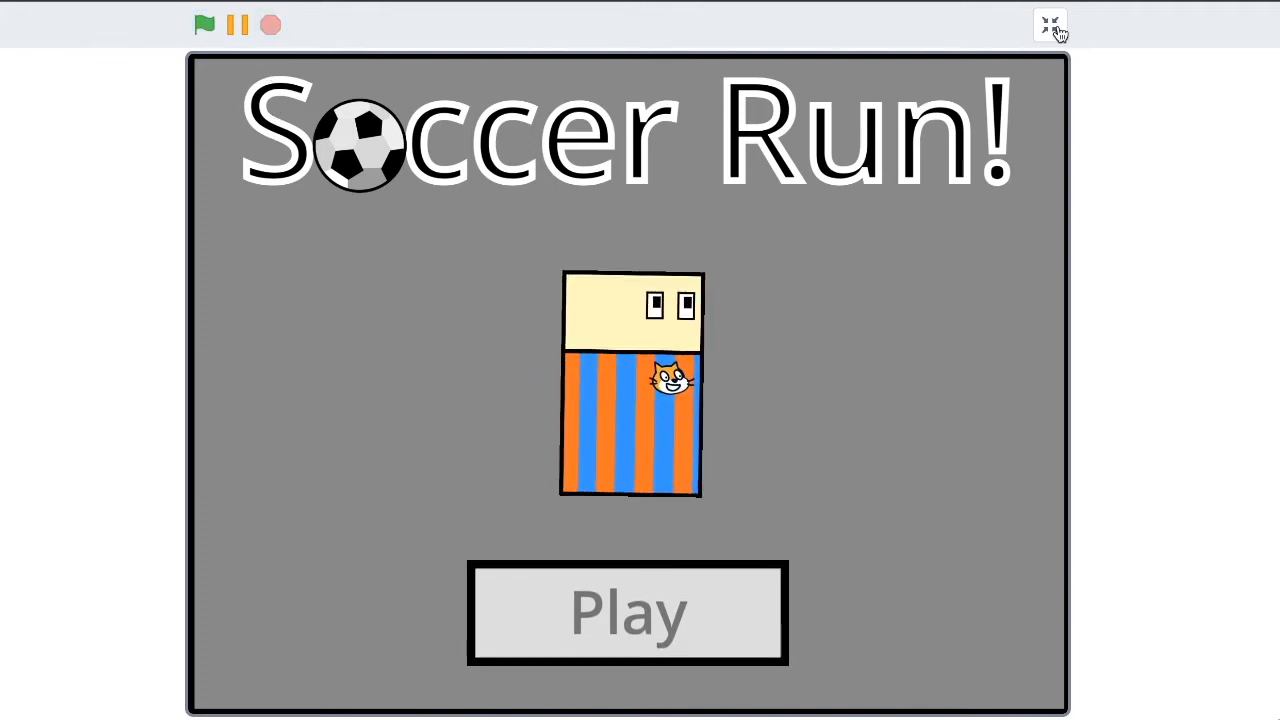
pyautogui.click(1050, 24)
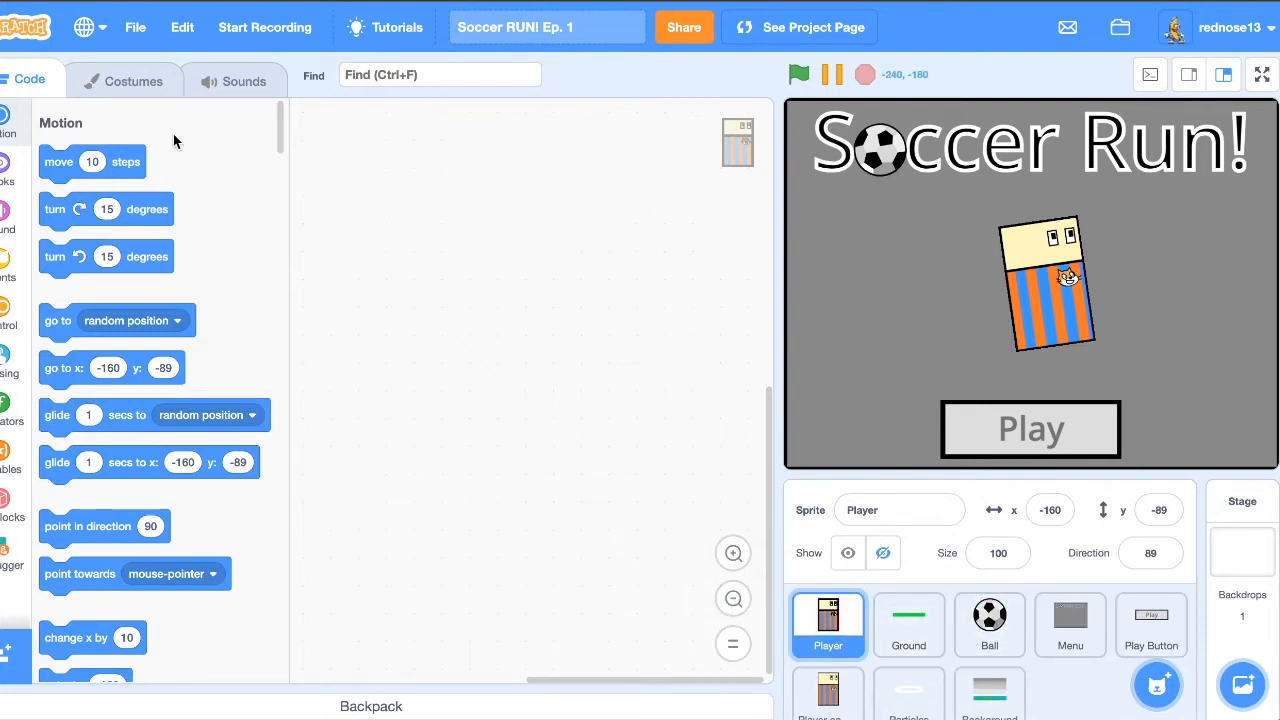
# Step: Look through the costumes of Player, Ground, Ball, Menu, Play Button and Particles
pyautogui.click(132, 80)
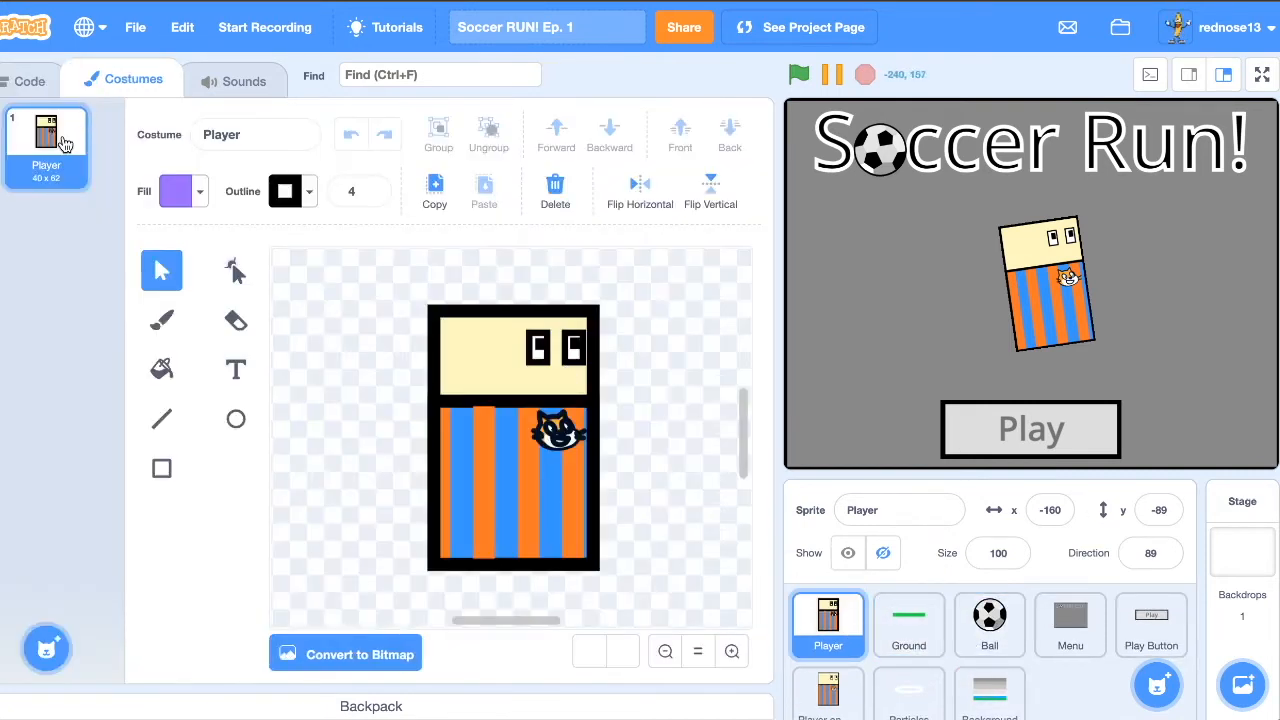
pyautogui.click(908, 624)
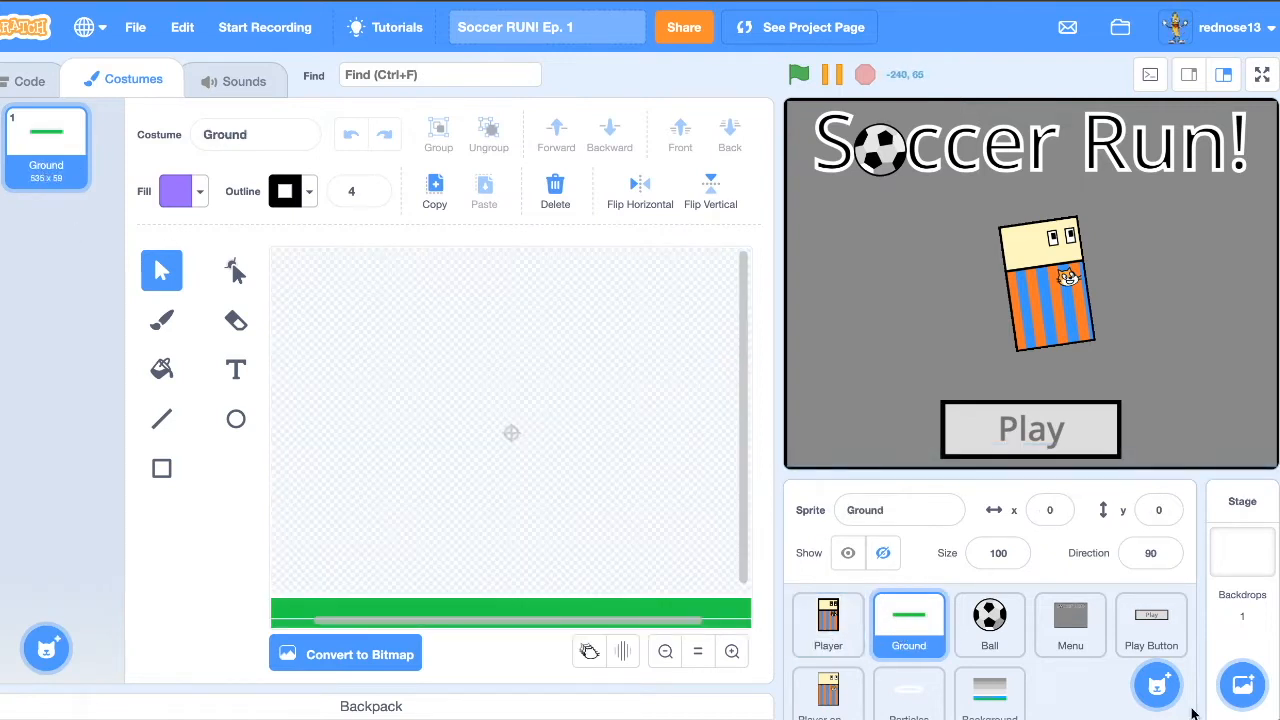
pyautogui.click(988, 620)
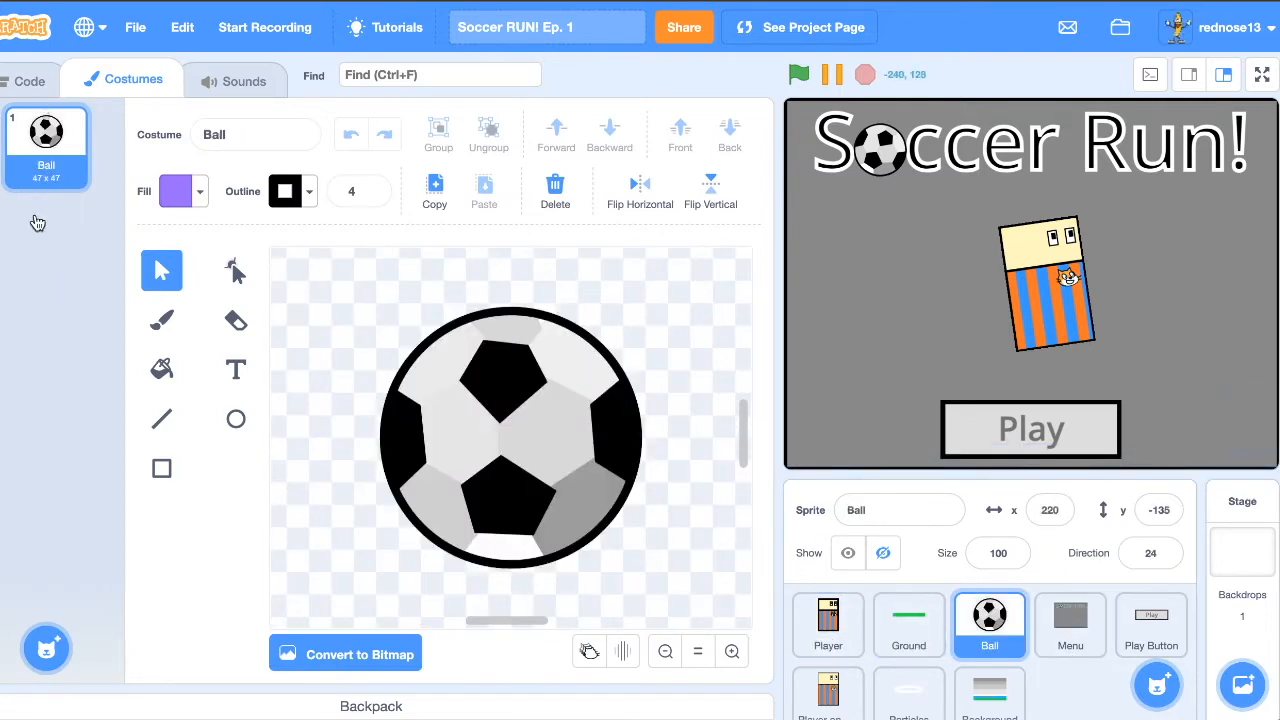
pyautogui.click(1070, 624)
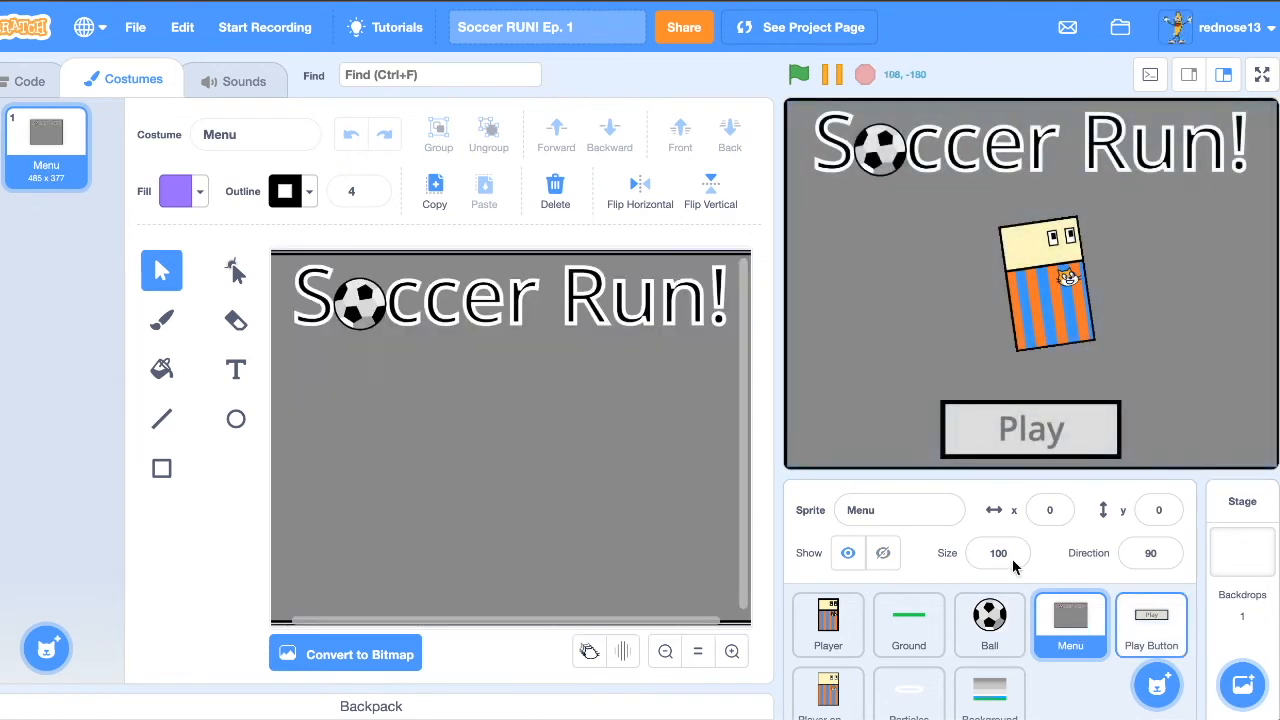
pyautogui.click(1150, 624)
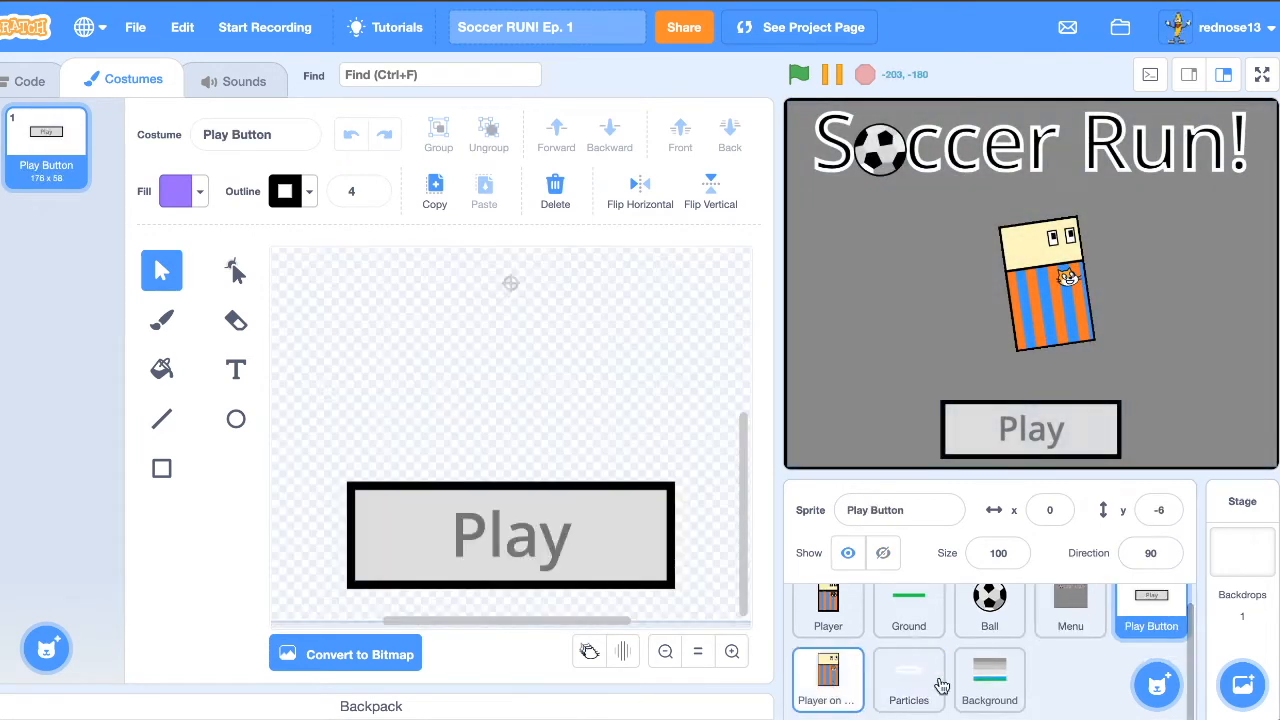
pyautogui.click(908, 680)
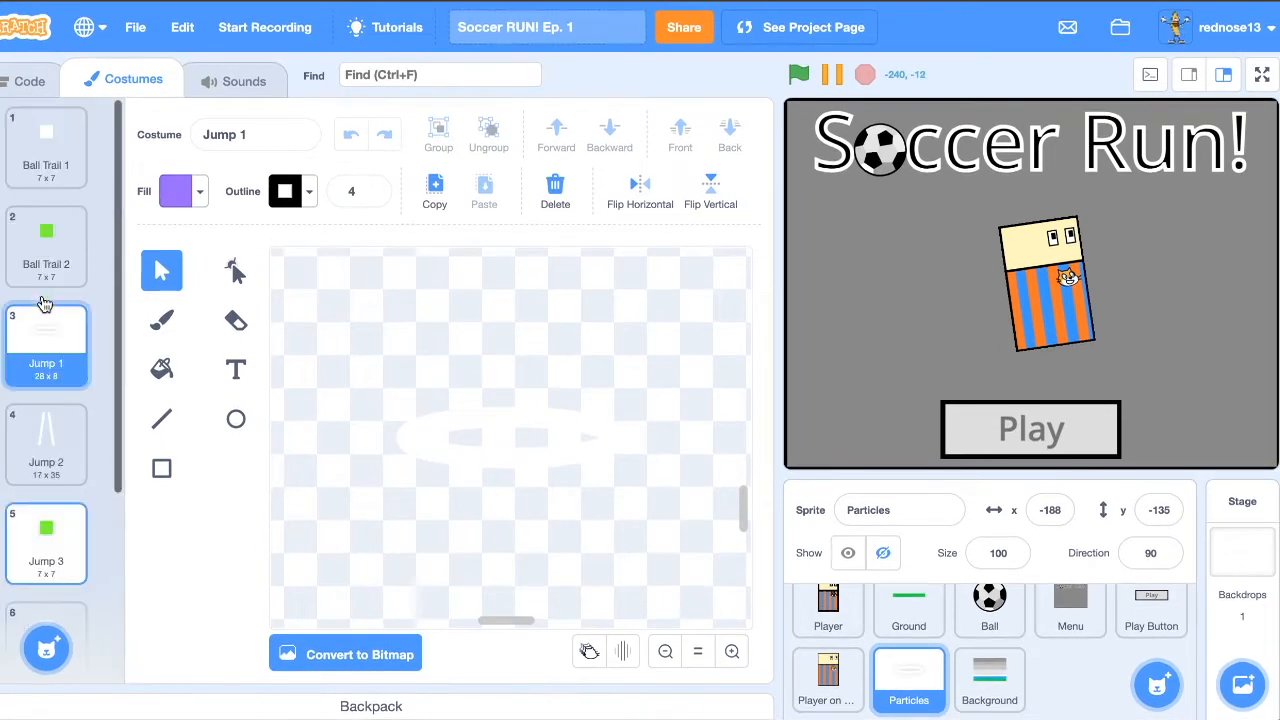
# Step: Return to code editing with the Background sprite selected
pyautogui.click(28, 64)
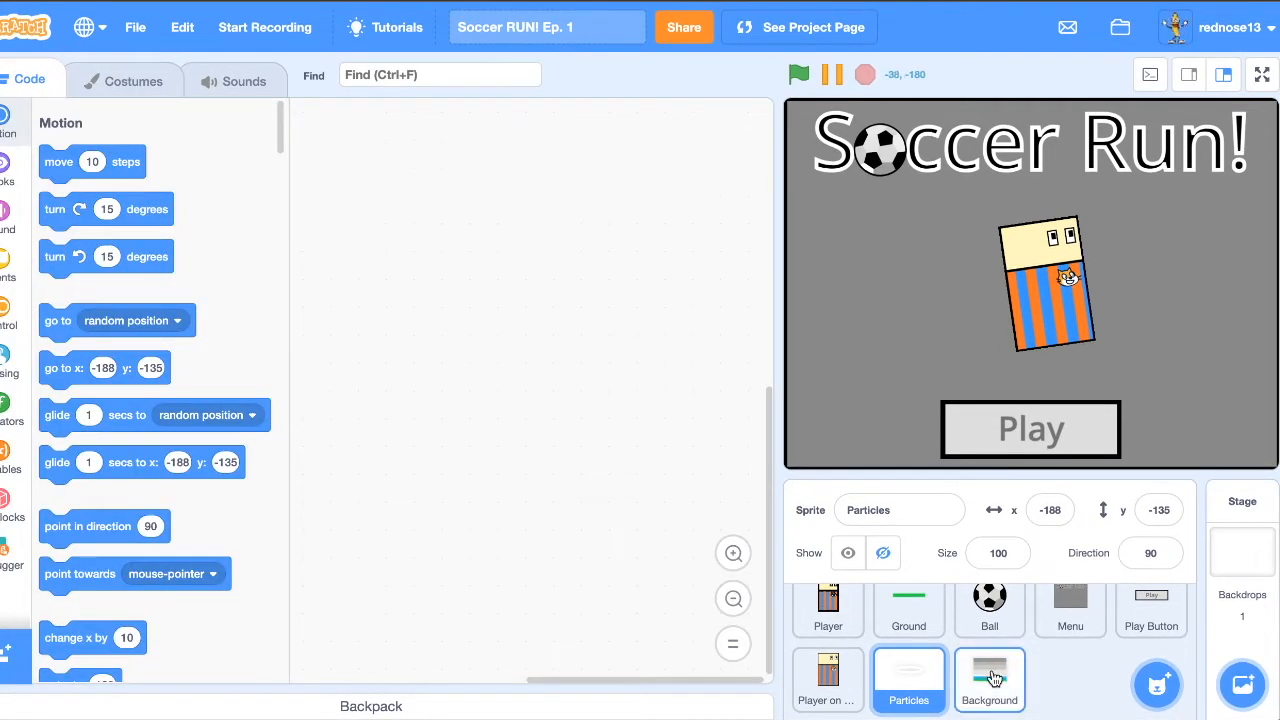
pyautogui.click(988, 680)
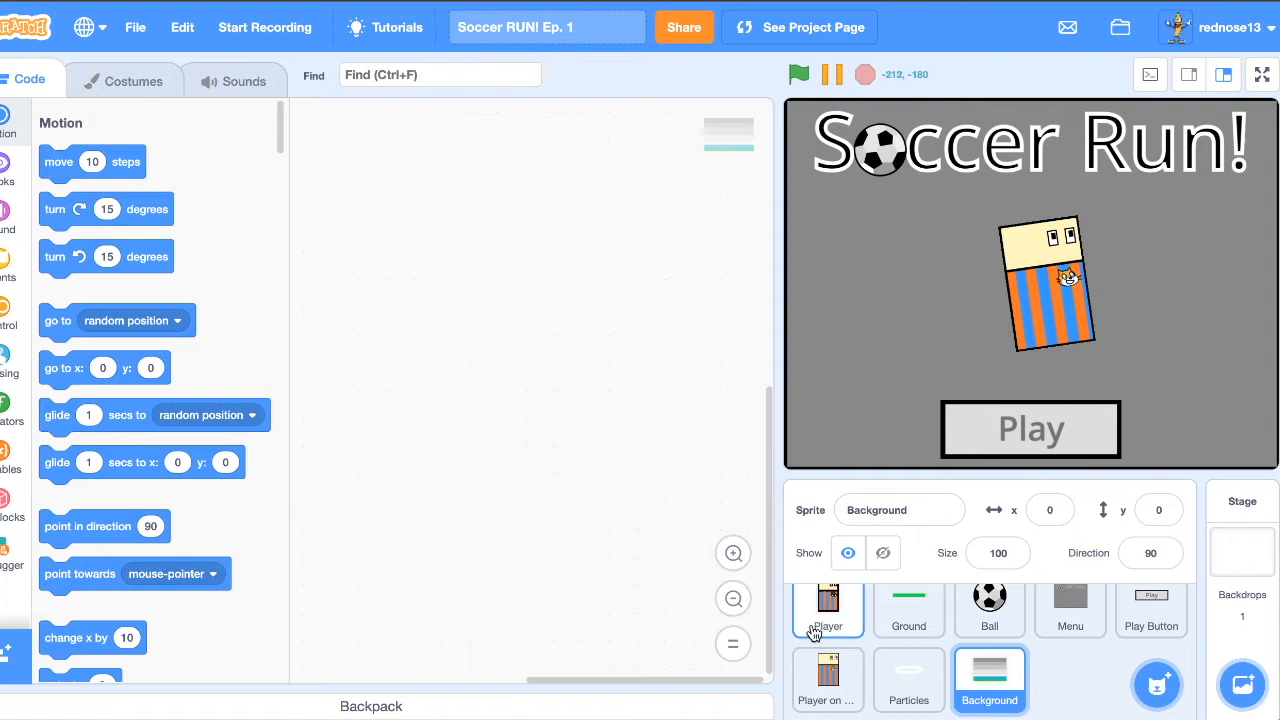
# Step: Hide the Player, Menu, Player-on-Menu and Background sprites so the stage is blank
pyautogui.click(828, 620)
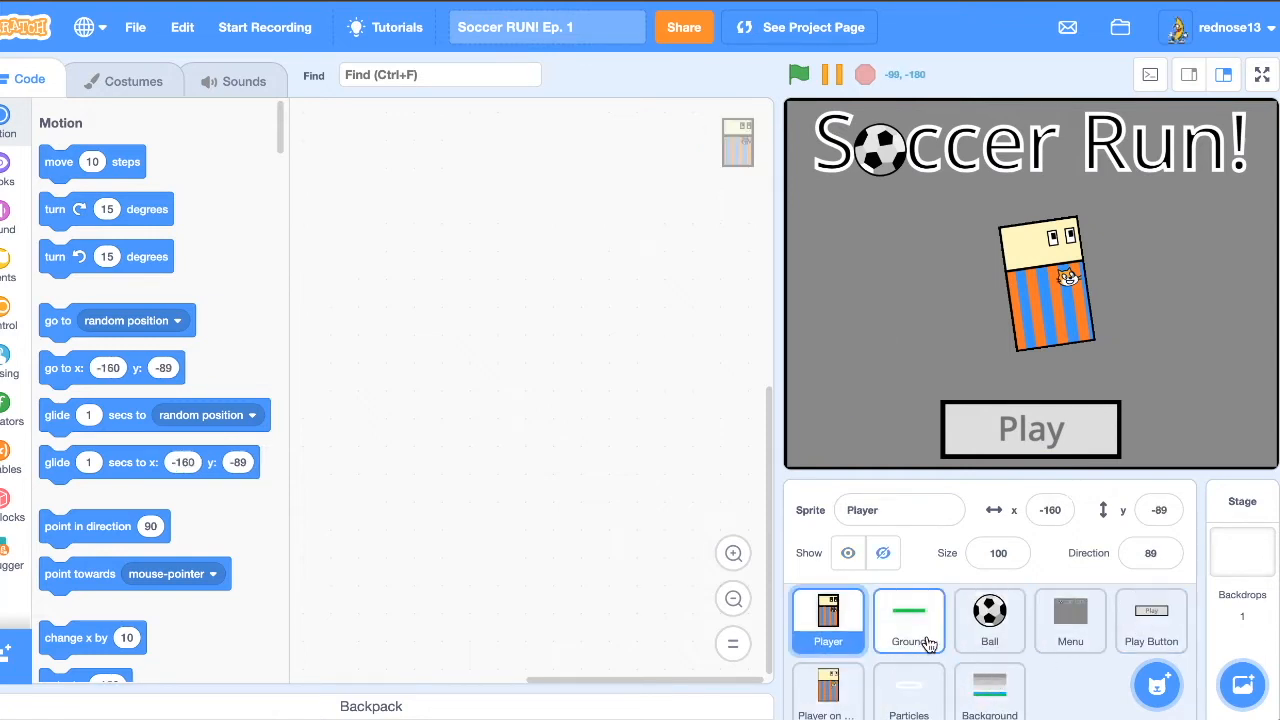
pyautogui.moveTo(970, 616)
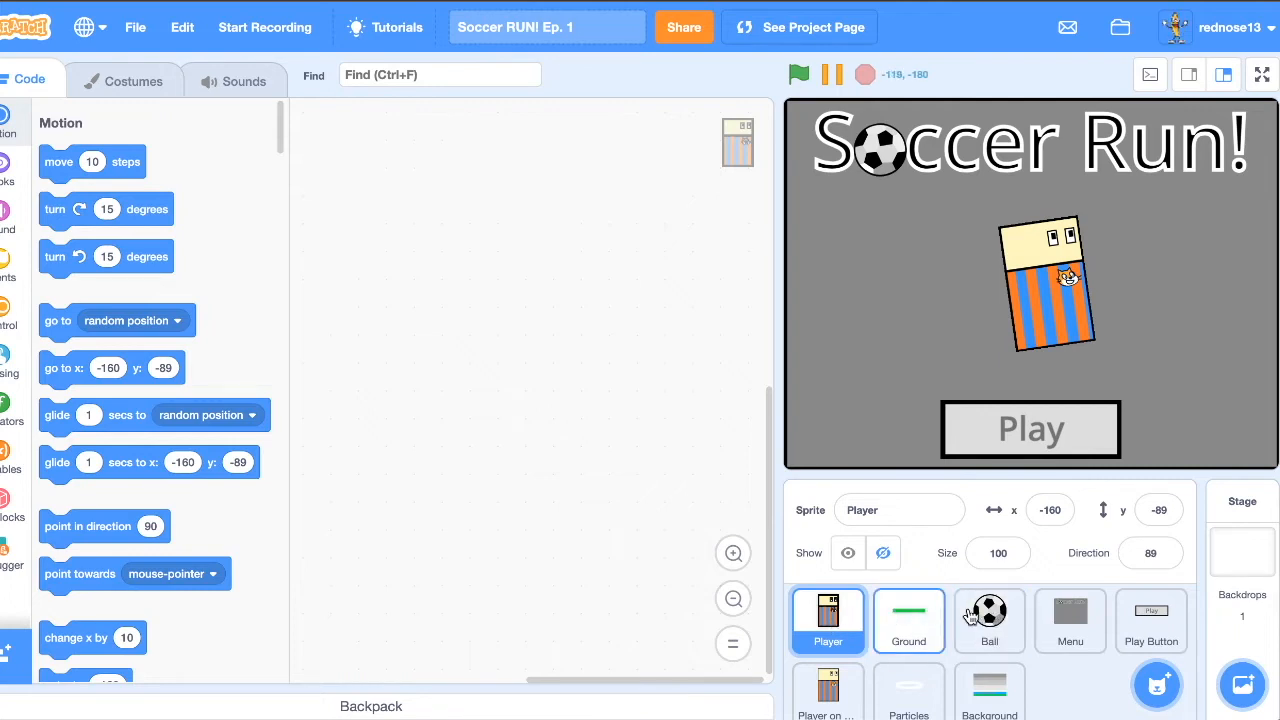
pyautogui.click(1070, 620)
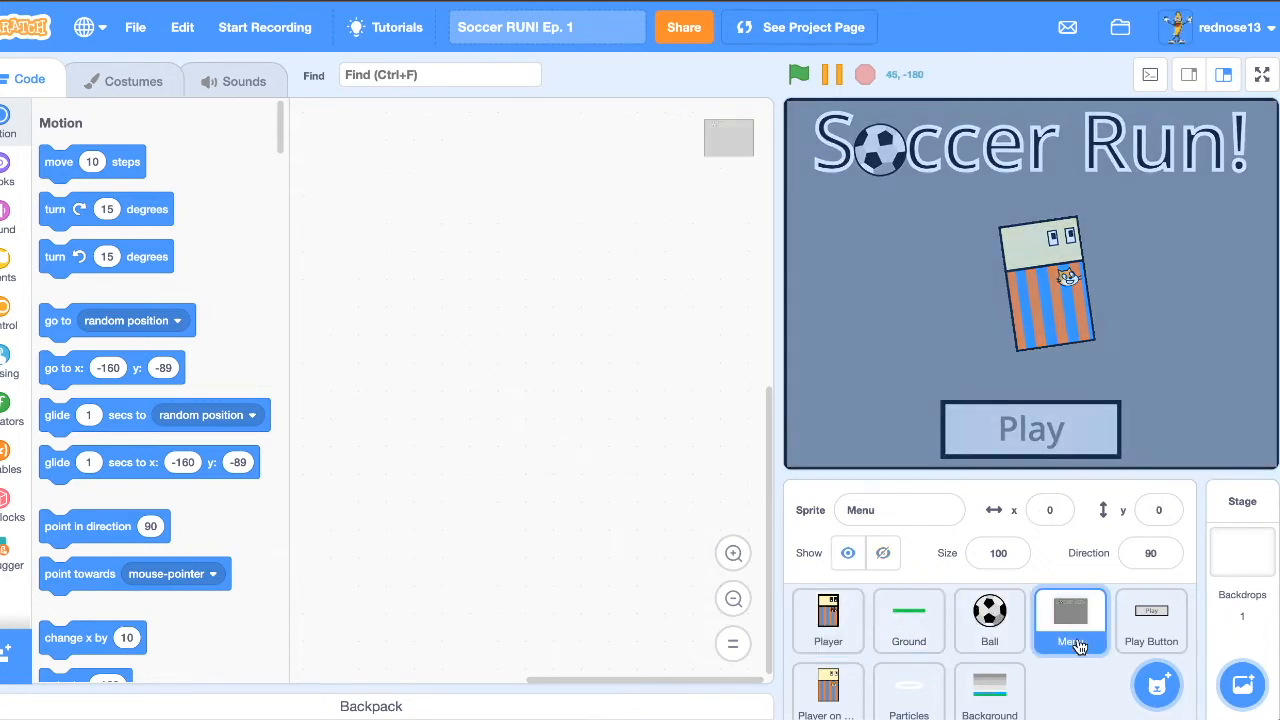
pyautogui.click(1150, 620)
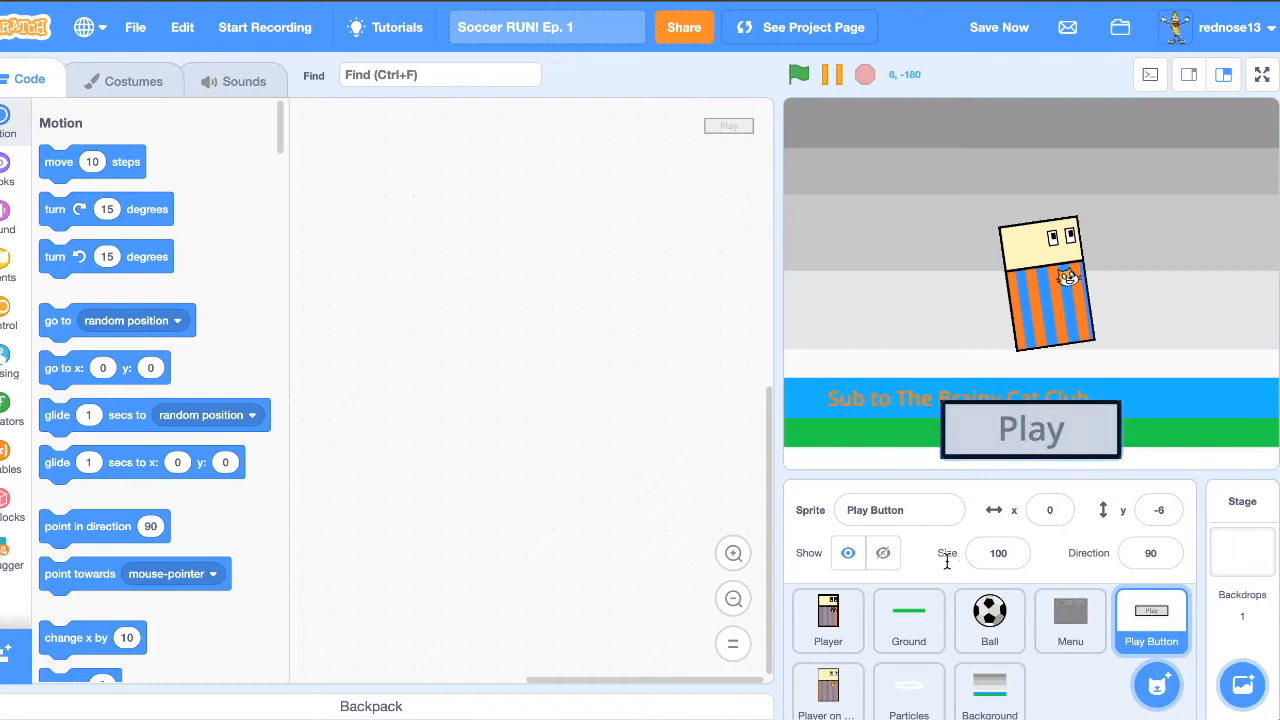
pyautogui.click(828, 690)
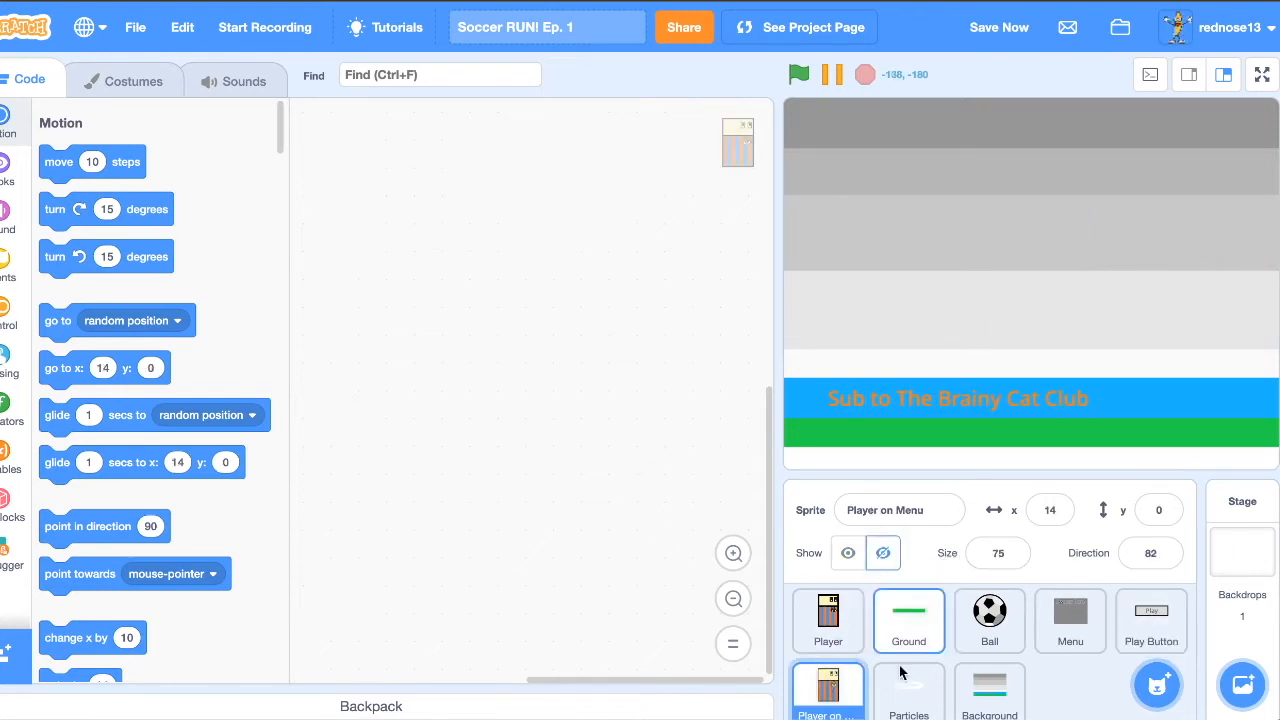
pyautogui.click(988, 690)
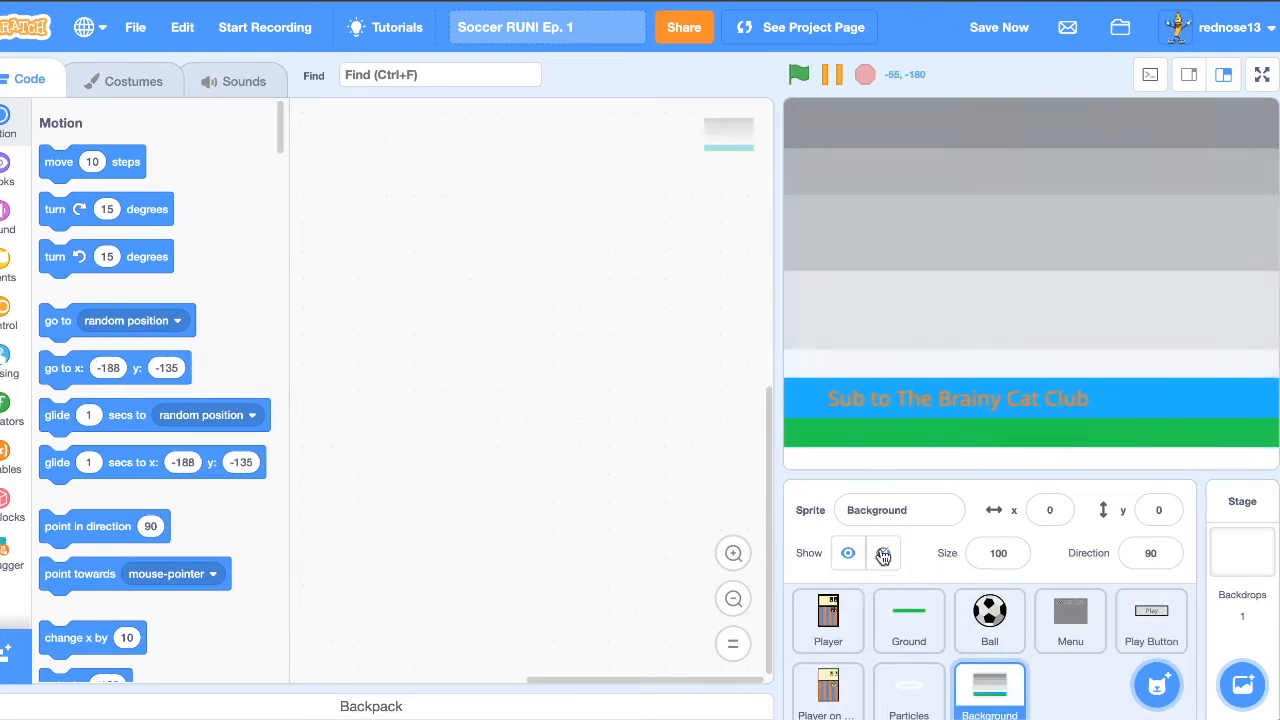
pyautogui.click(828, 620)
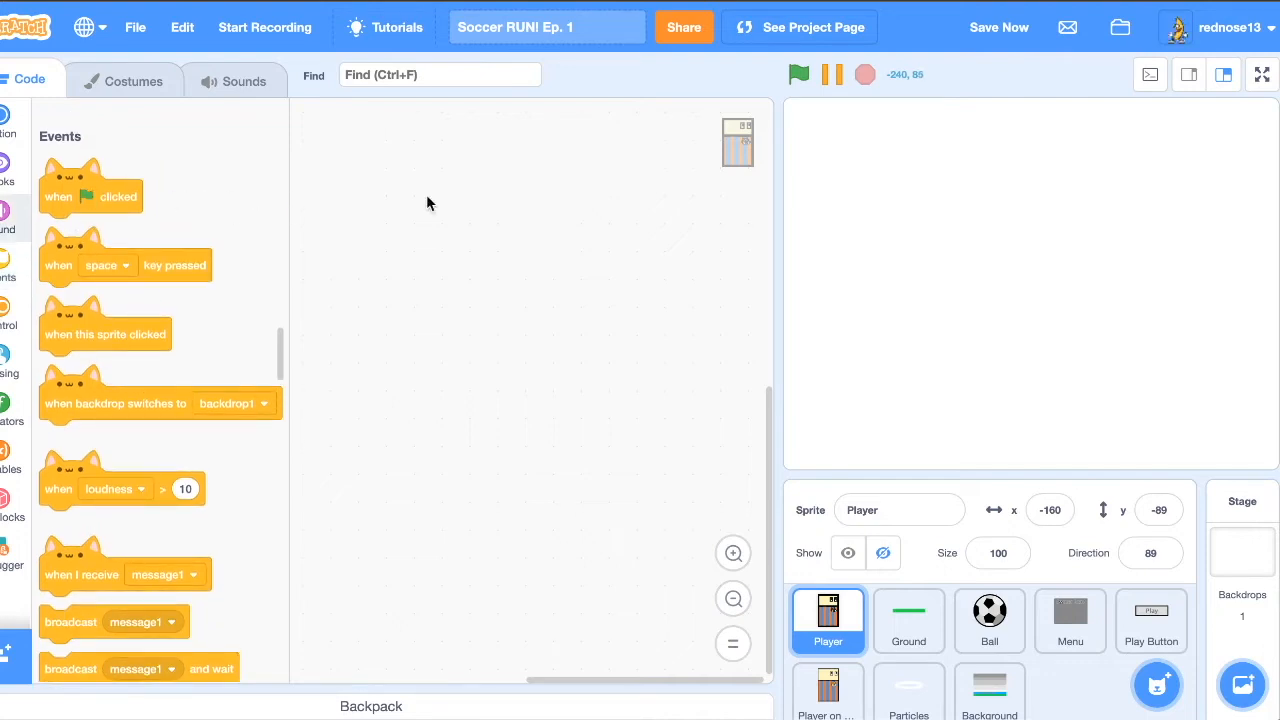
# Step: Give Player a 'when I receive Play' script going to x:-172 y:-117, and start a new variable
pyautogui.moveTo(90, 196); pyautogui.dragTo(568, 190)
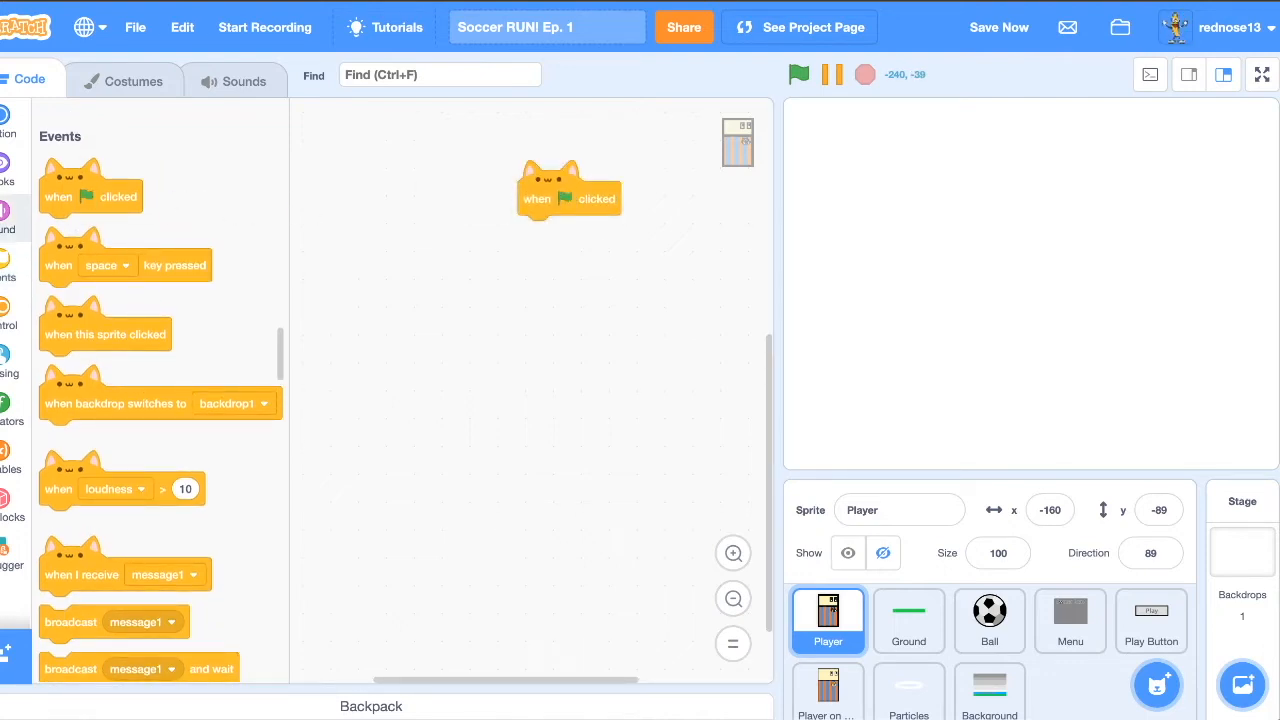
pyautogui.scroll(-3)
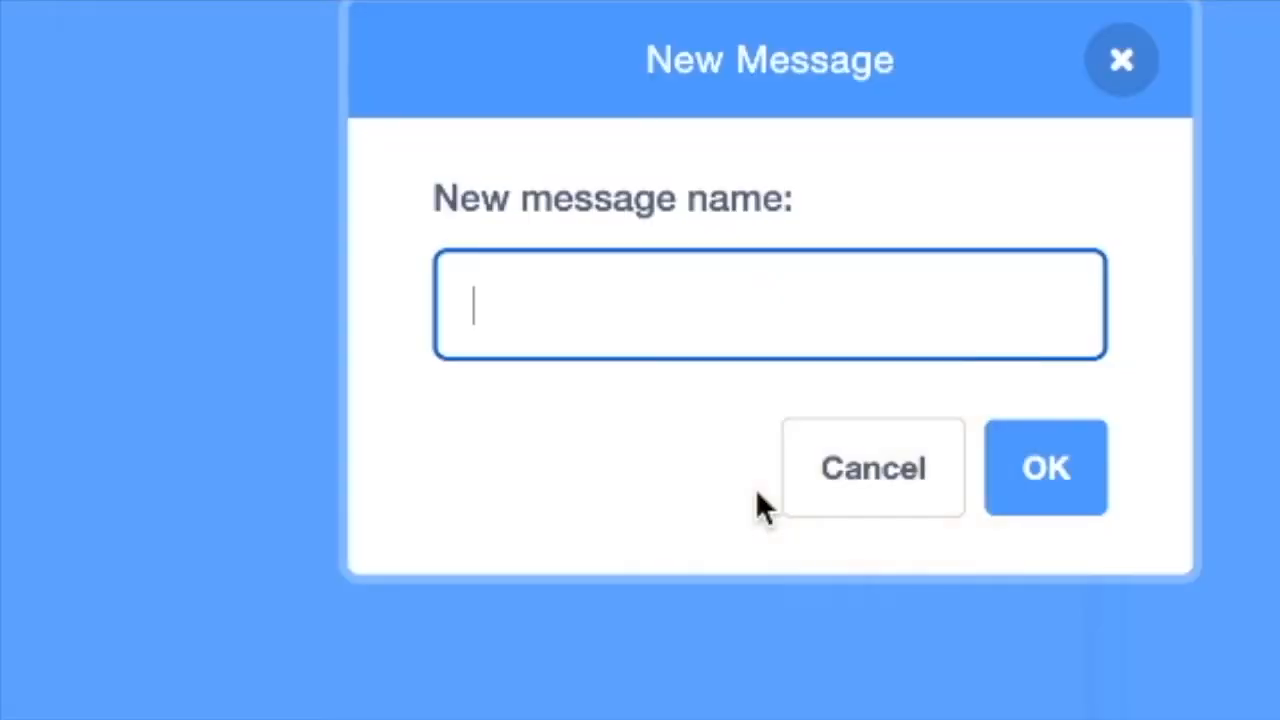
pyautogui.write('Play')
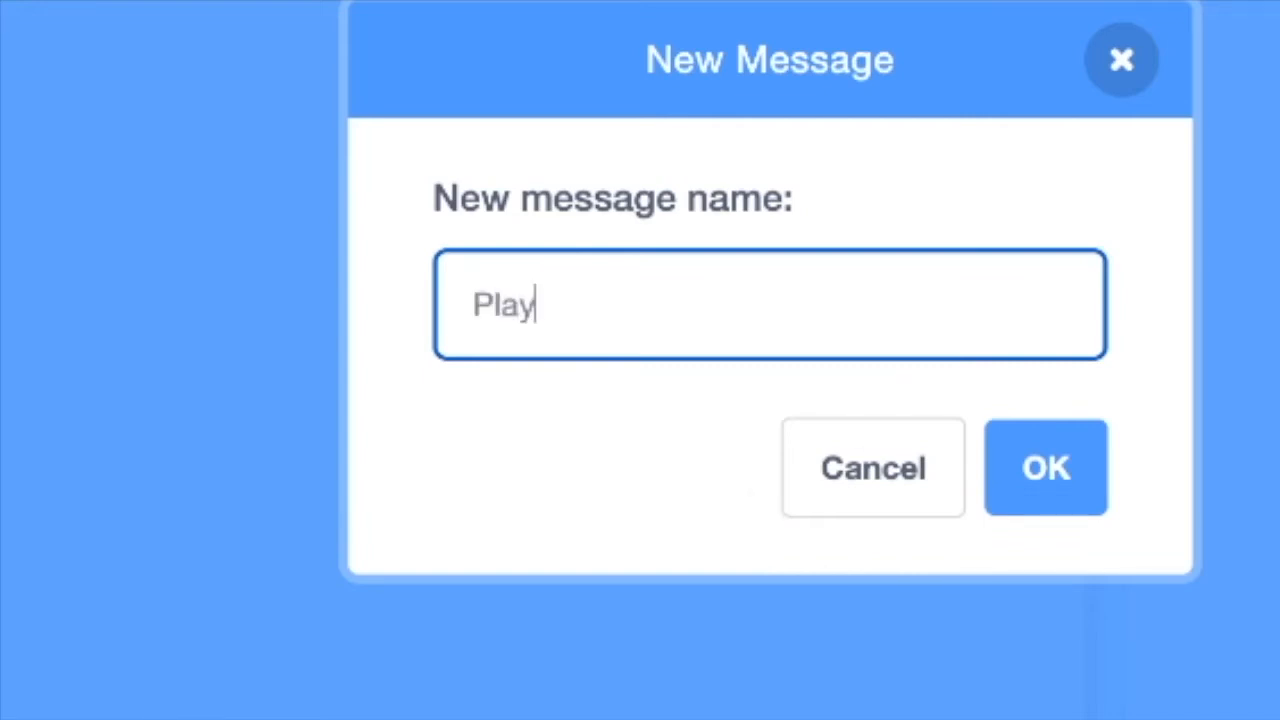
pyautogui.click(1046, 468)
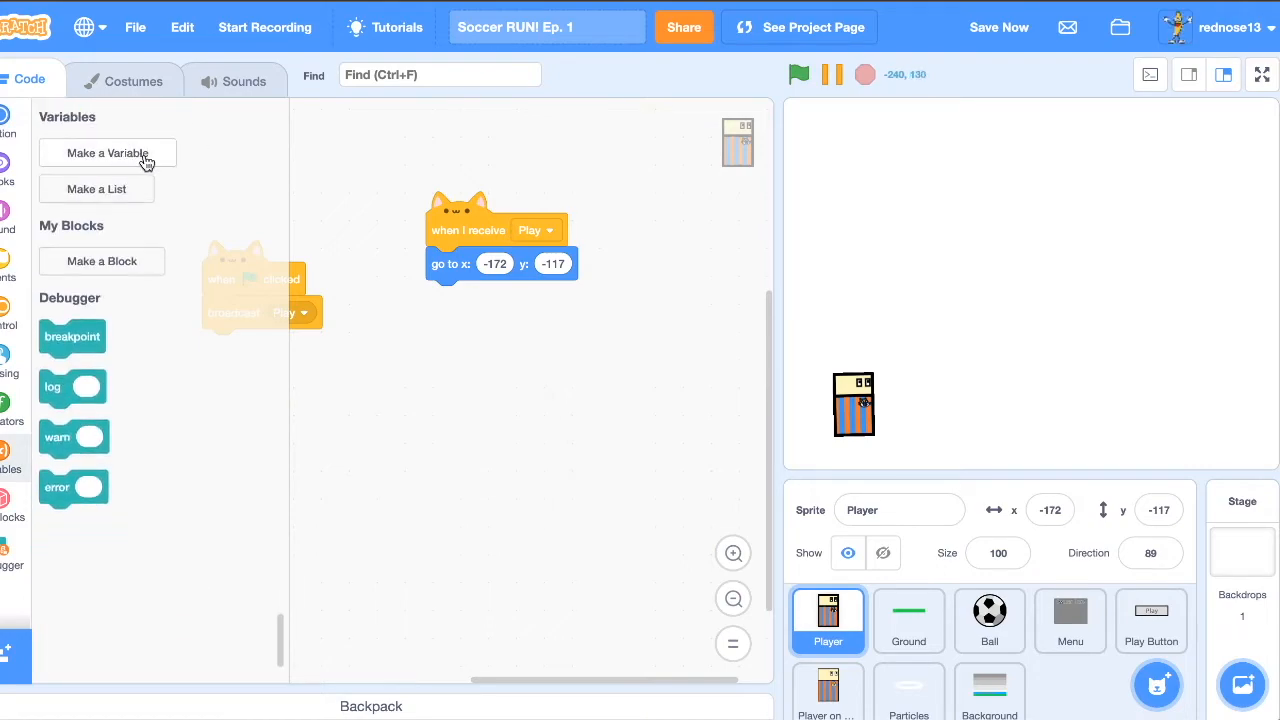
pyautogui.click(108, 152)
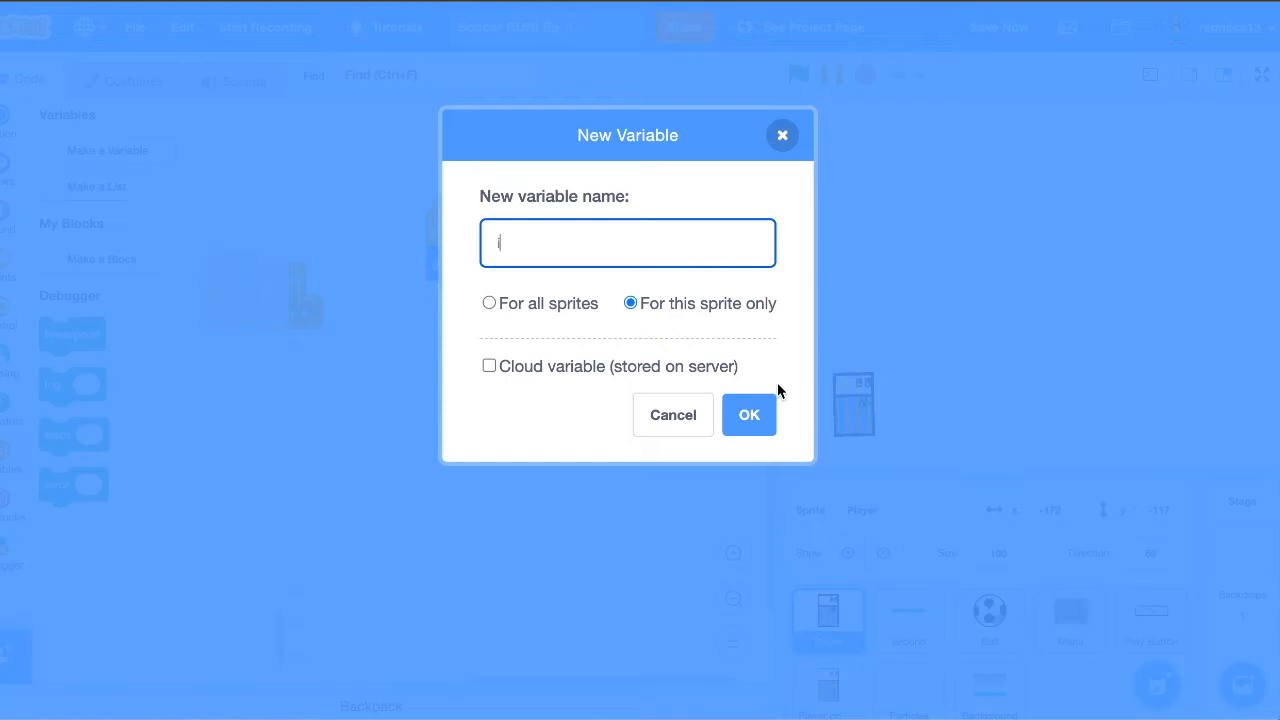
pyautogui.moveTo(750, 414)
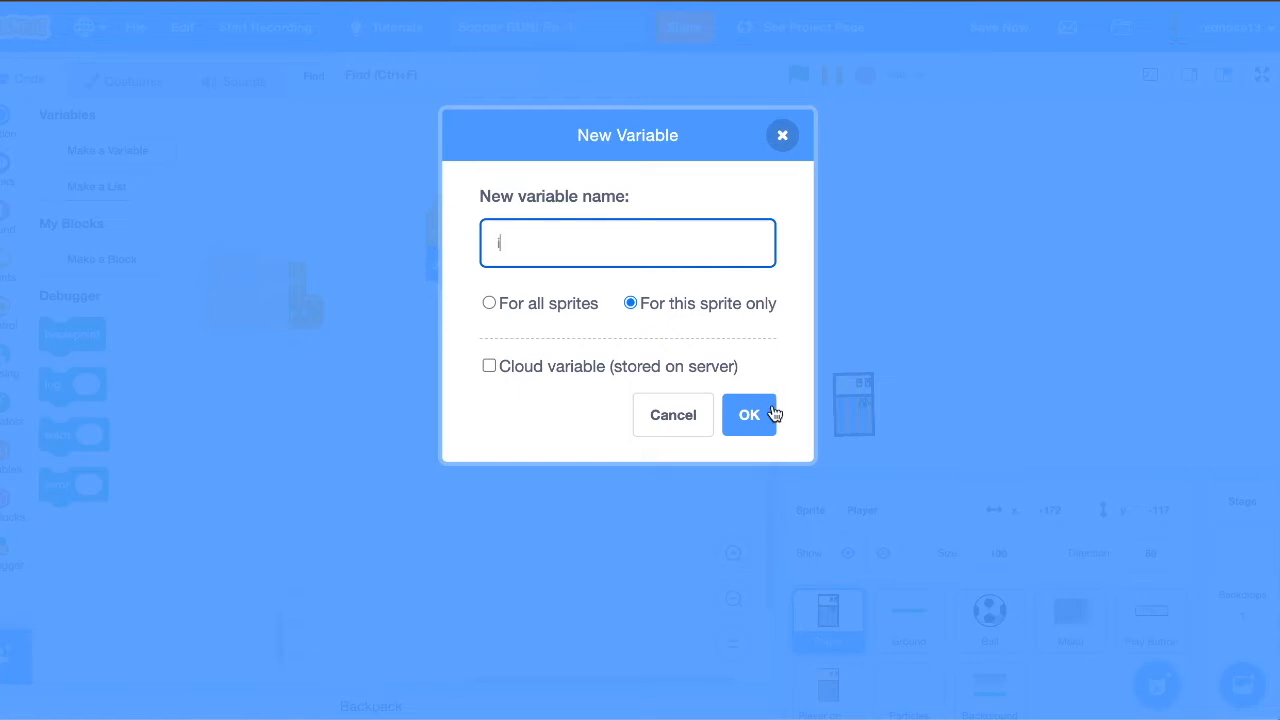
# Step: Create variable i, set it to 0, and forever point Player in direction (i*8)+90
pyautogui.click(748, 414)
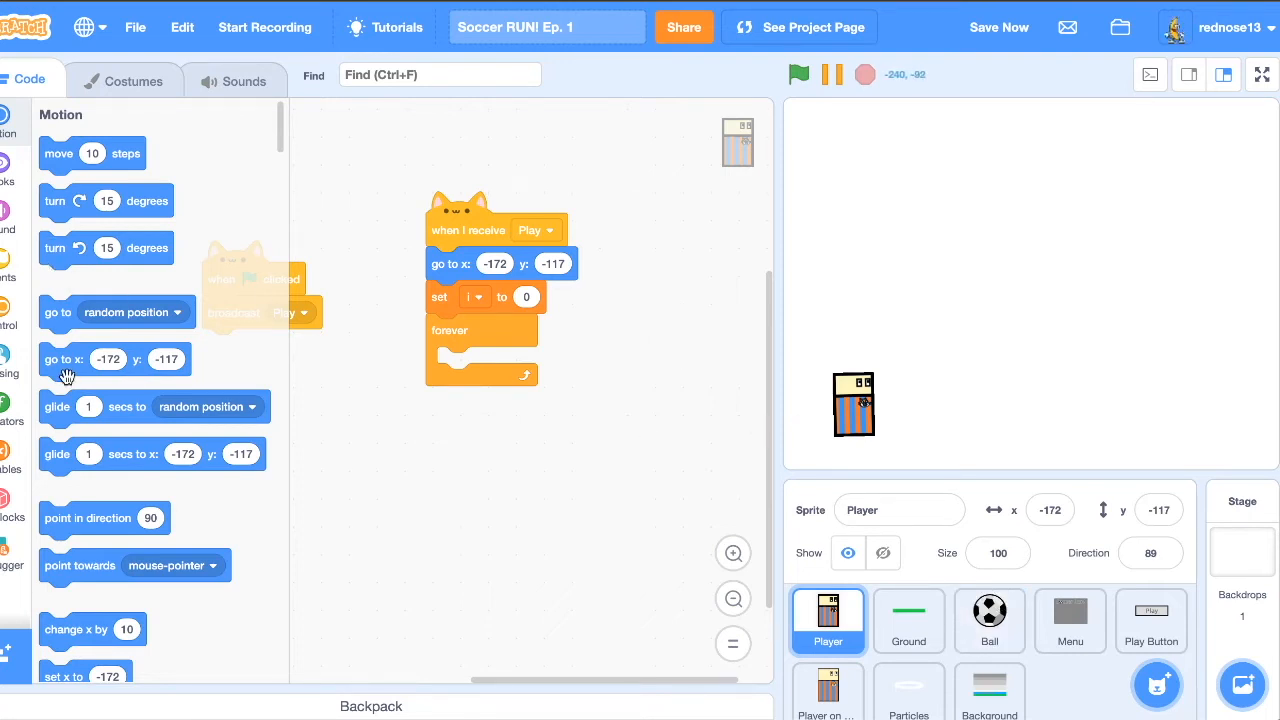
pyautogui.moveTo(104, 516); pyautogui.dragTo(484, 364)
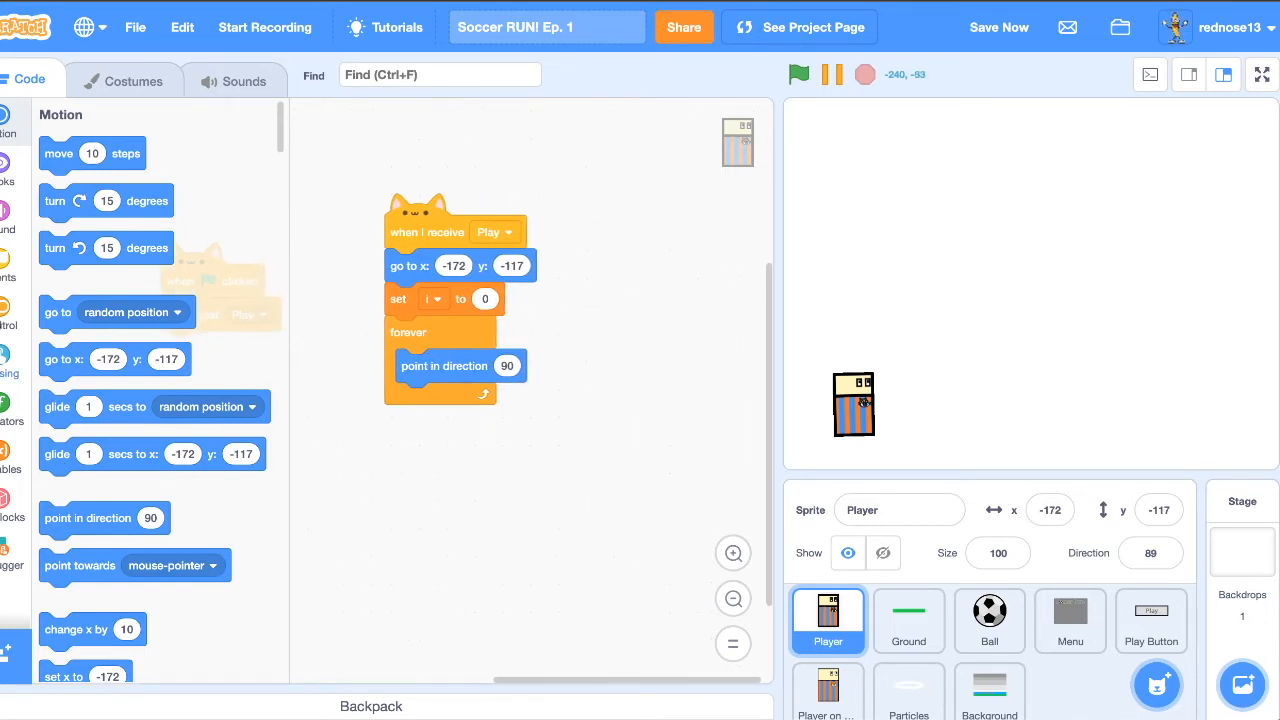
pyautogui.click(12, 410)
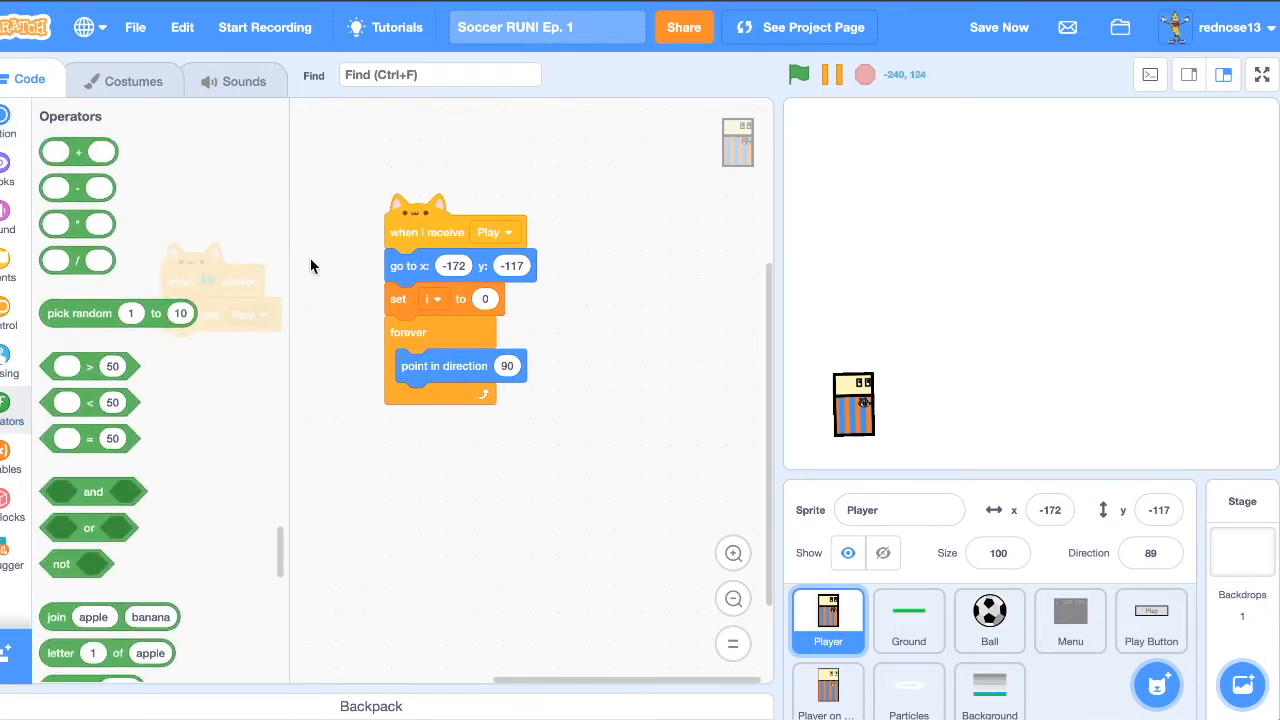
pyautogui.moveTo(78, 152); pyautogui.dragTo(510, 364)
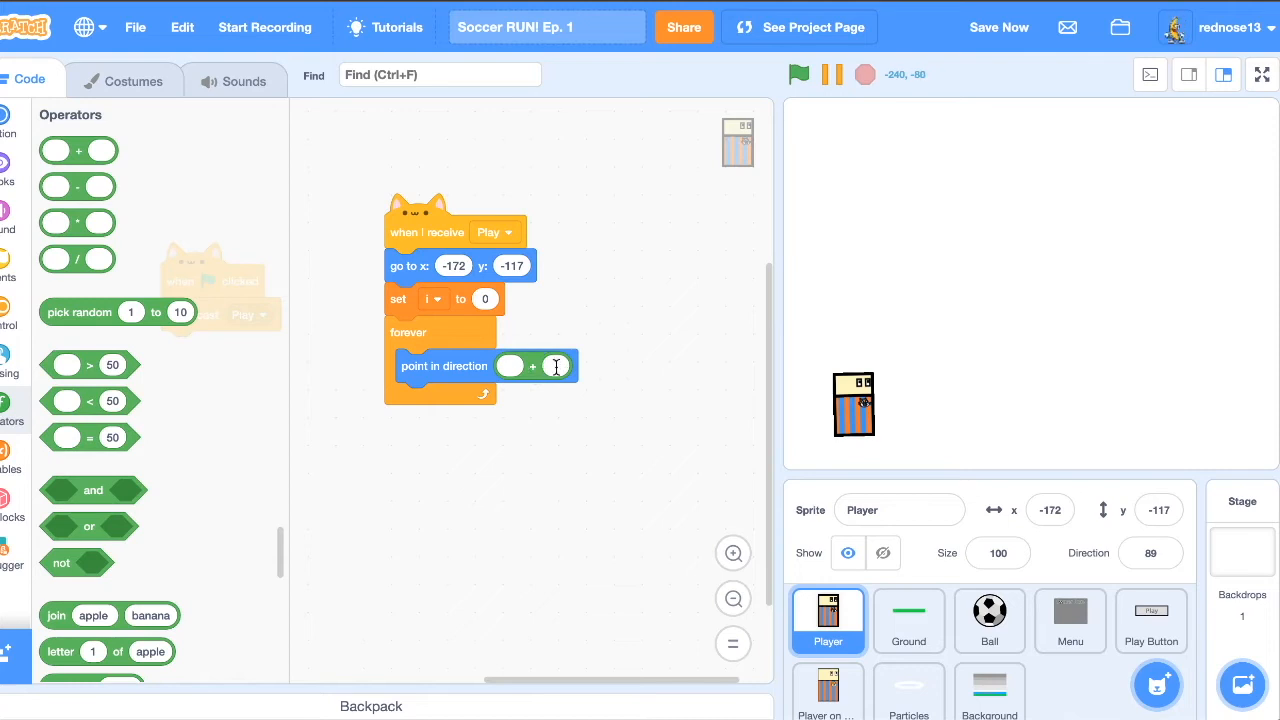
pyautogui.write('90')
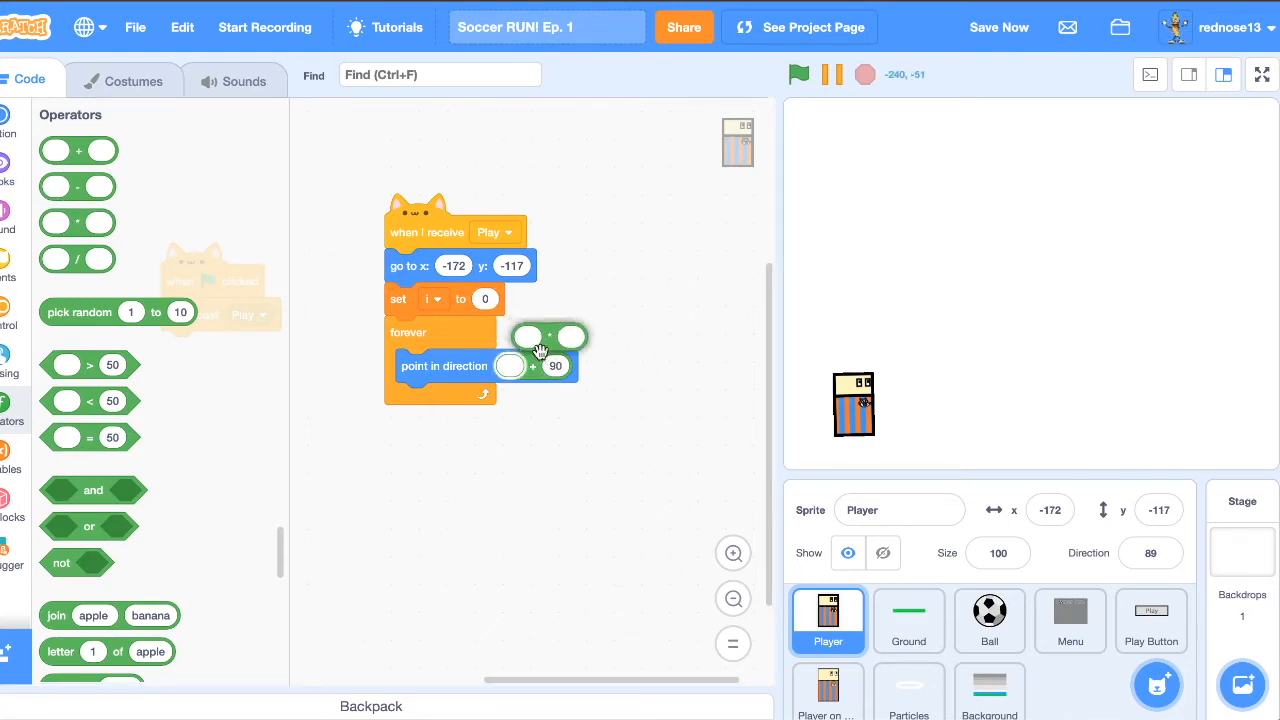
pyautogui.moveTo(550, 336); pyautogui.dragTo(512, 368)
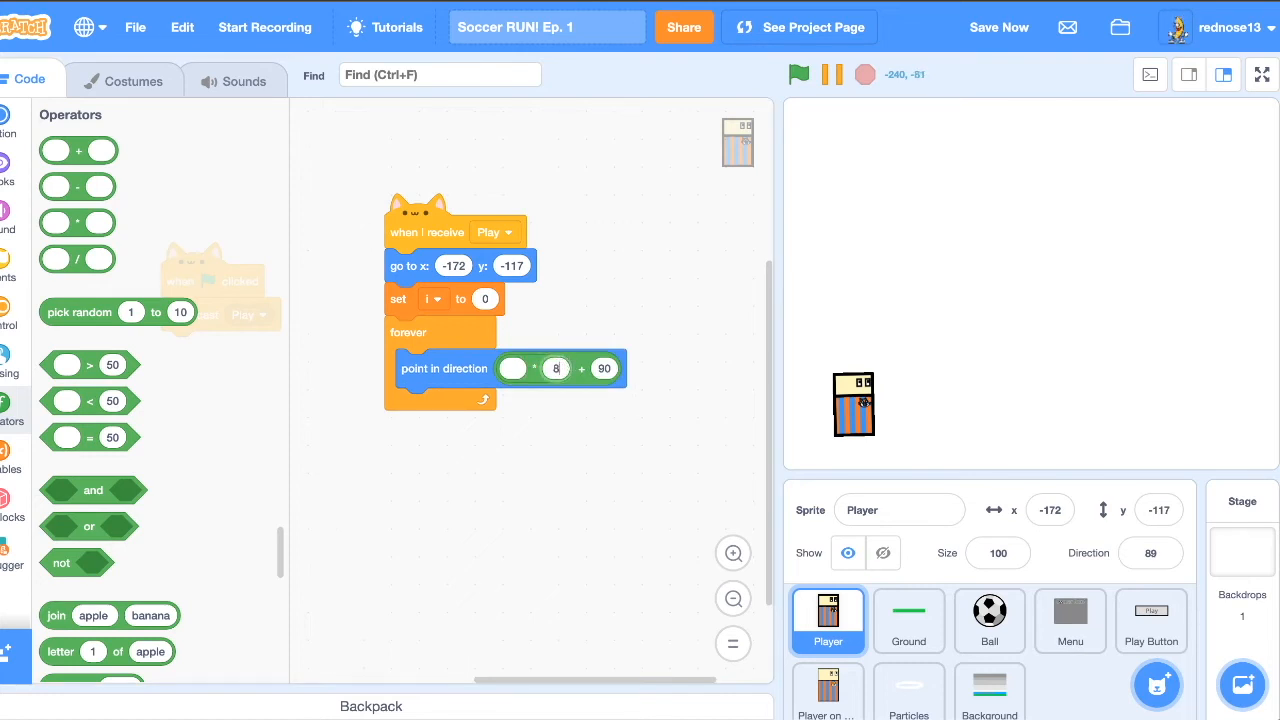
pyautogui.scroll(-3)
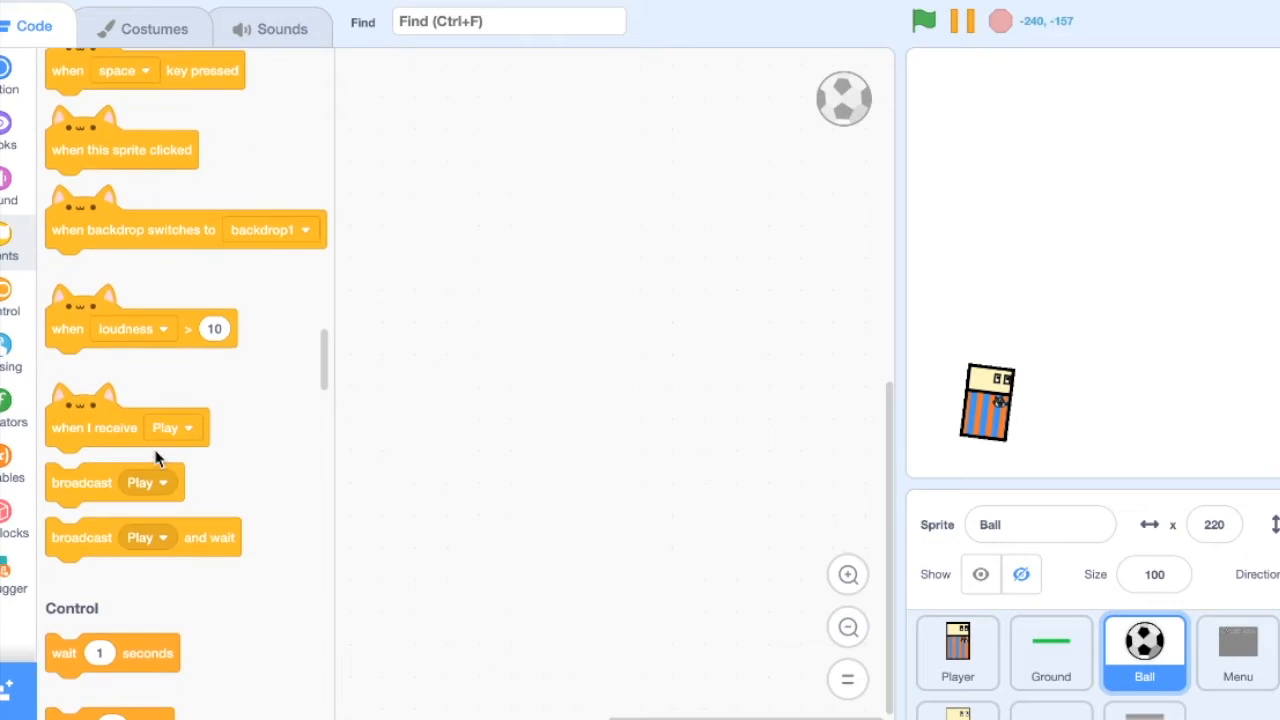
# Step: Make Ball hide at x:220 y:-135 on Play and wait random 1.5–3 s forever before cloning
pyautogui.moveTo(94, 428); pyautogui.dragTo(576, 230)
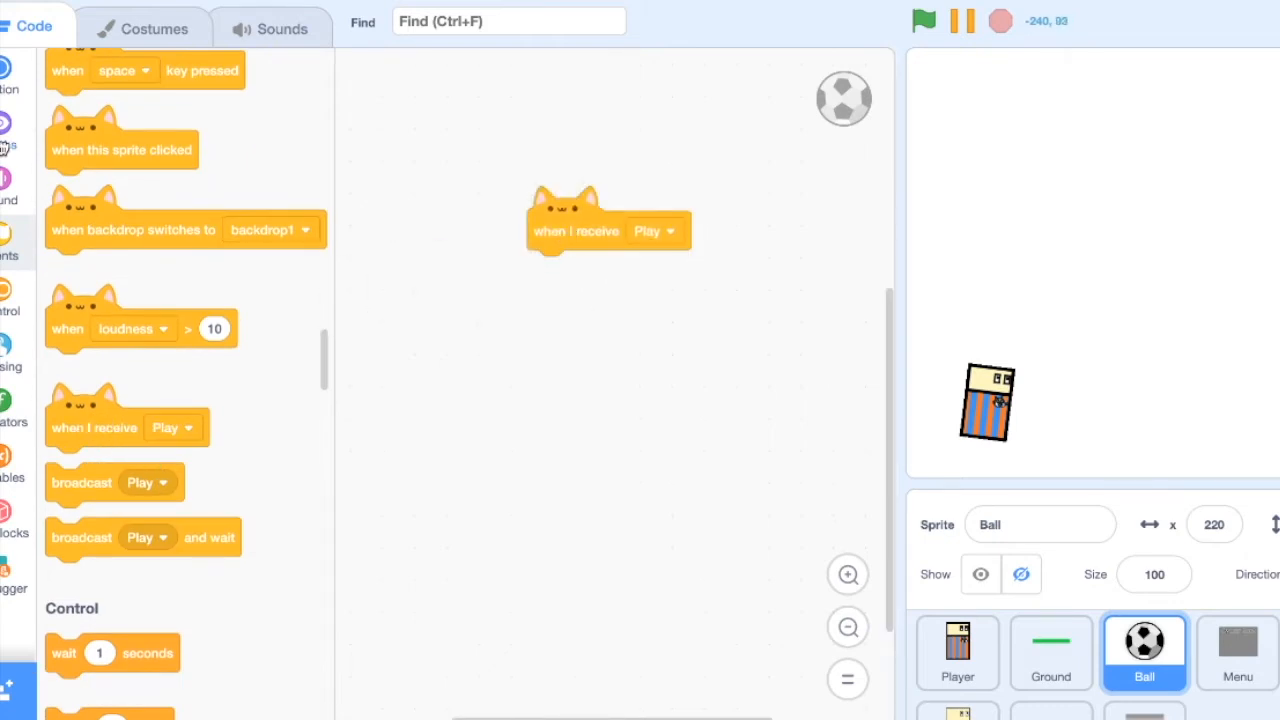
pyautogui.click(8, 130)
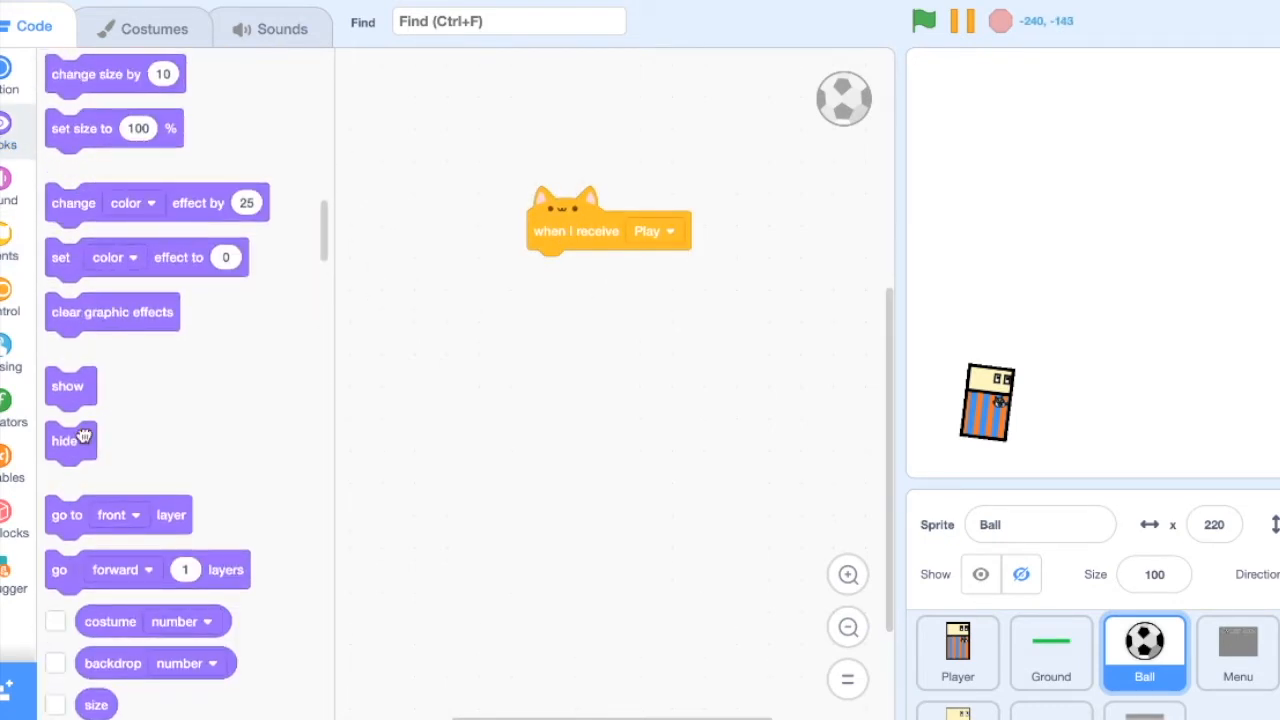
pyautogui.moveTo(64, 442); pyautogui.dragTo(544, 270)
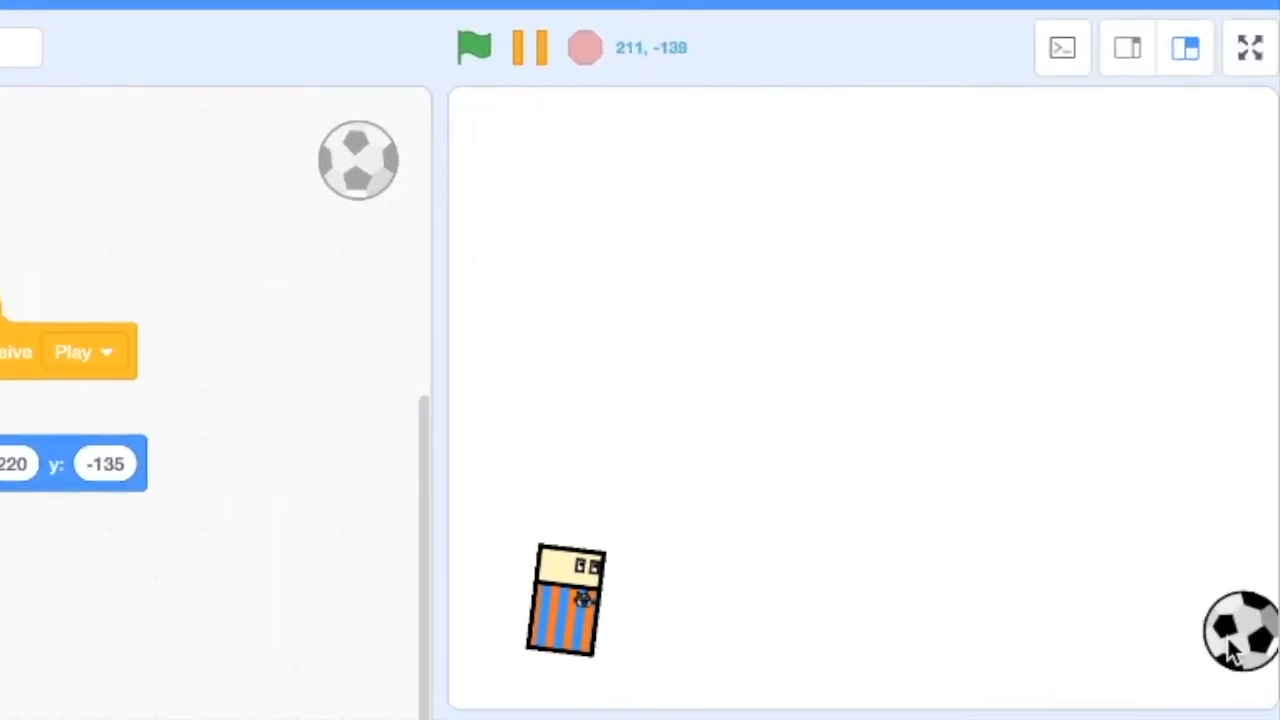
pyautogui.moveTo(620, 610)
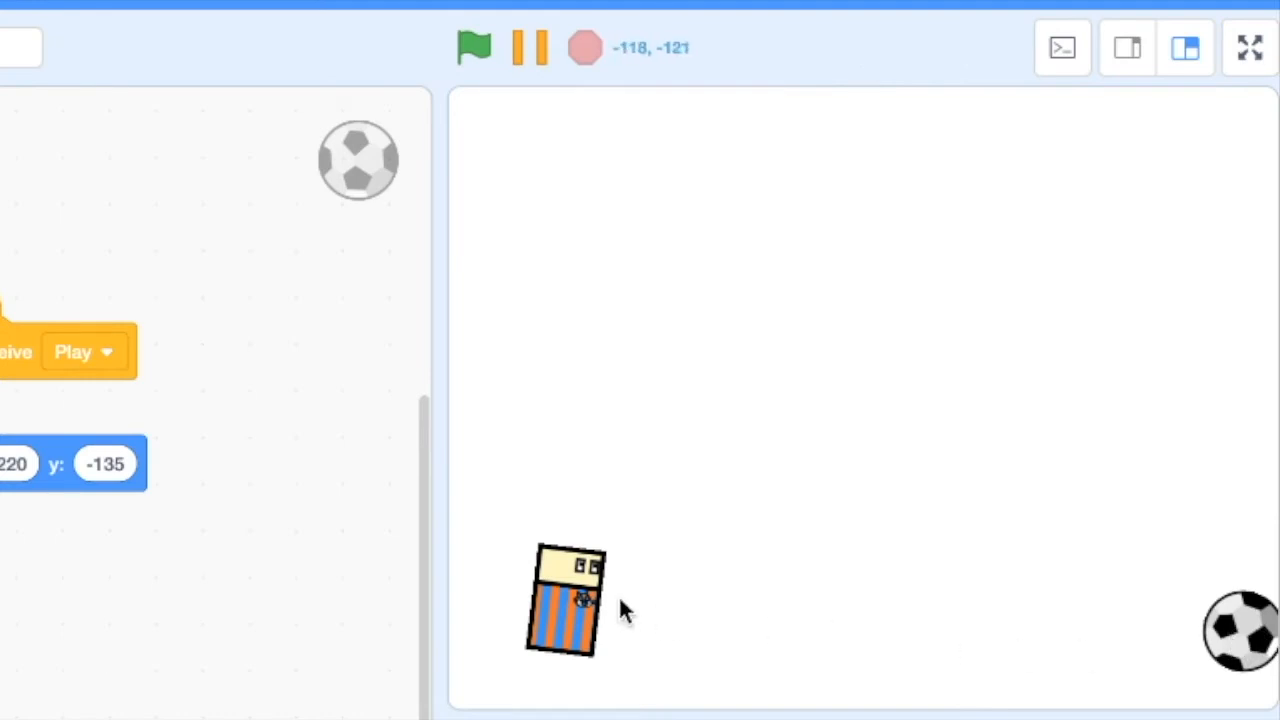
pyautogui.moveTo(600, 600)
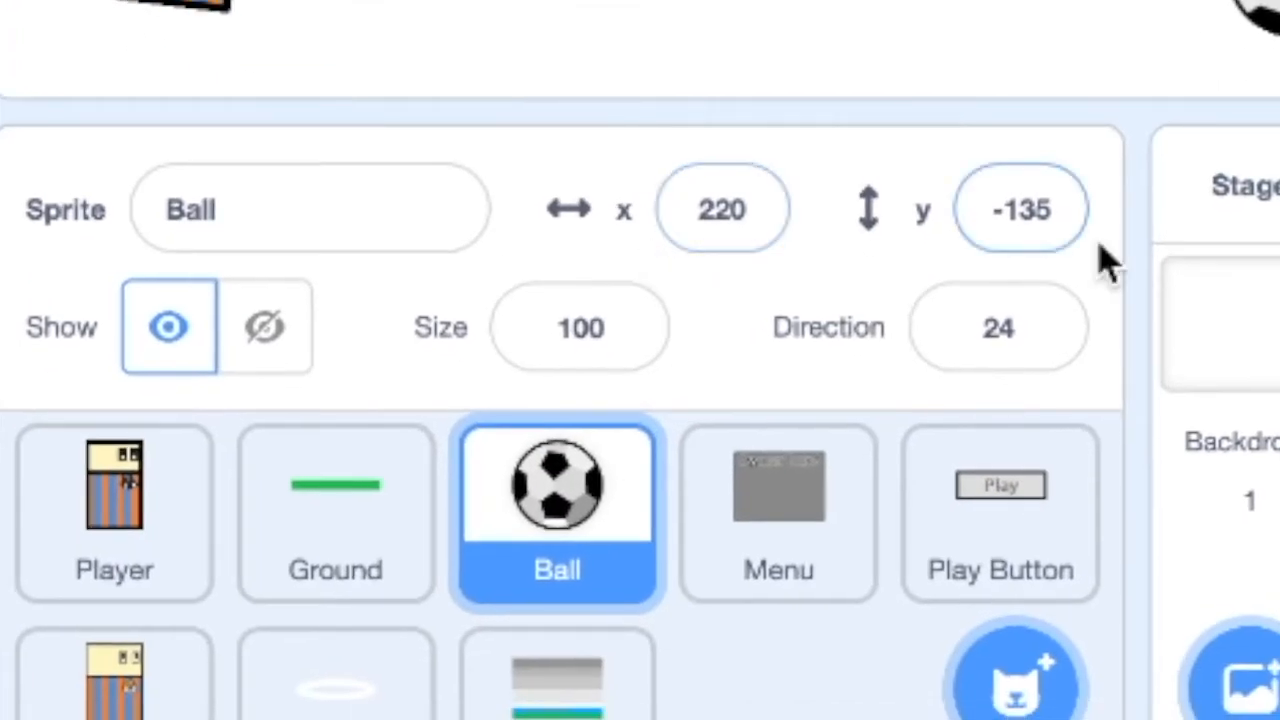
pyautogui.click(114, 510)
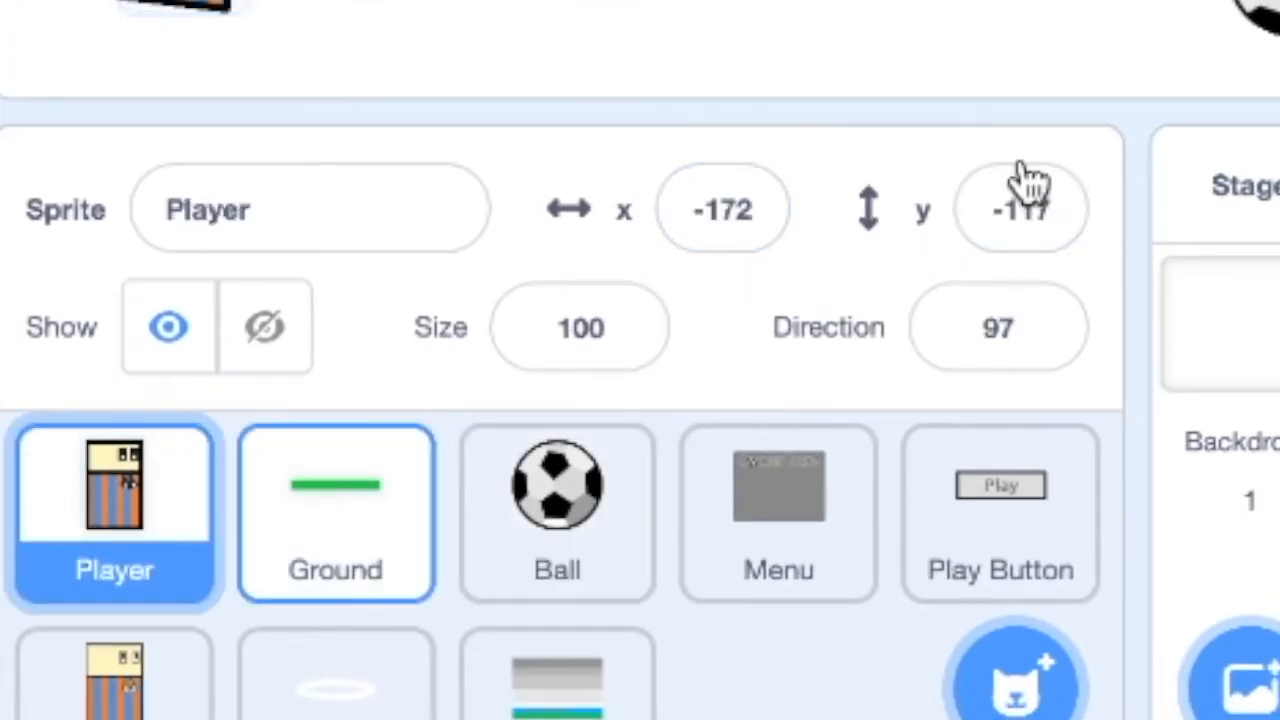
pyautogui.click(556, 512)
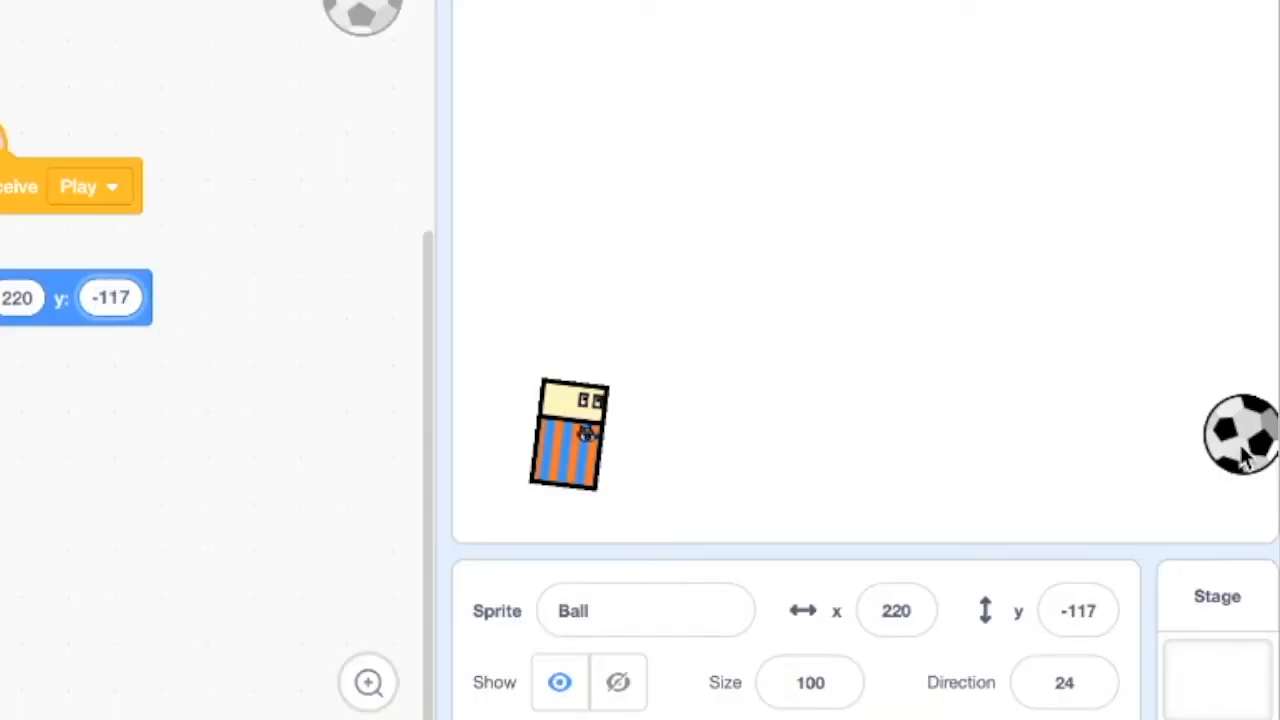
pyautogui.click(618, 682)
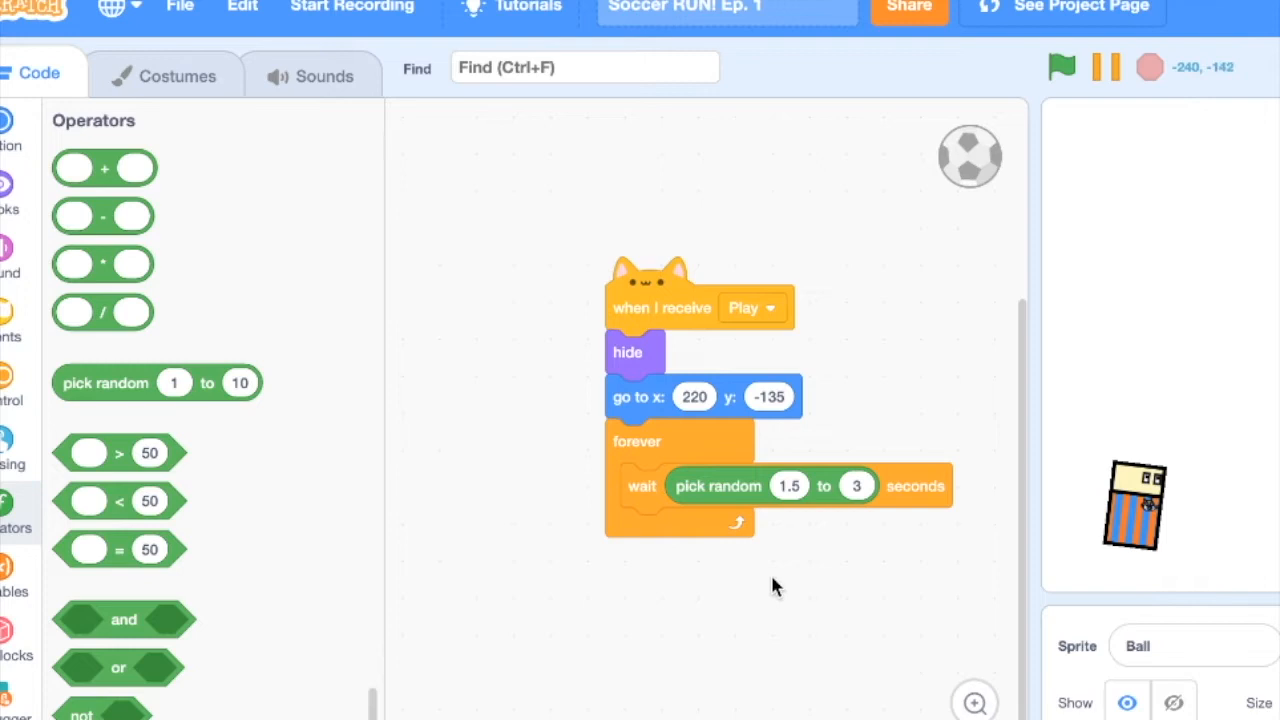
pyautogui.moveTo(904, 384)
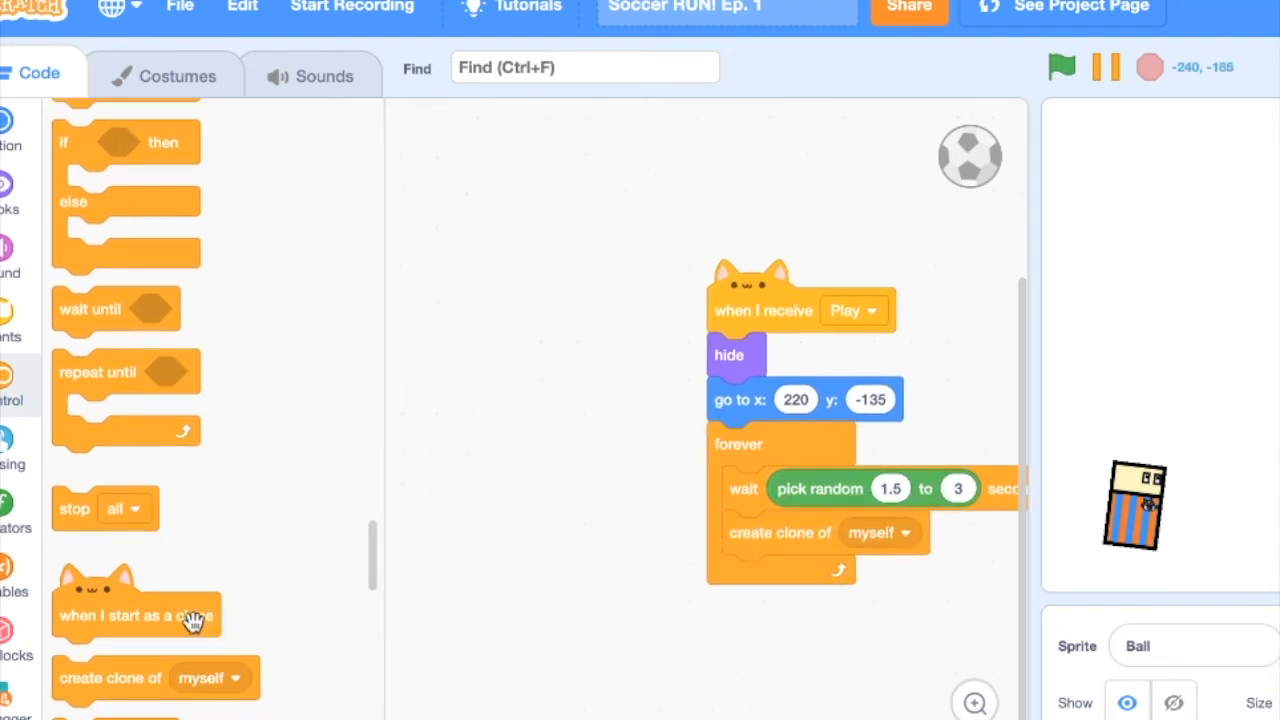
# Step: Make each Ball clone show and set a sprite-only Speed variable to random -13 to -8
pyautogui.moveTo(136, 600); pyautogui.dragTo(536, 264)
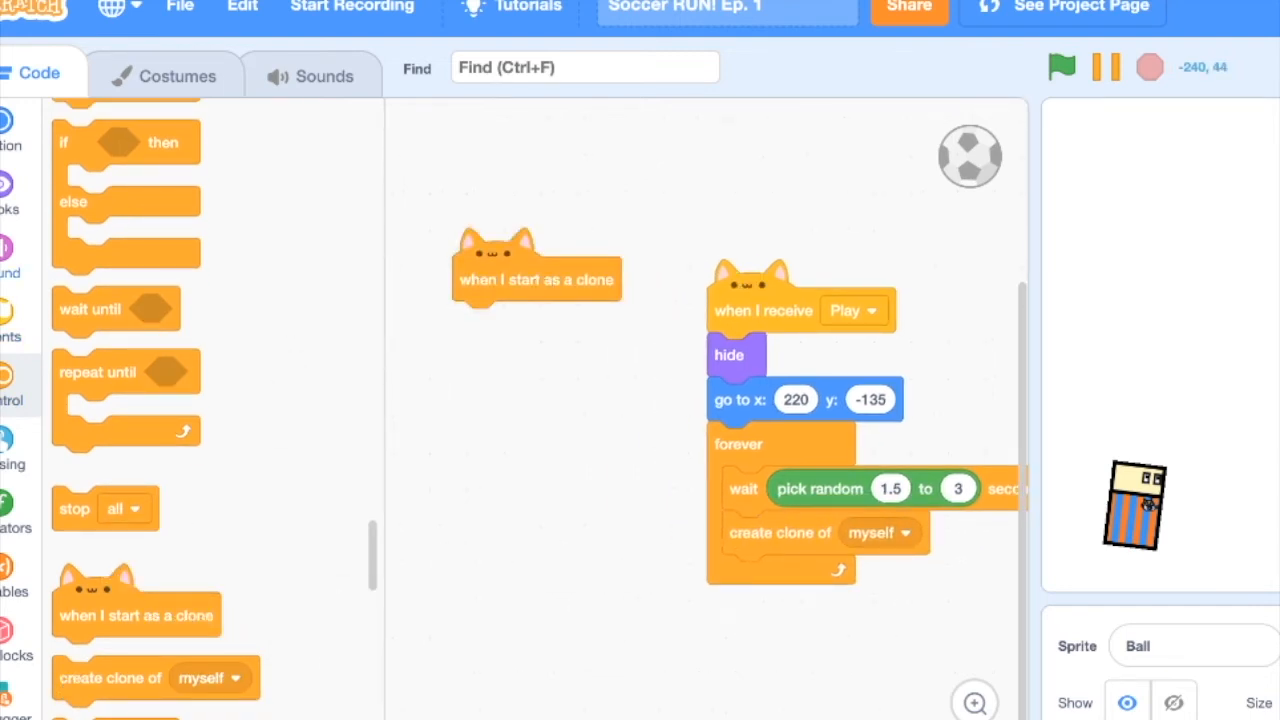
pyautogui.click(8, 184)
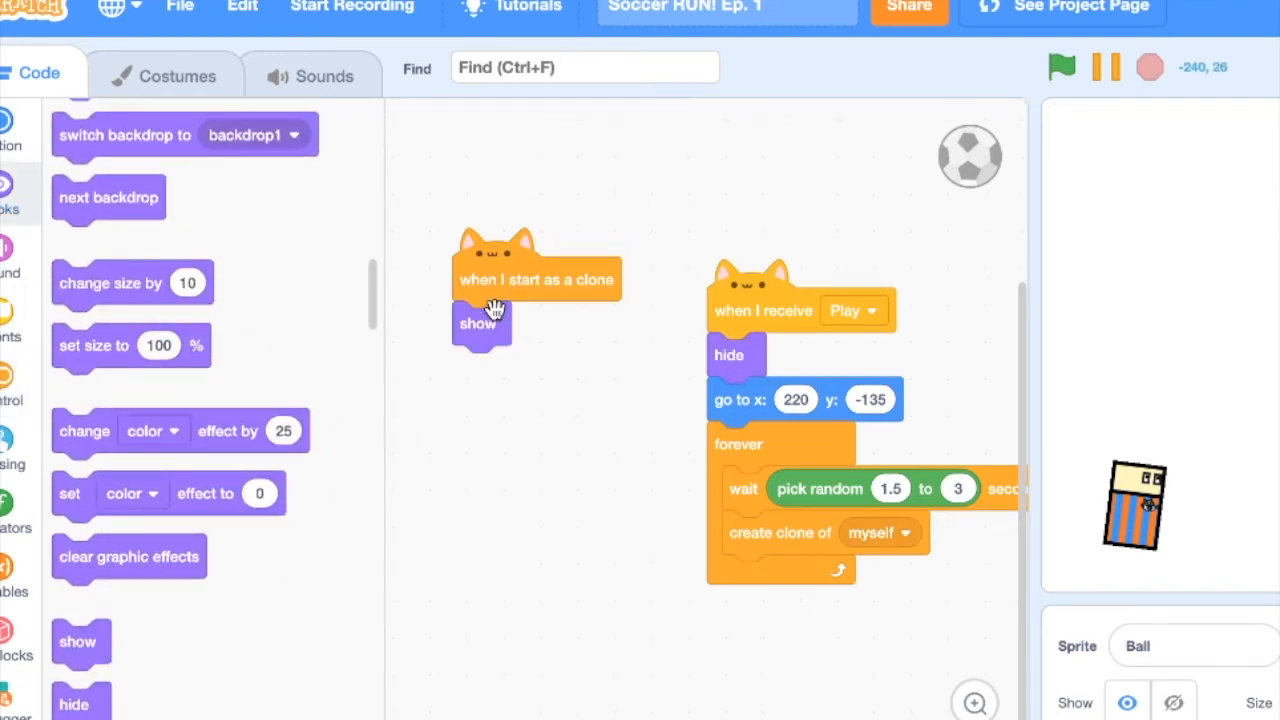
pyautogui.scroll(-3)
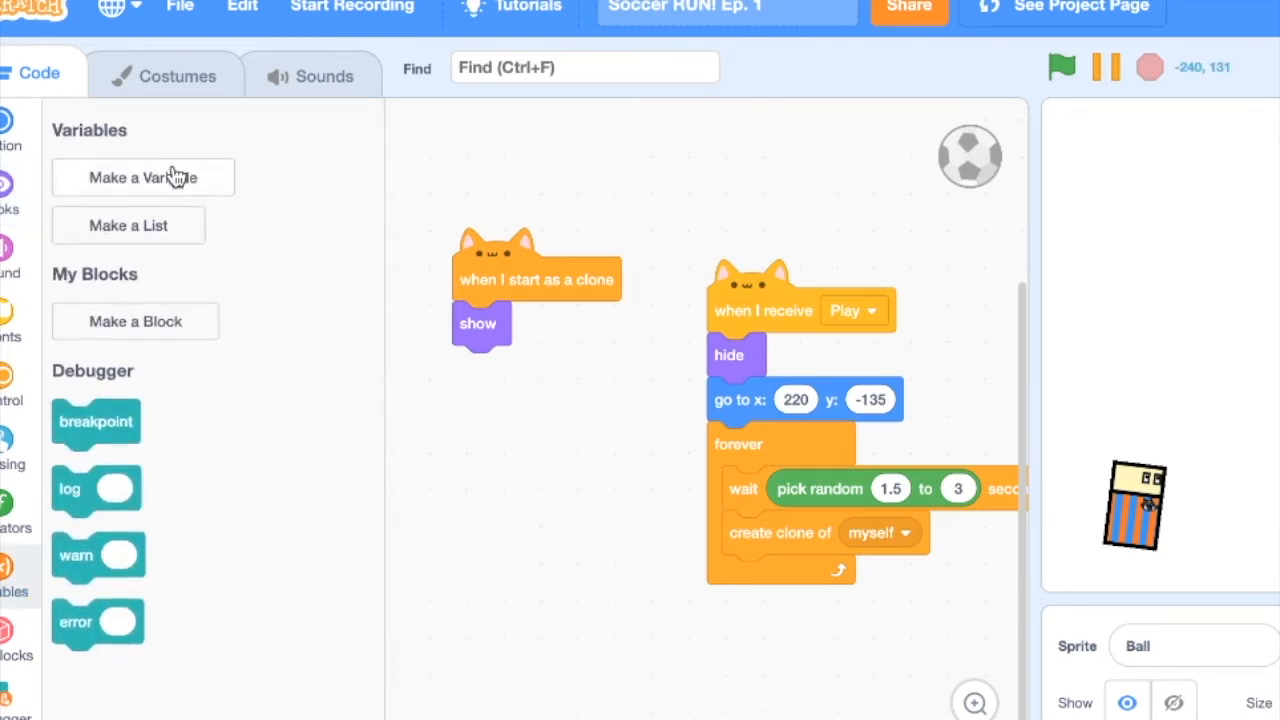
pyautogui.click(142, 176)
pyautogui.write('Speed')
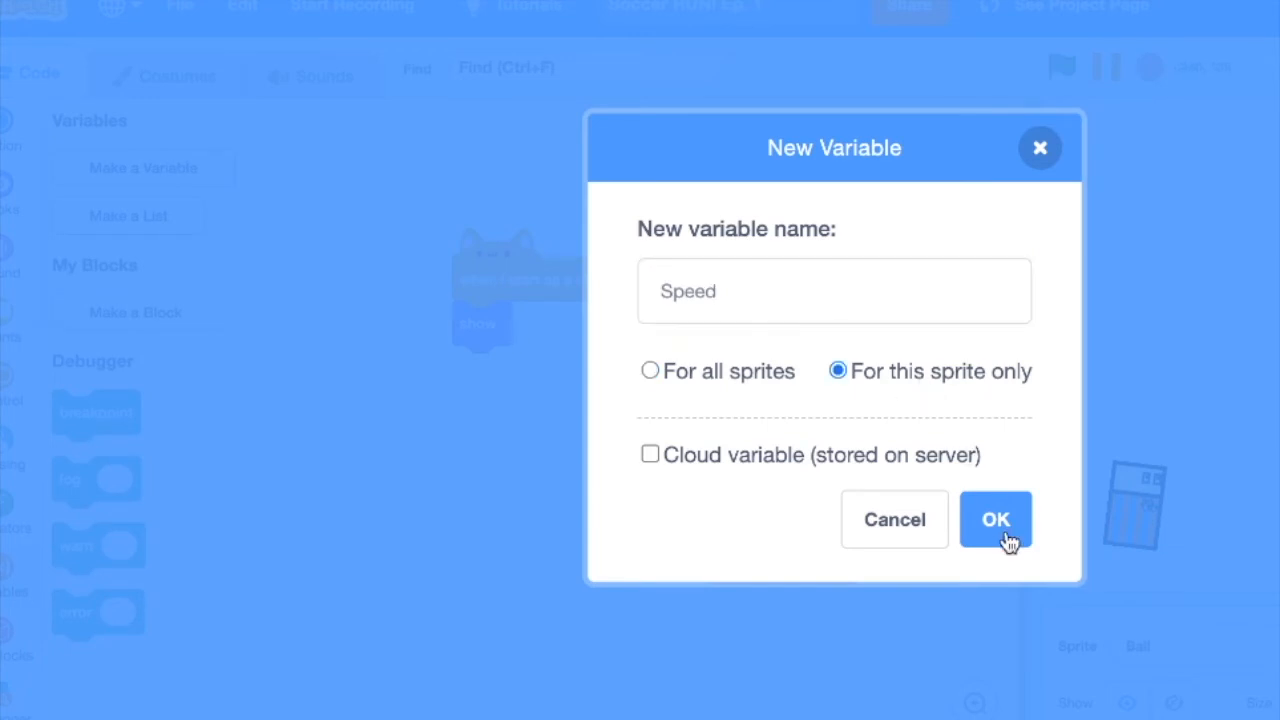
pyautogui.click(996, 520)
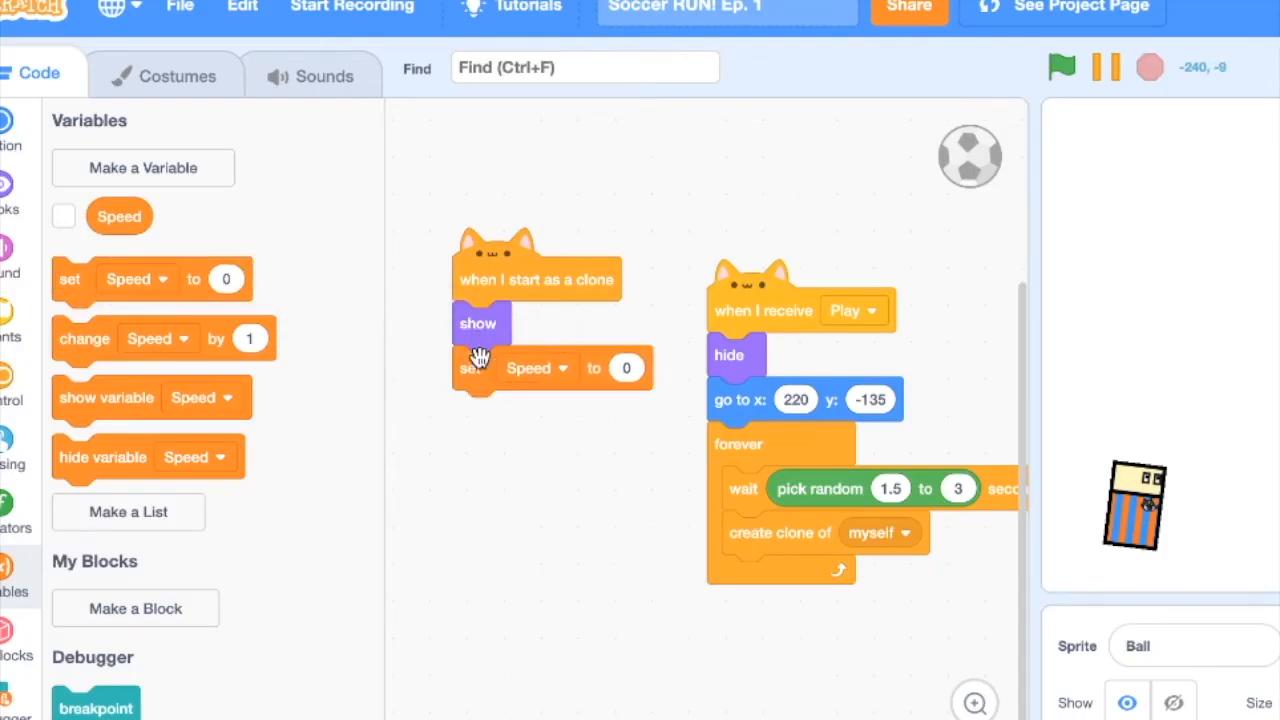
pyautogui.click(16, 516)
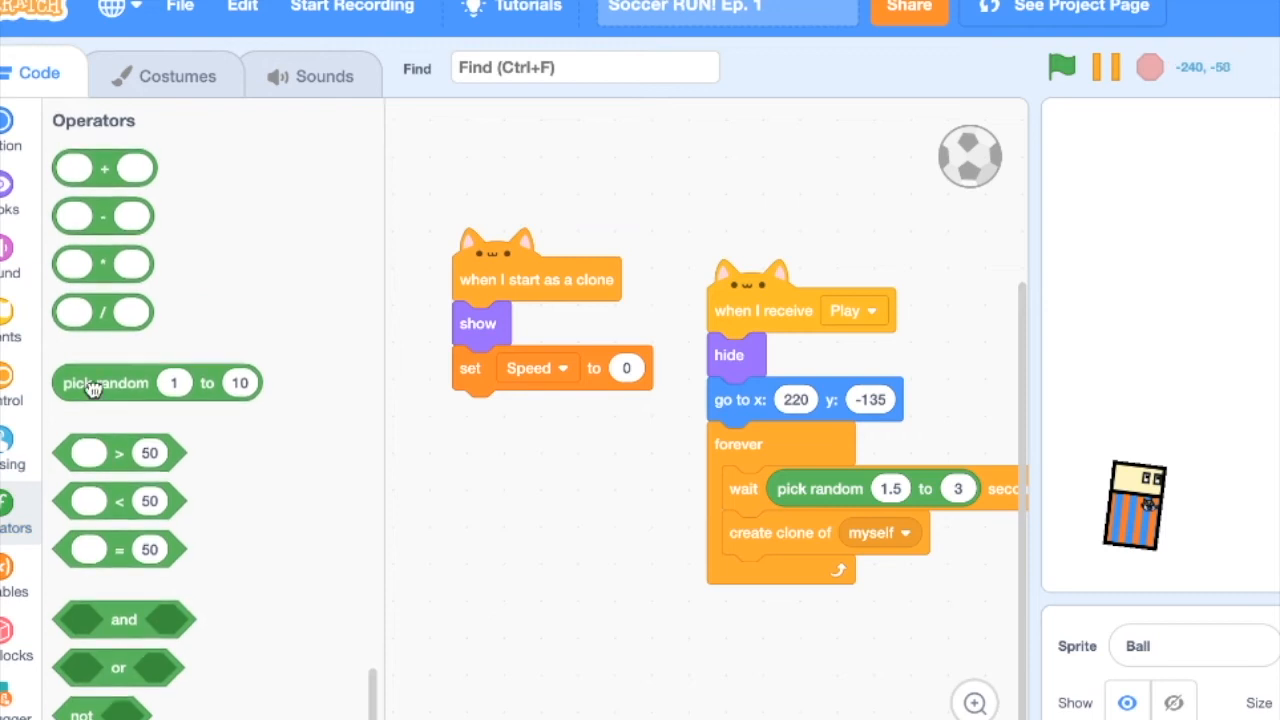
pyautogui.moveTo(156, 382); pyautogui.dragTo(710, 368)
pyautogui.write('-8')
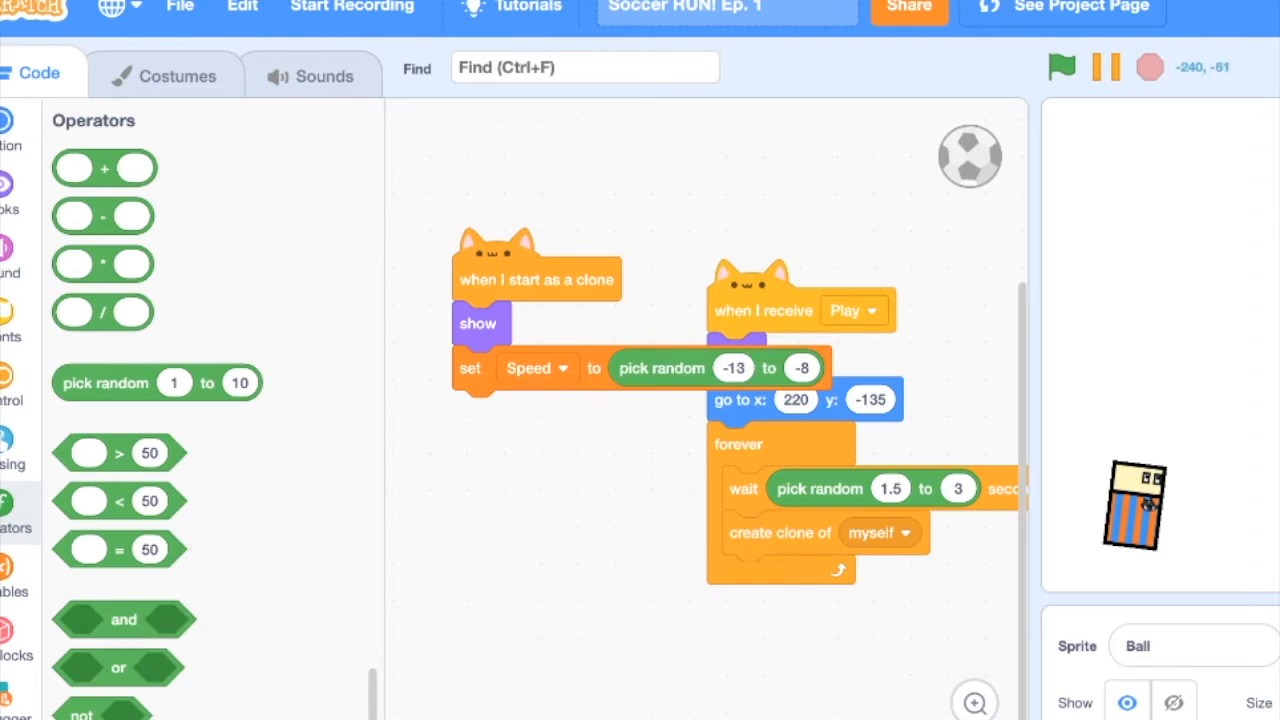
# Step: Add a repeat-until loop on touching Player or x position below -220 to the clone script
pyautogui.click(12, 396)
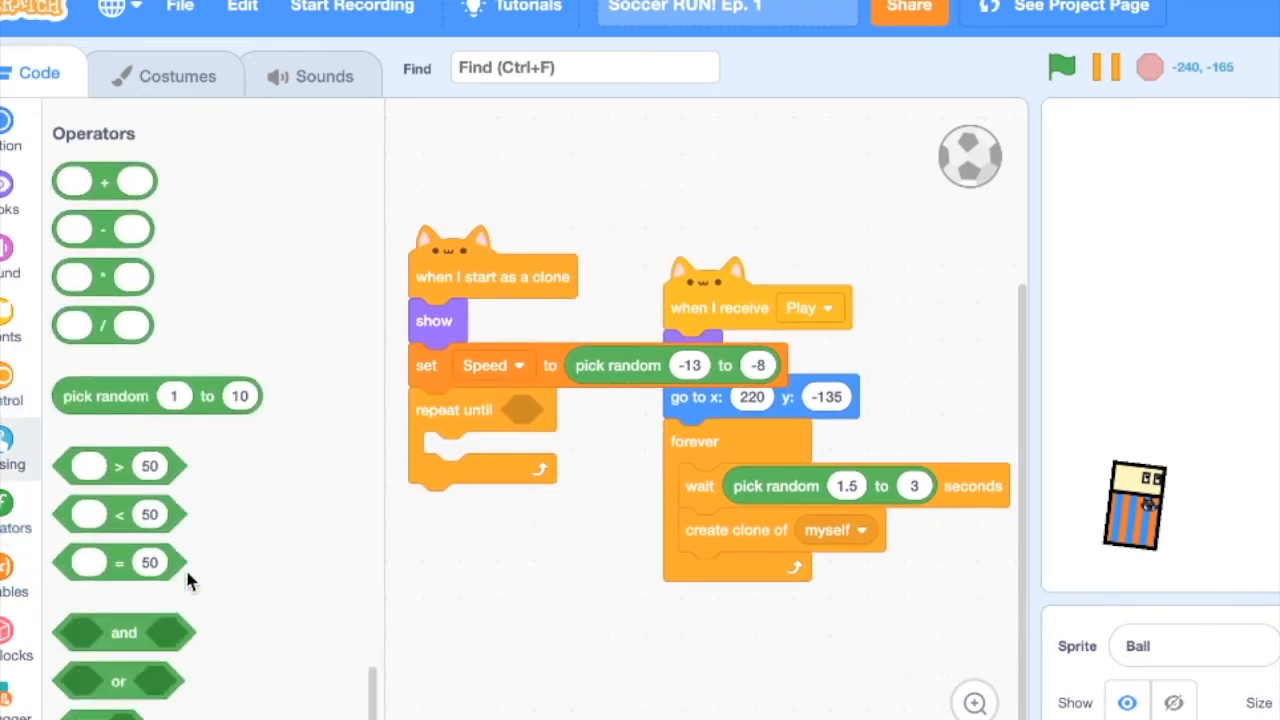
pyautogui.moveTo(118, 660); pyautogui.dragTo(564, 410)
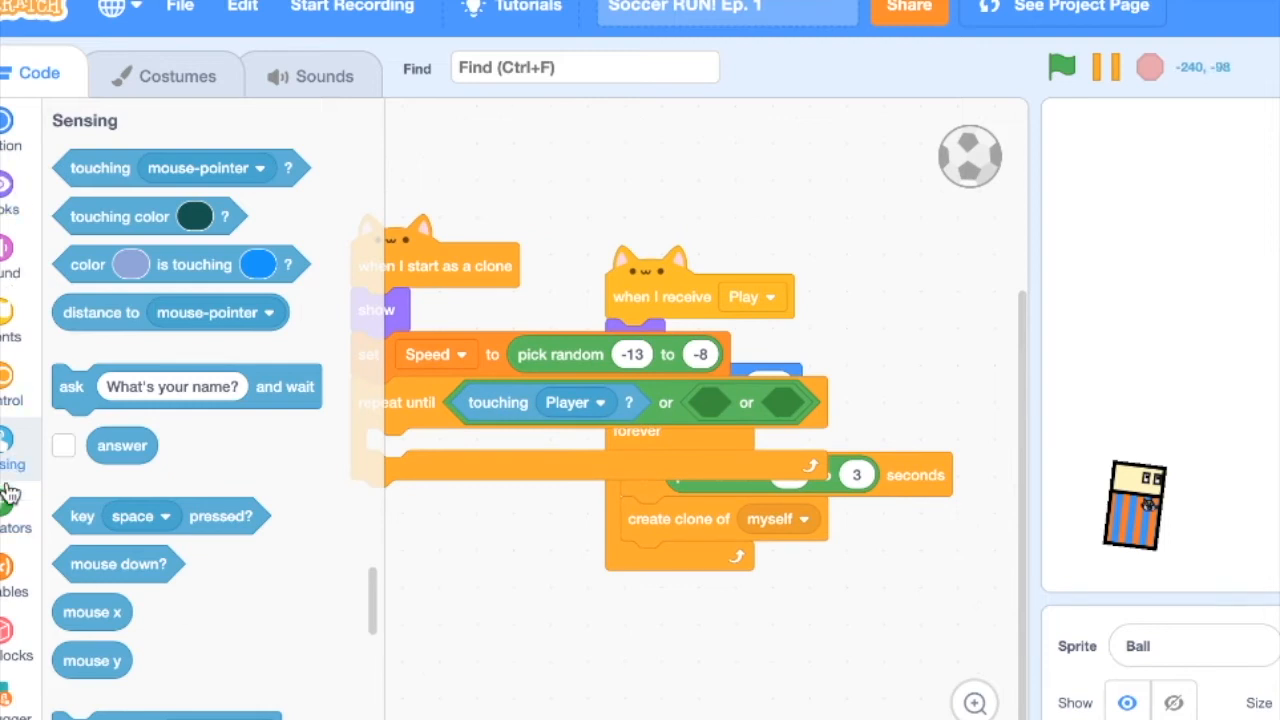
pyautogui.click(12, 516)
pyautogui.write('-220')
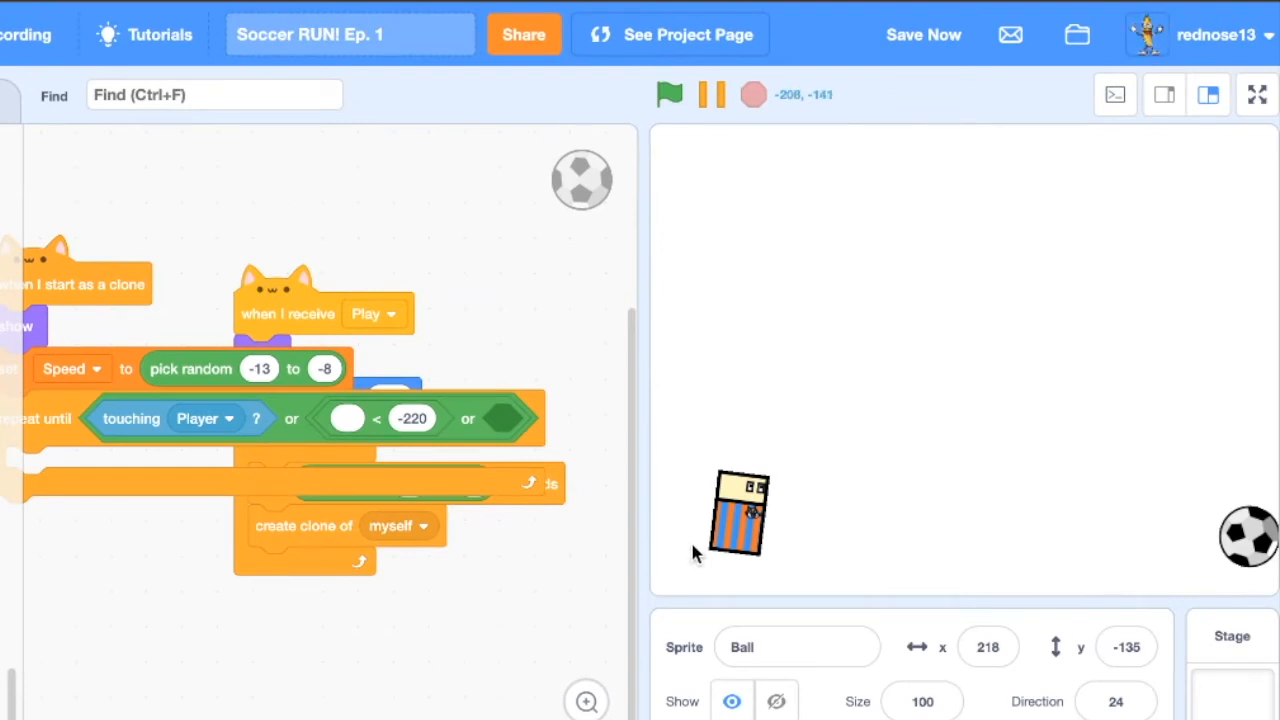
pyautogui.click(922, 34)
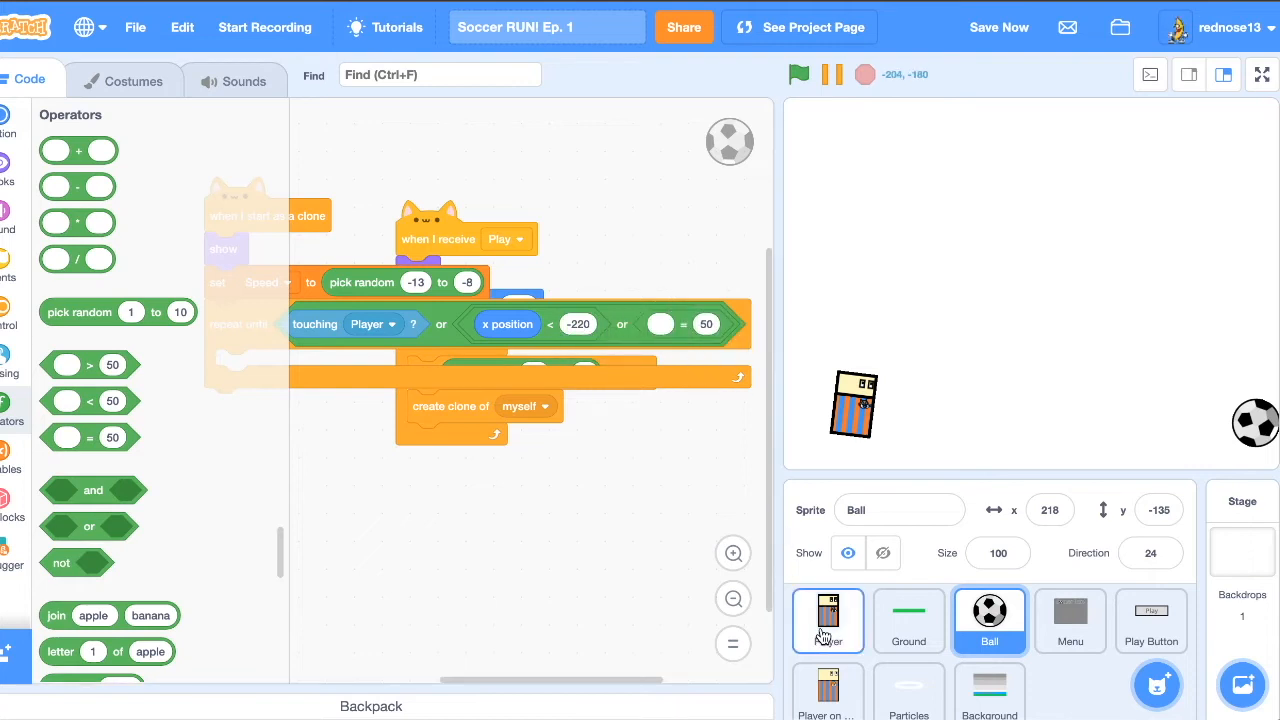
pyautogui.moveTo(890, 408)
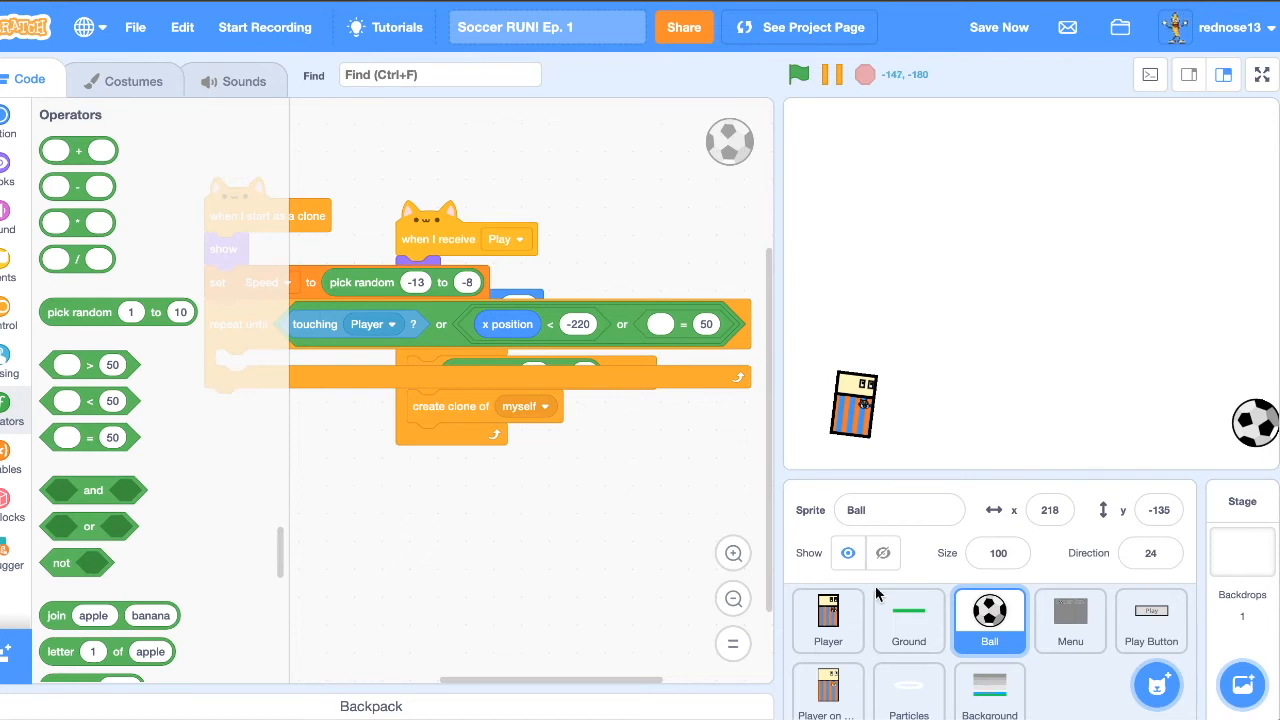
# Step: Add an if touching Ball check inside the Player's forever loop
pyautogui.click(828, 620)
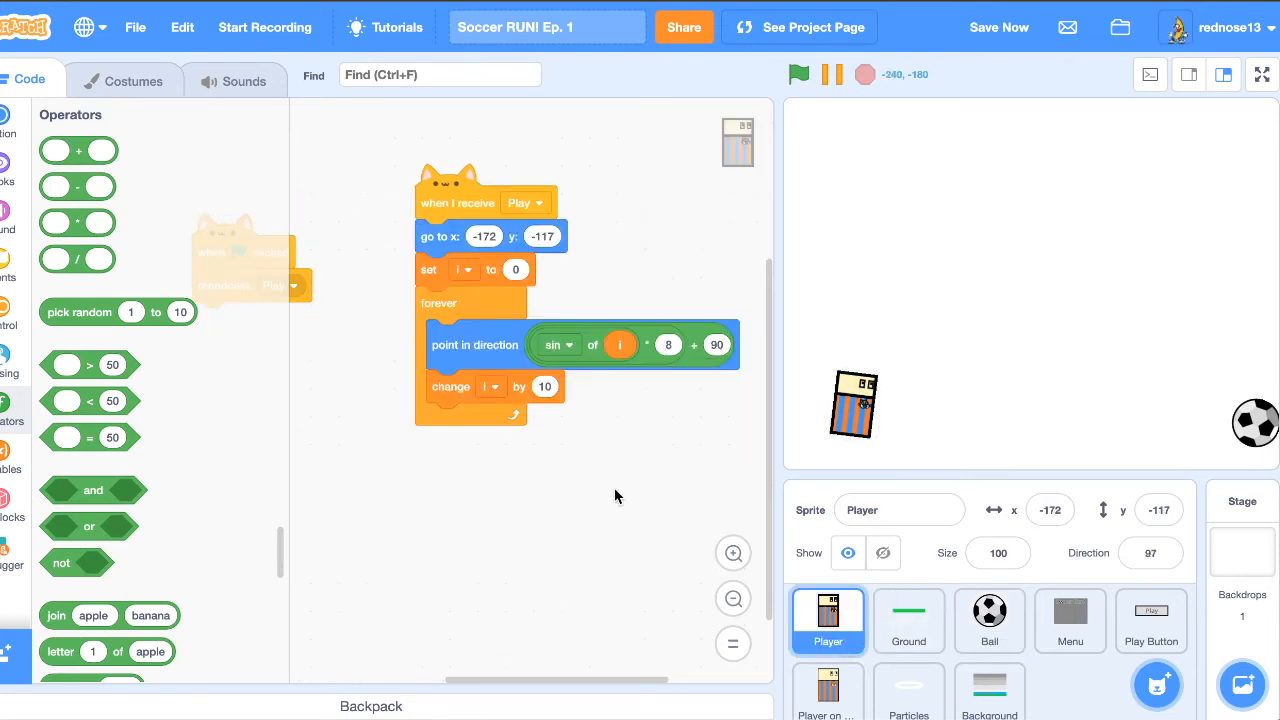
pyautogui.click(10, 318)
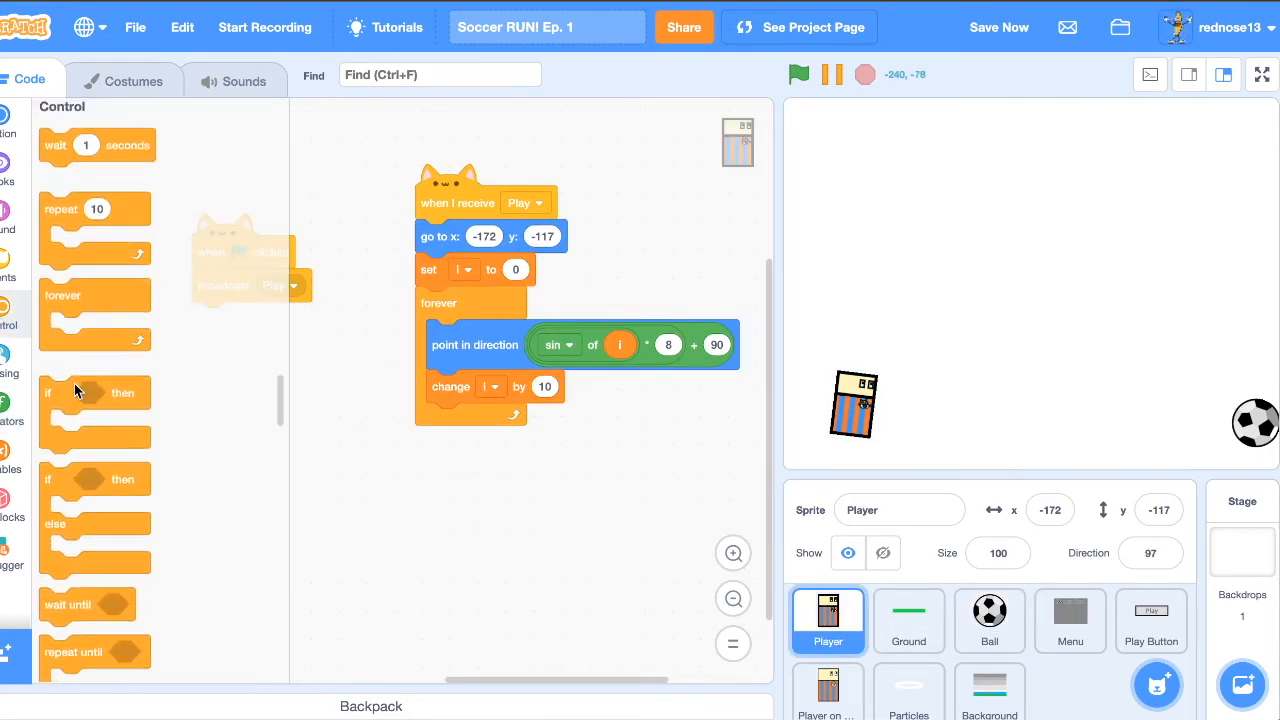
pyautogui.moveTo(96, 392); pyautogui.dragTo(470, 420)
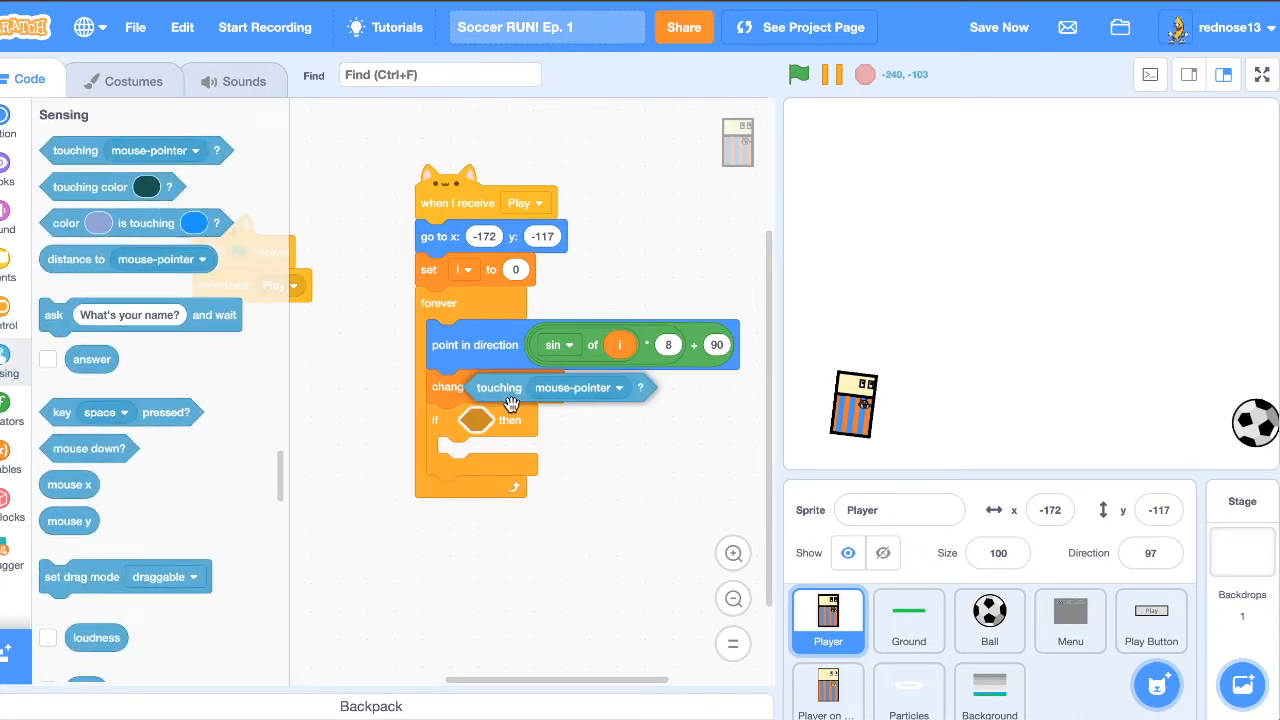
pyautogui.click(576, 420)
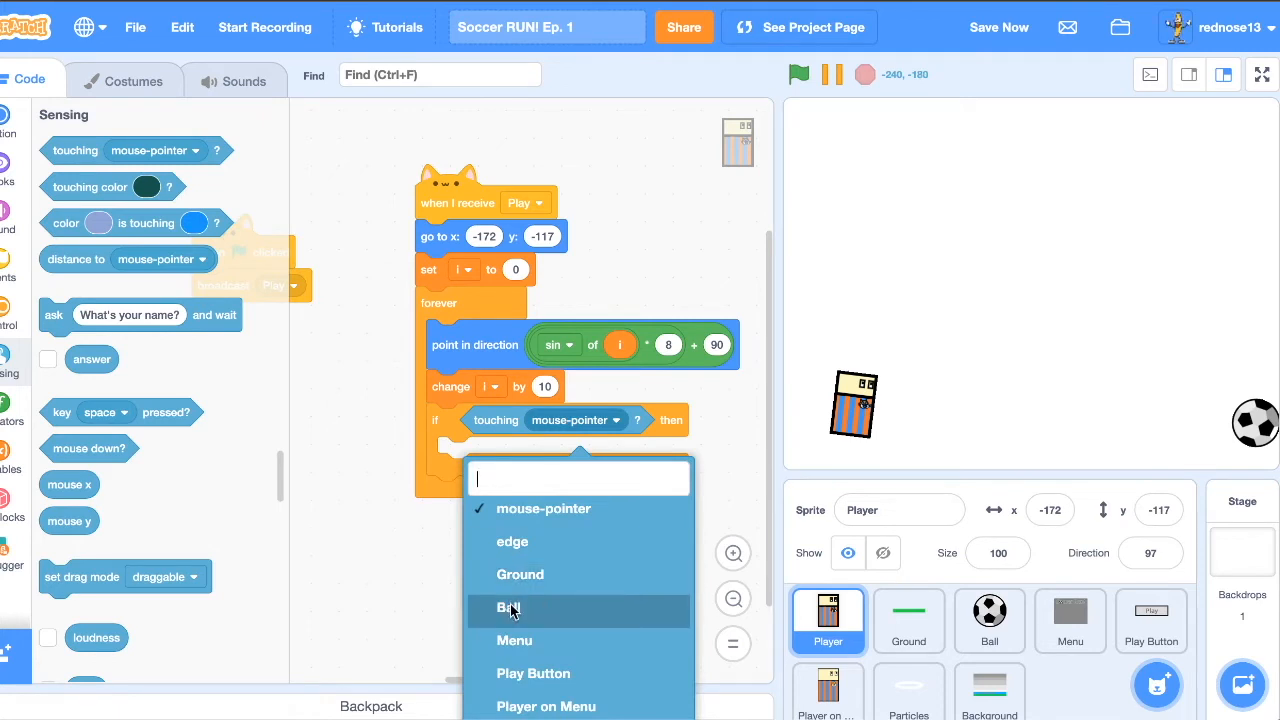
pyautogui.click(508, 608)
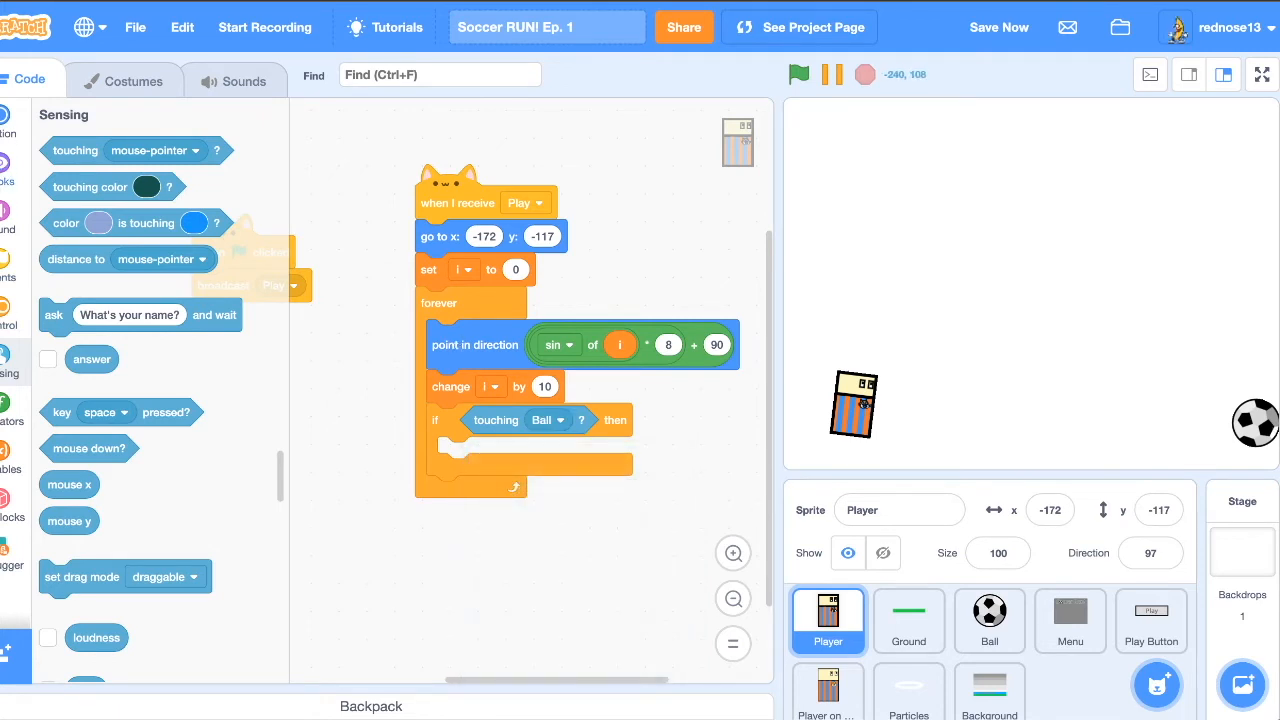
pyautogui.scroll(-3)
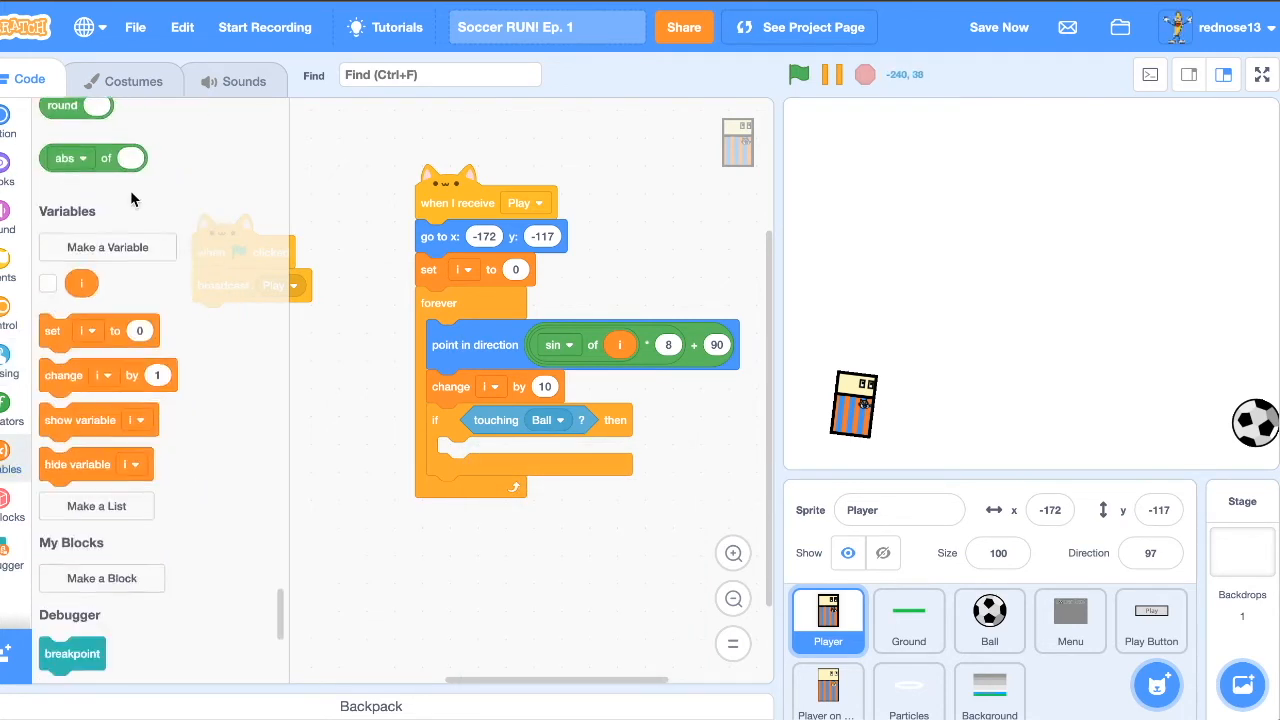
# Step: Create DEAD, set it to 1 on touch, stop other scripts and this script, zero it on Play
pyautogui.click(108, 248)
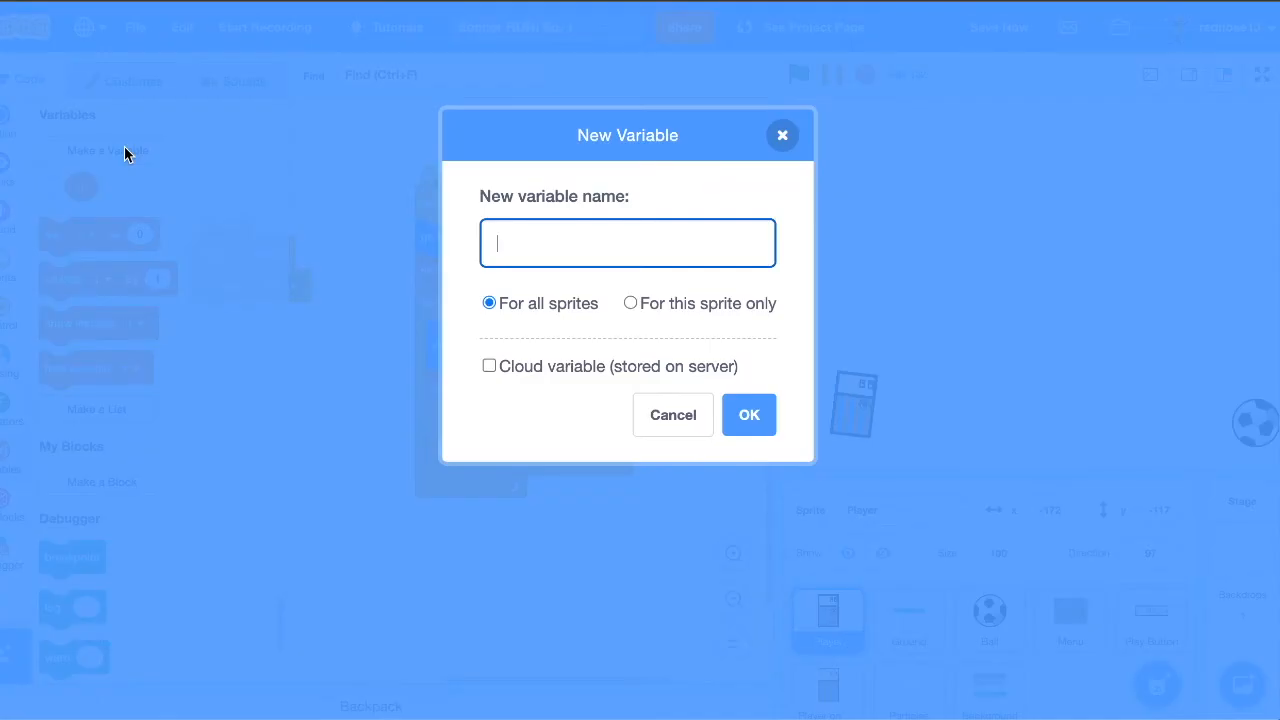
pyautogui.click(672, 414)
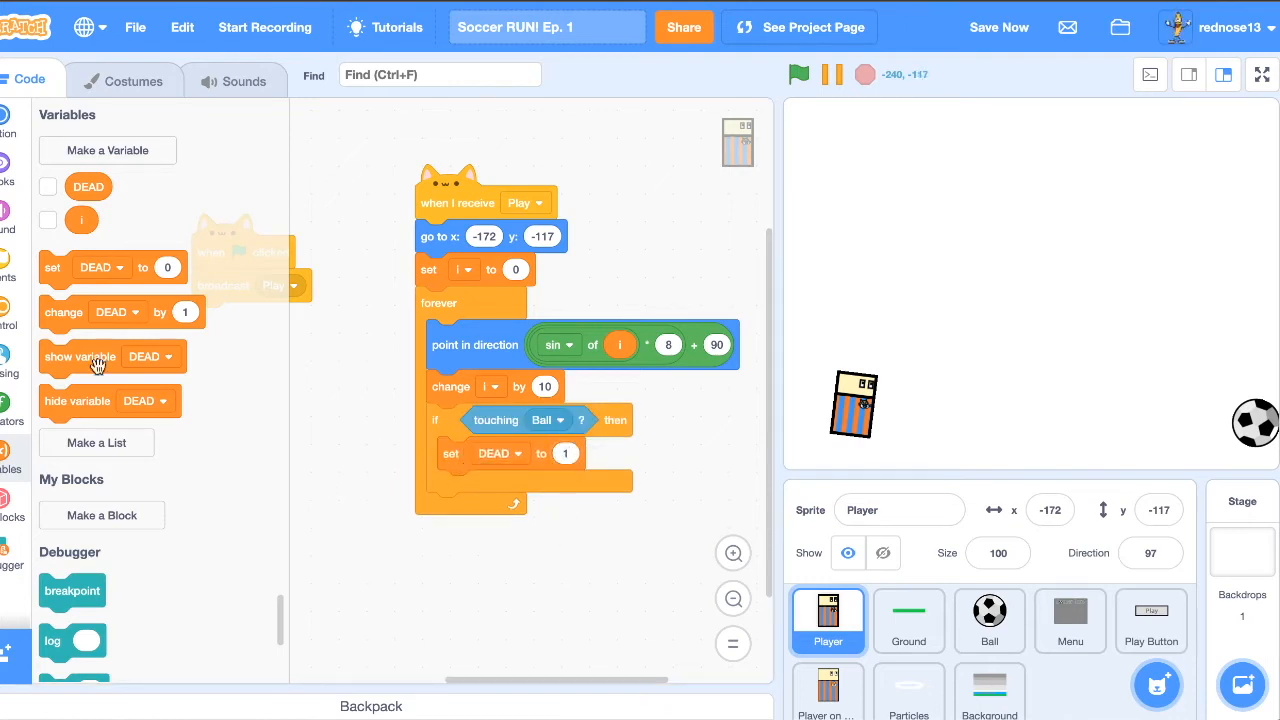
pyautogui.scroll(-3)
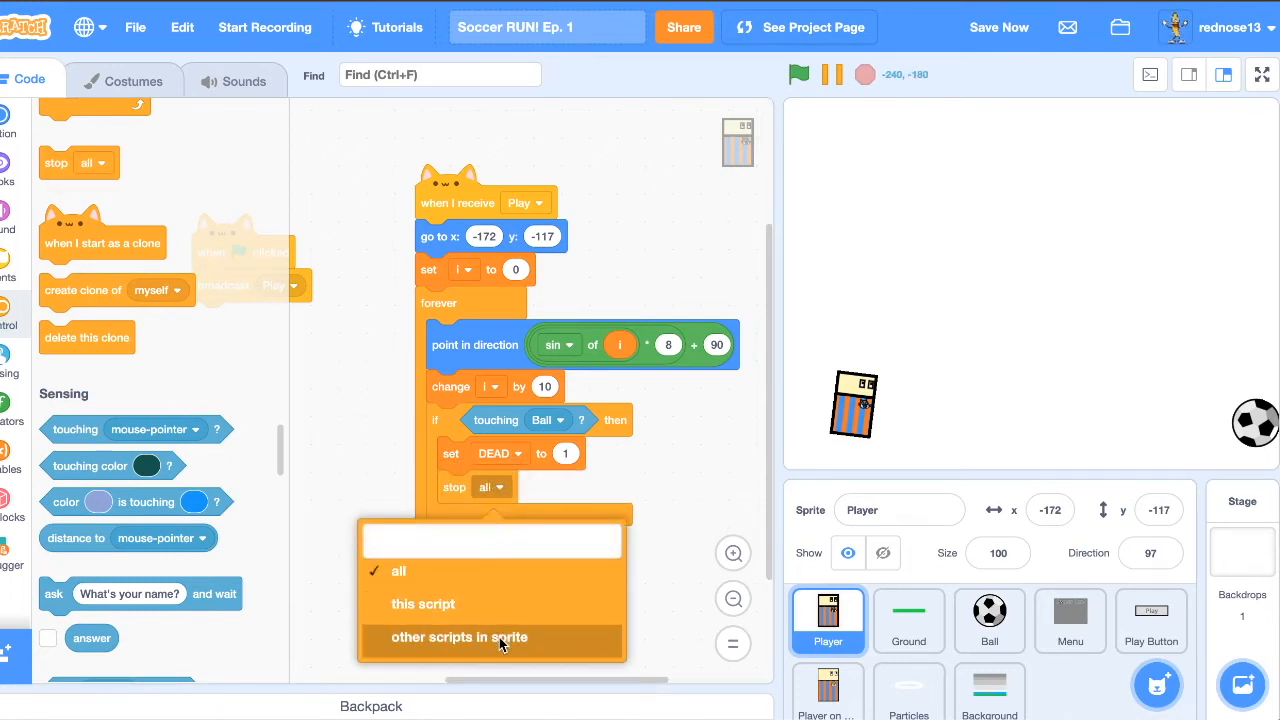
pyautogui.click(460, 636)
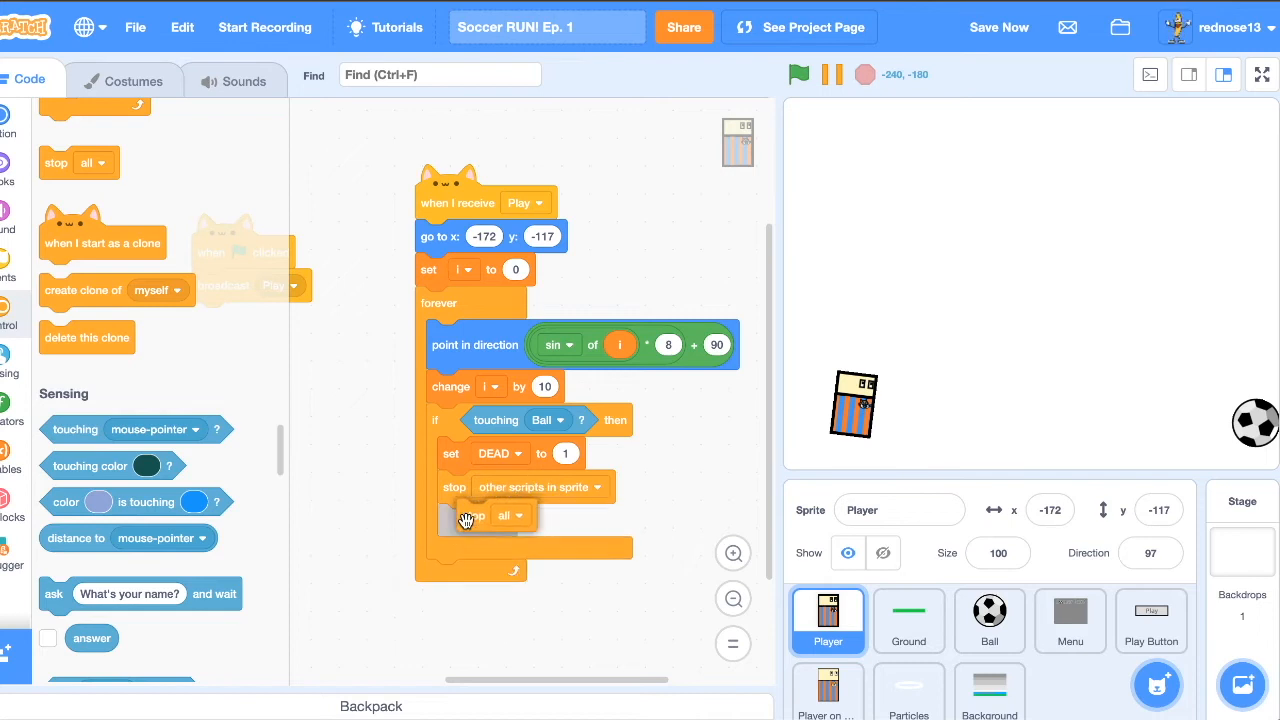
pyautogui.click(510, 516)
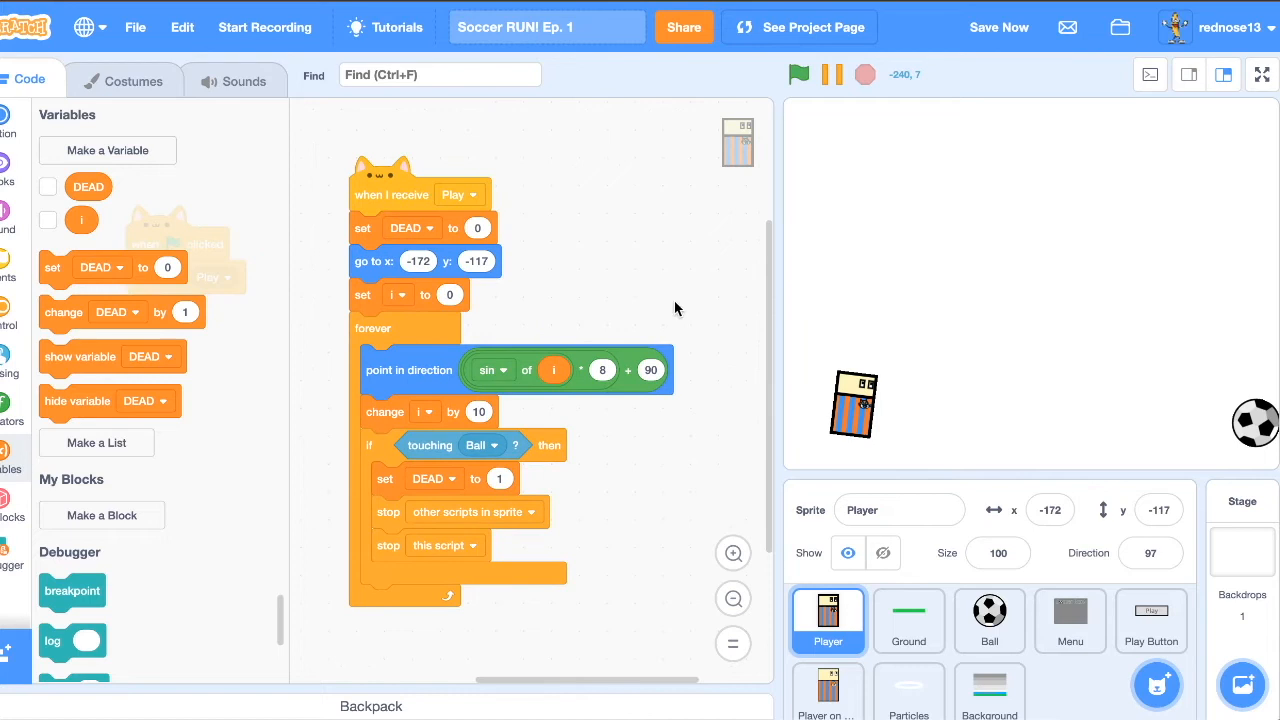
# Step: Show the Ball's Play spawner script and run the game to test the player halting
pyautogui.click(988, 620)
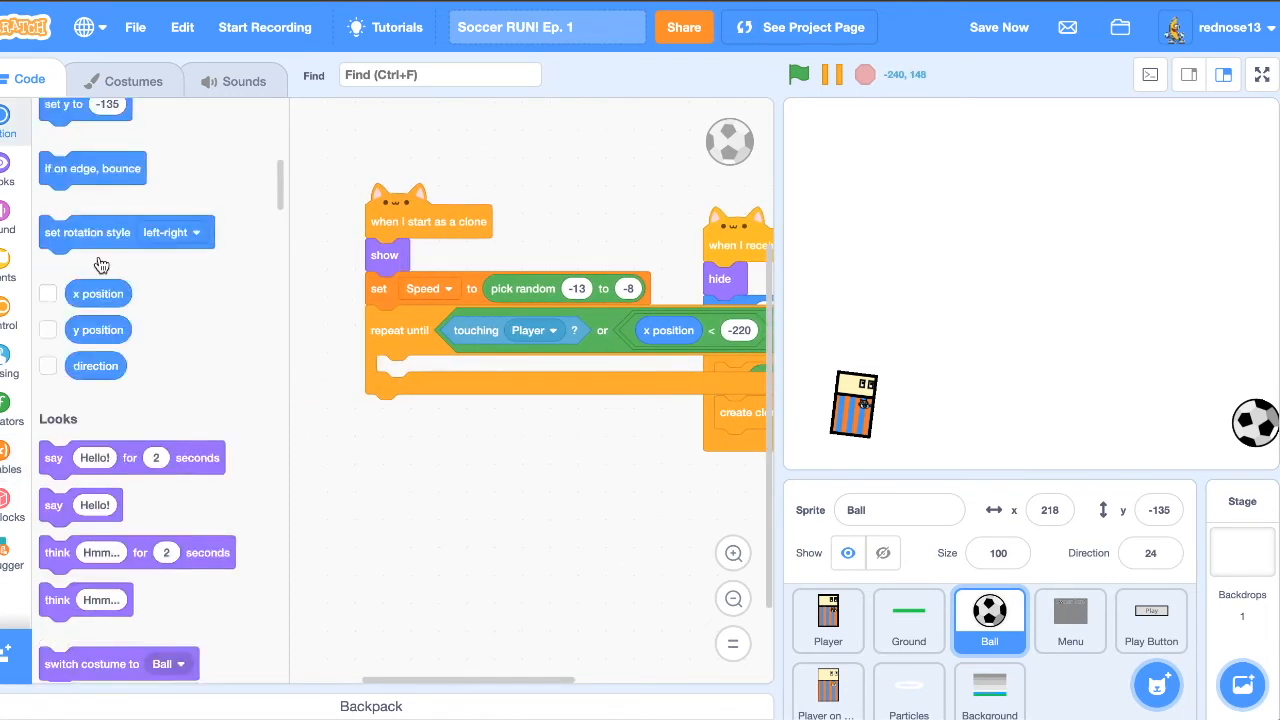
pyautogui.scroll(3)
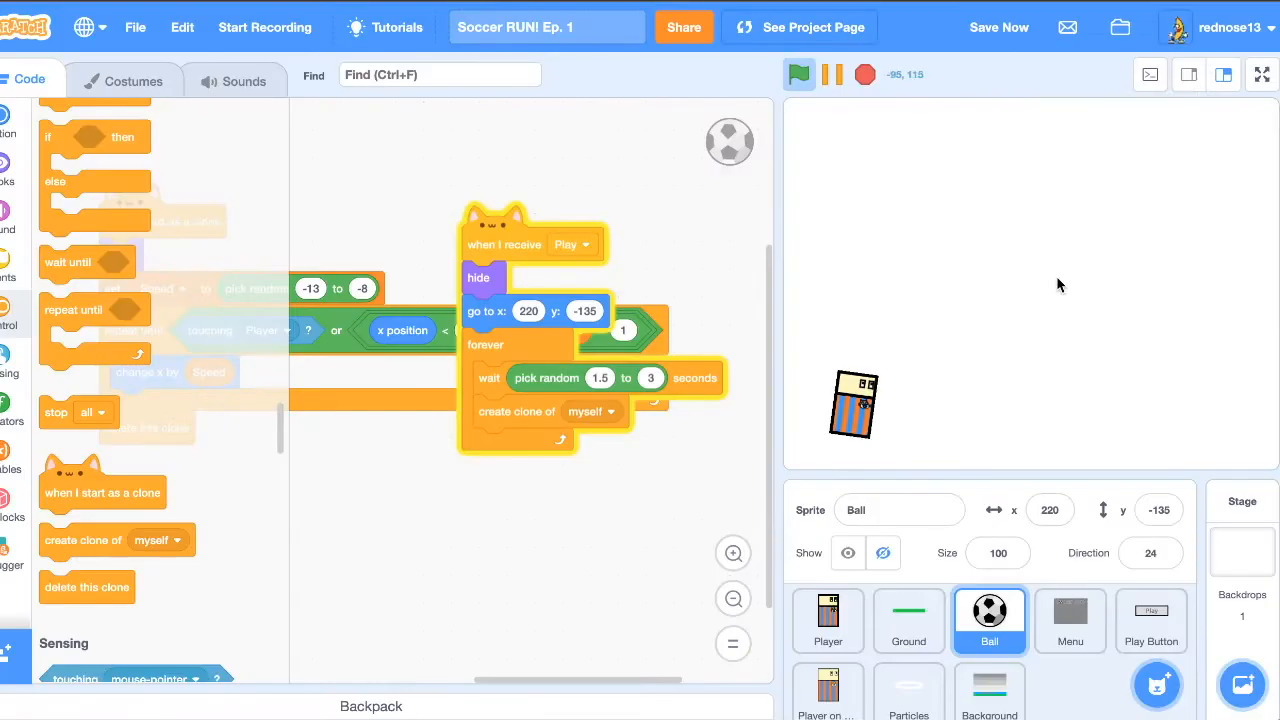
pyautogui.click(798, 74)
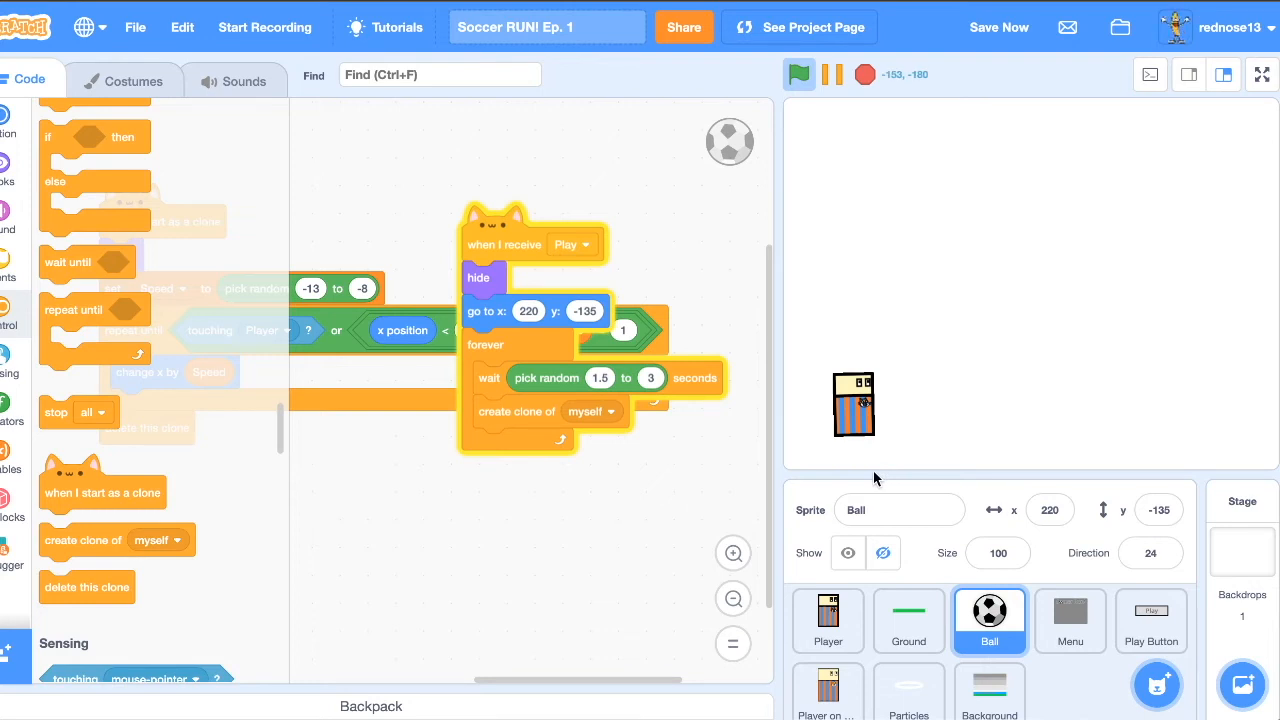
pyautogui.moveTo(676, 360)
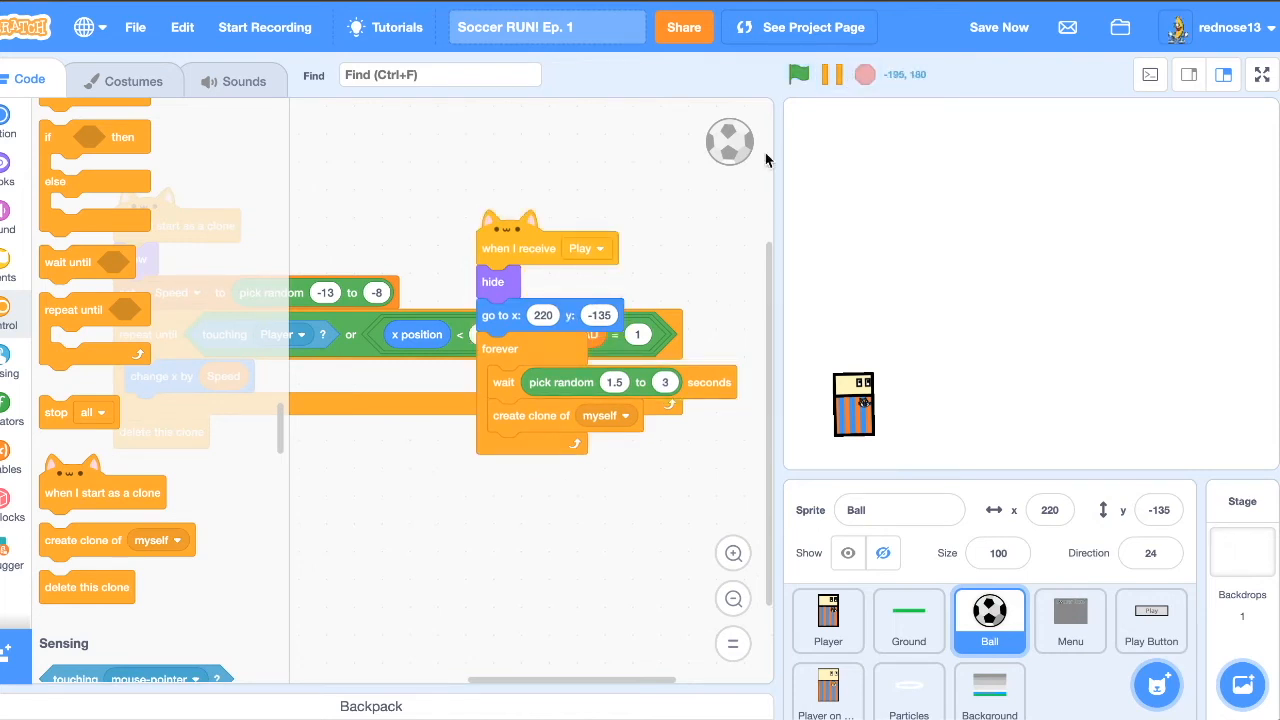
pyautogui.moveTo(82, 174)
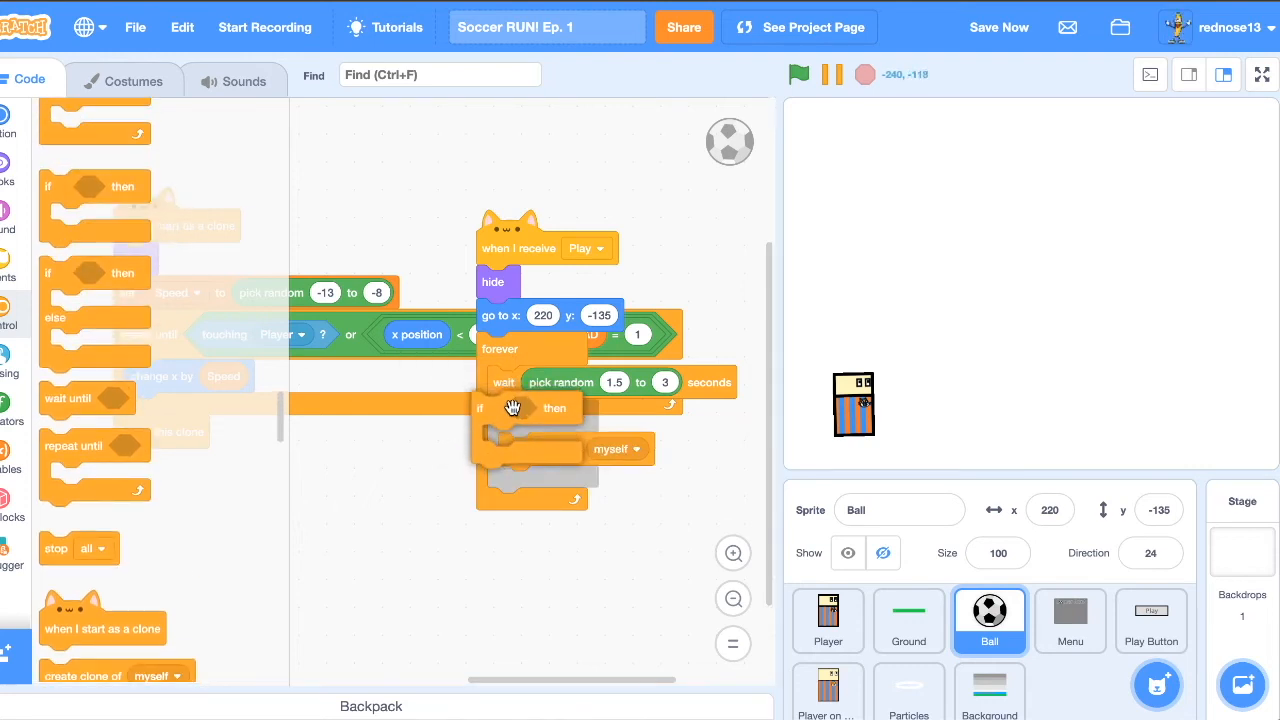
# Step: Wrap clone creation in if DEAD = 0, save the project, and switch to Player's code
pyautogui.click(12, 420)
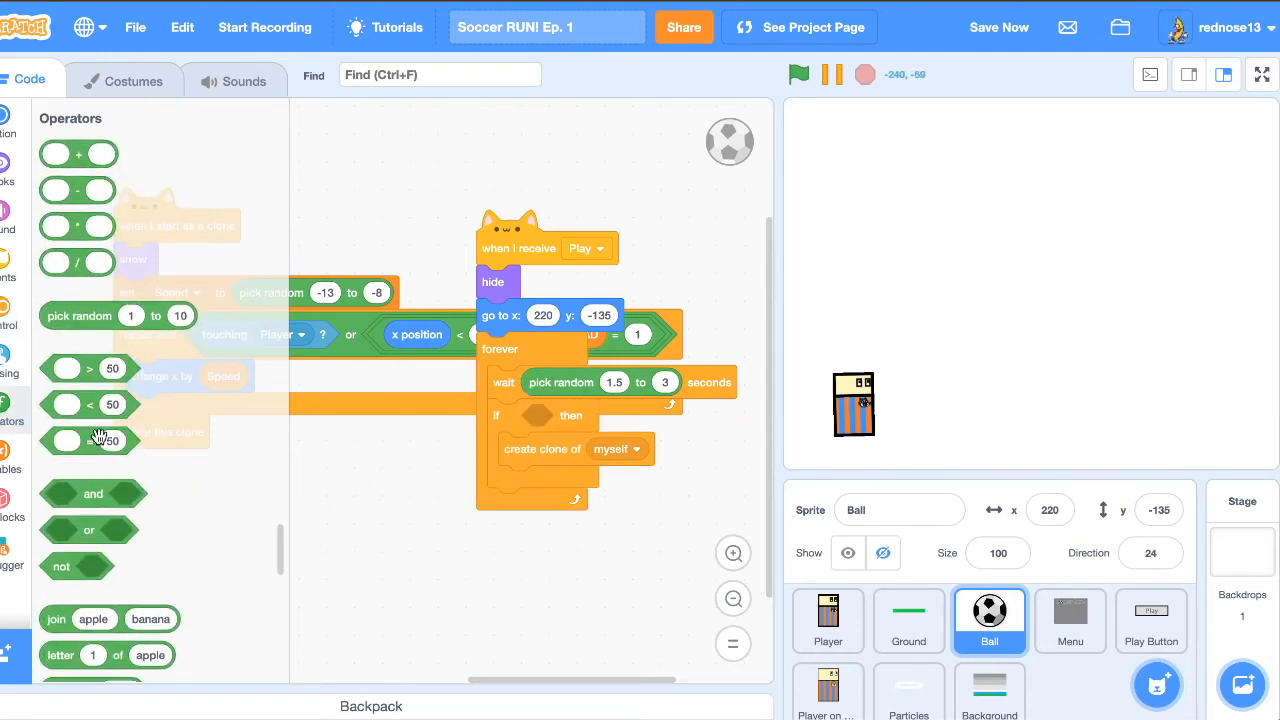
pyautogui.moveTo(90, 440); pyautogui.dragTo(544, 414)
pyautogui.write('0')
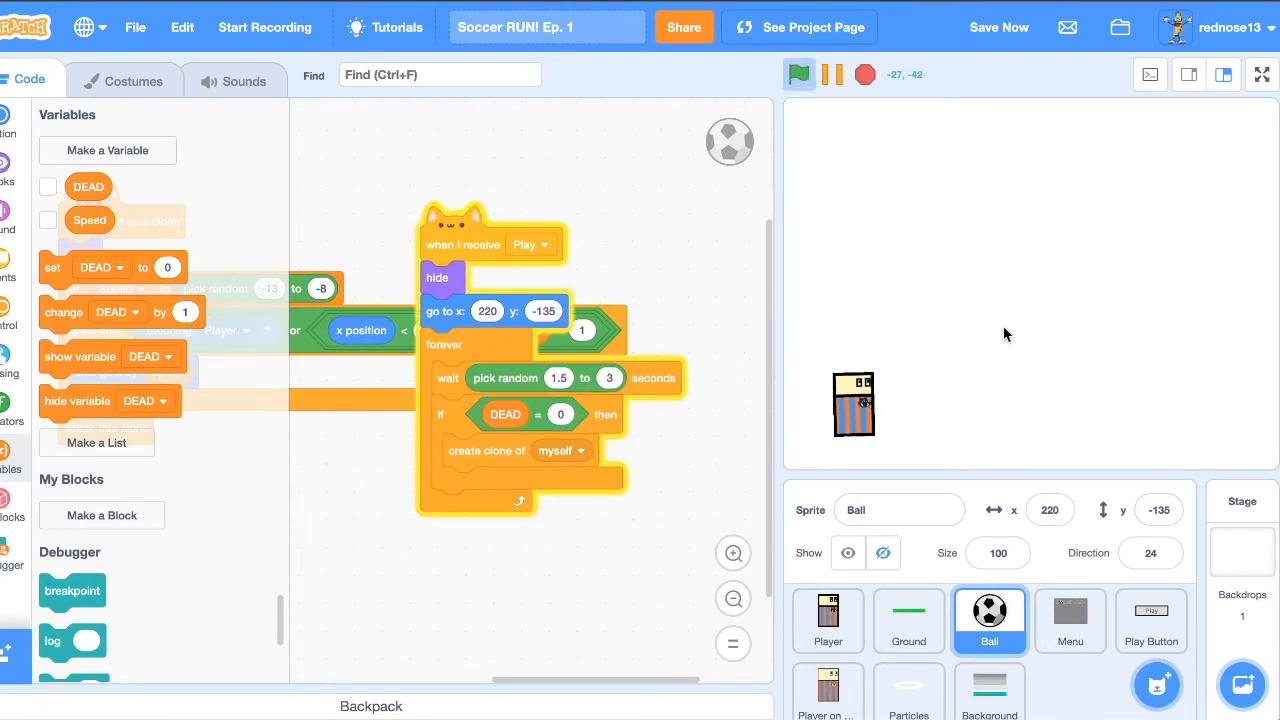
pyautogui.click(798, 74)
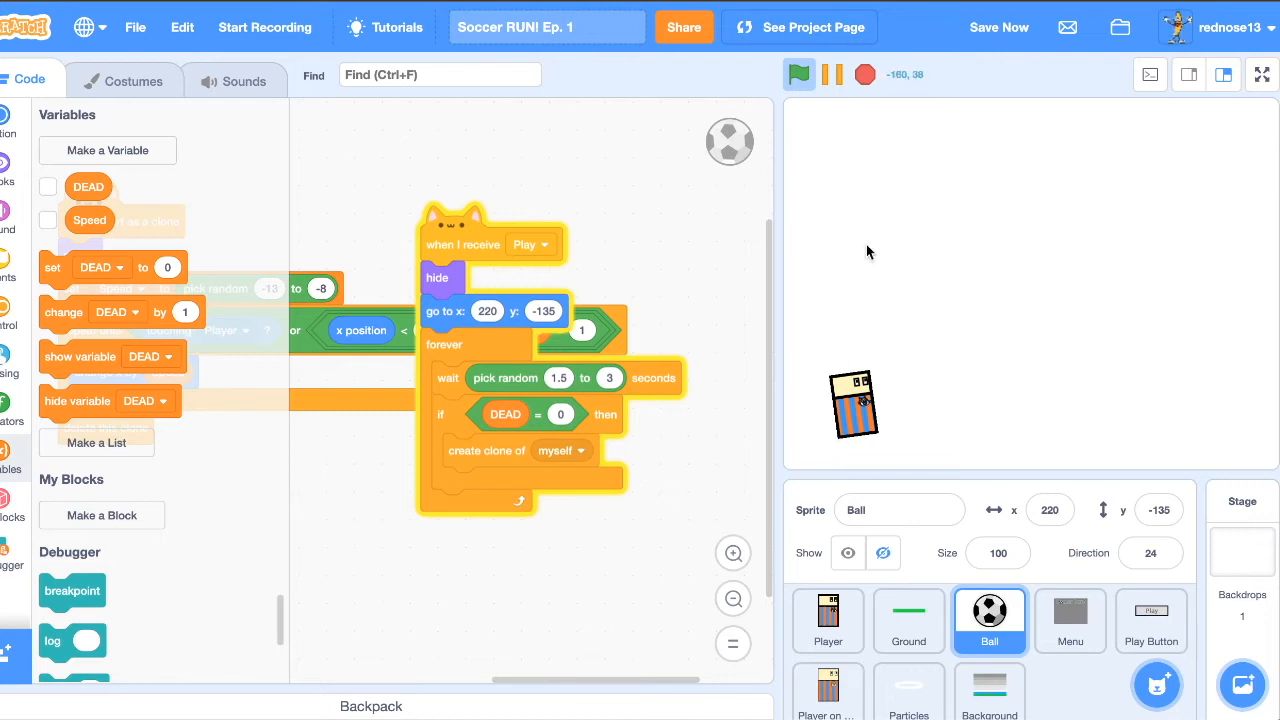
pyautogui.moveTo(824, 296)
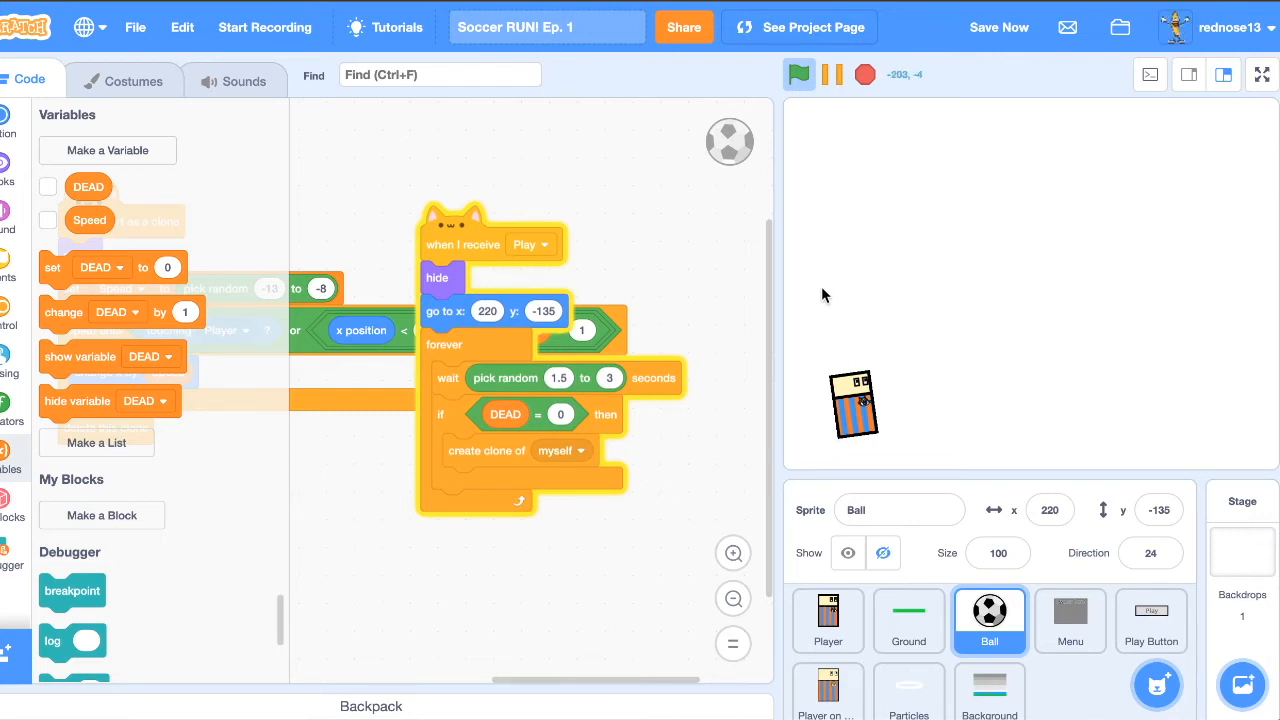
pyautogui.click(998, 28)
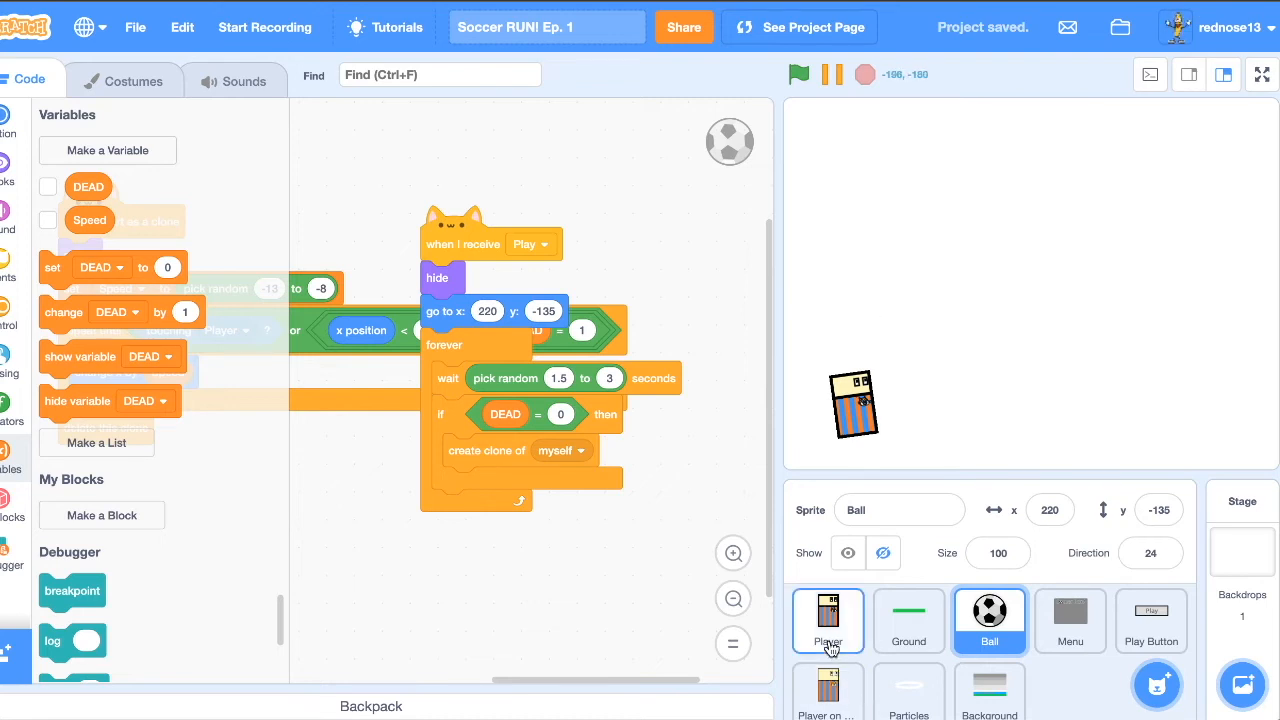
pyautogui.click(828, 620)
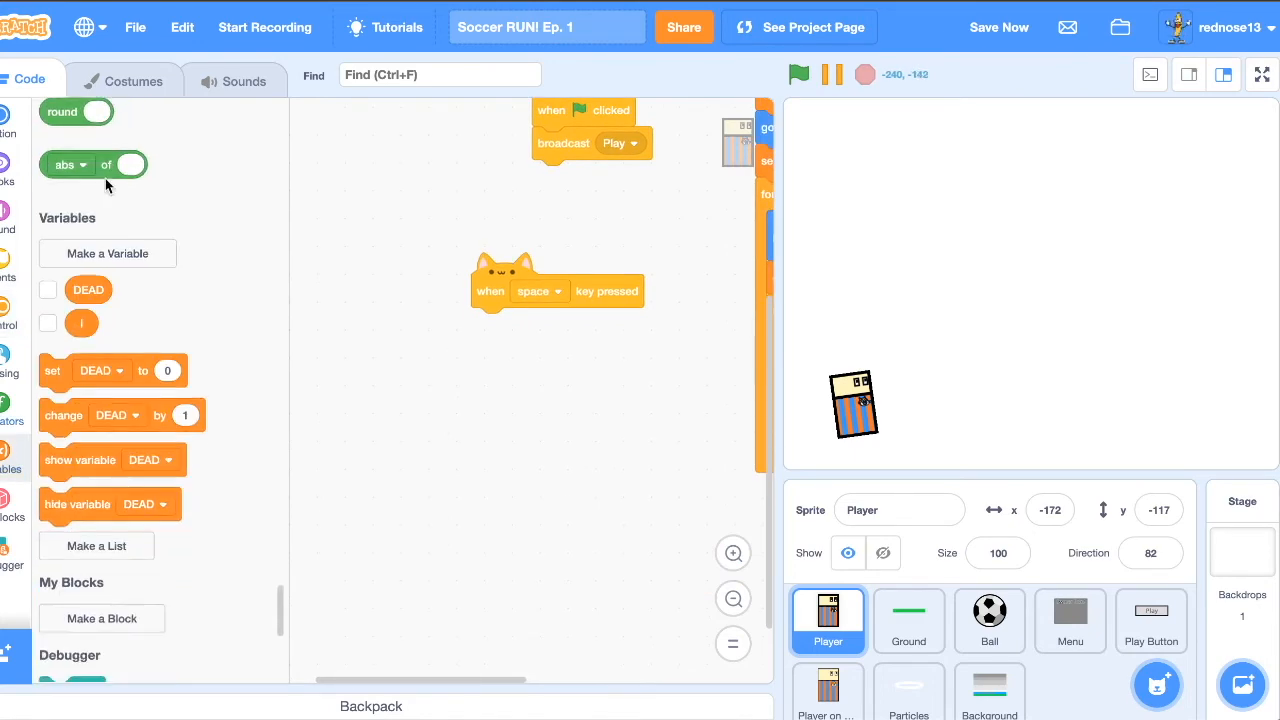
# Step: Create a Y Velocity variable and have the space-key script set it to 20
pyautogui.click(108, 252)
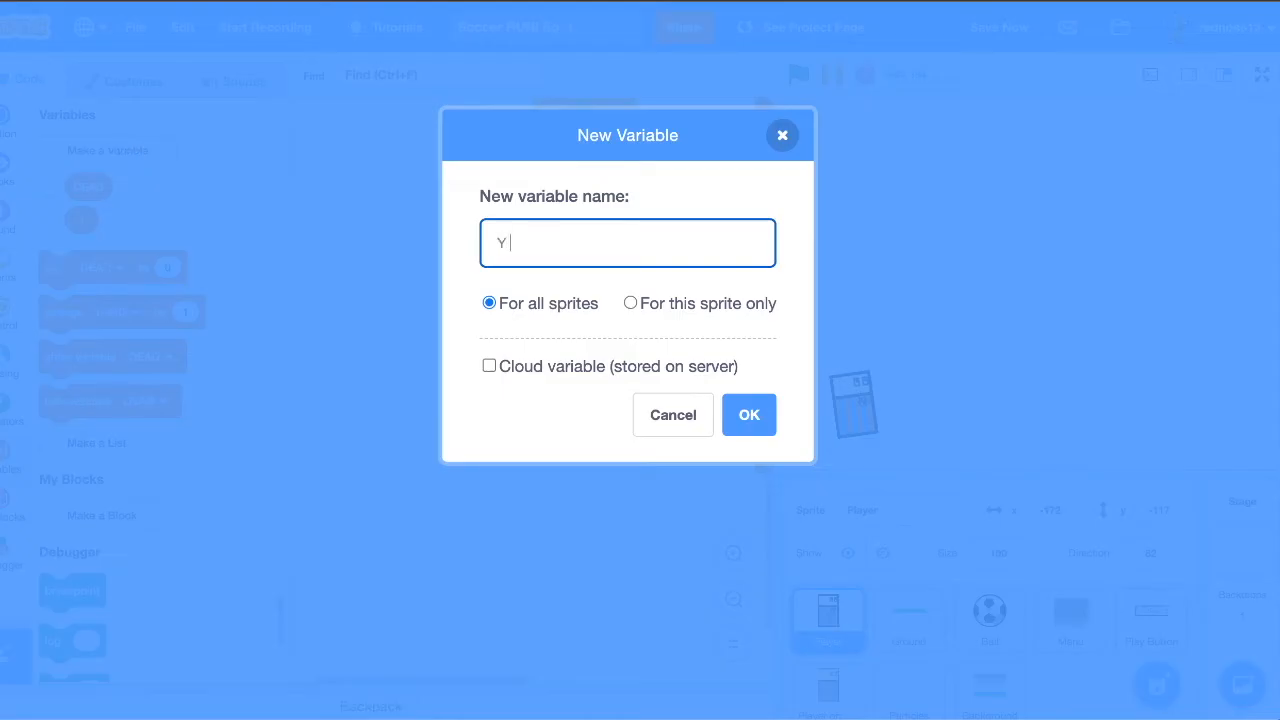
pyautogui.write('Velocity')
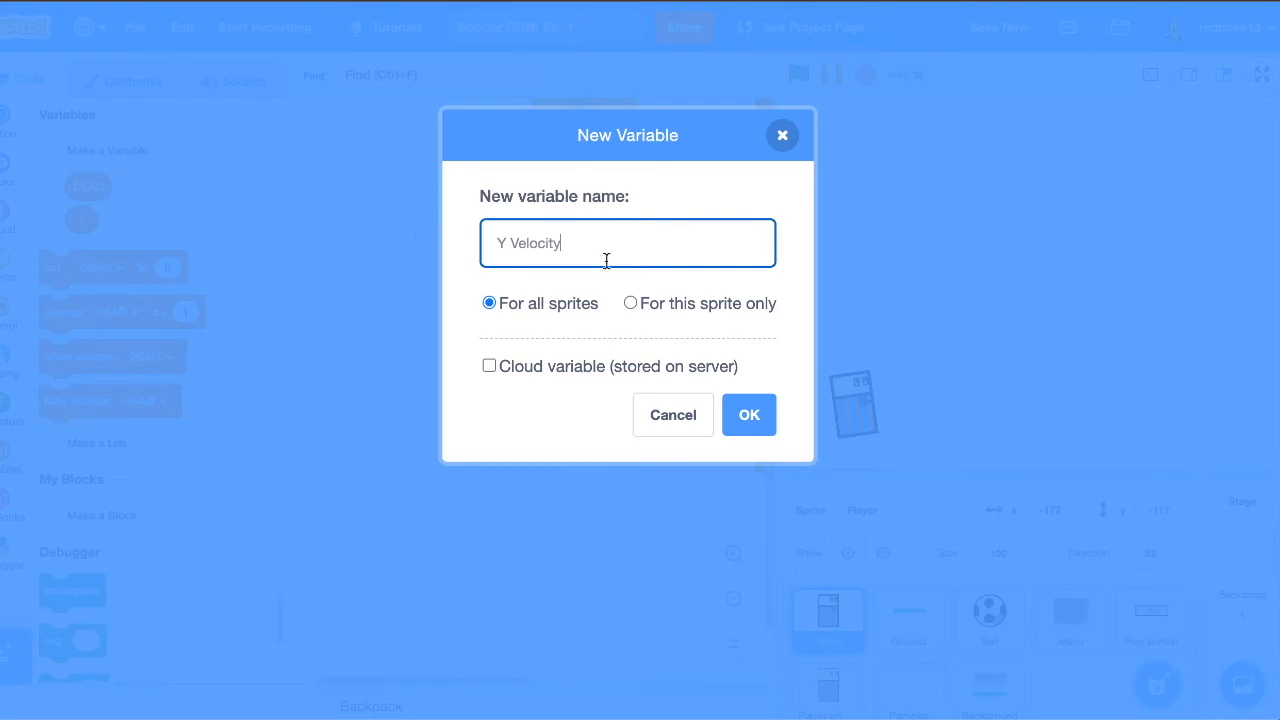
pyautogui.click(748, 414)
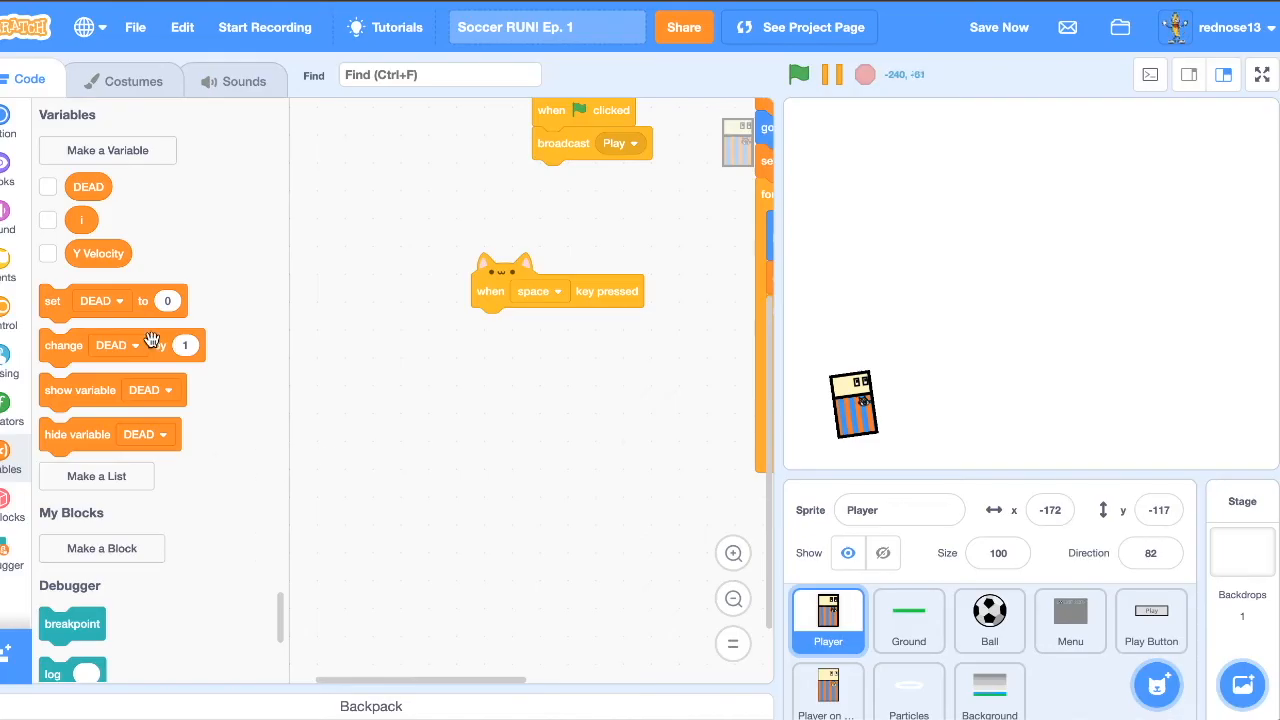
pyautogui.click(532, 324)
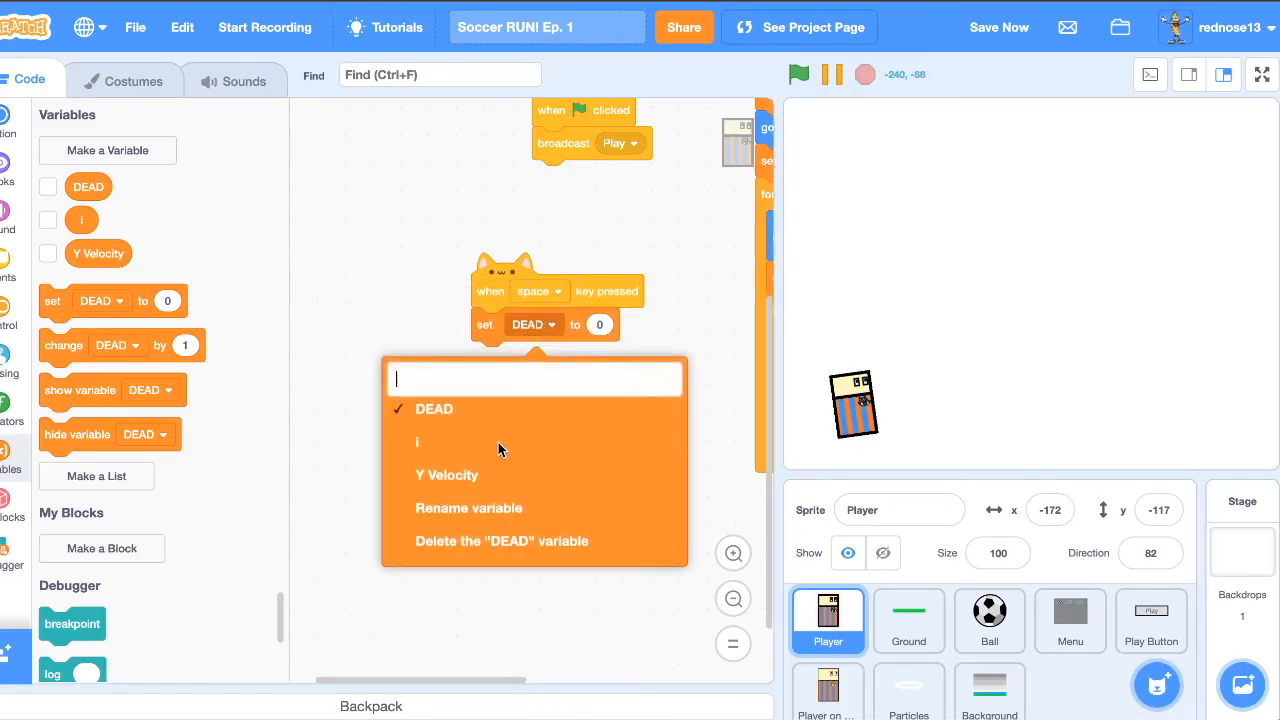
pyautogui.click(448, 476)
pyautogui.write('20')
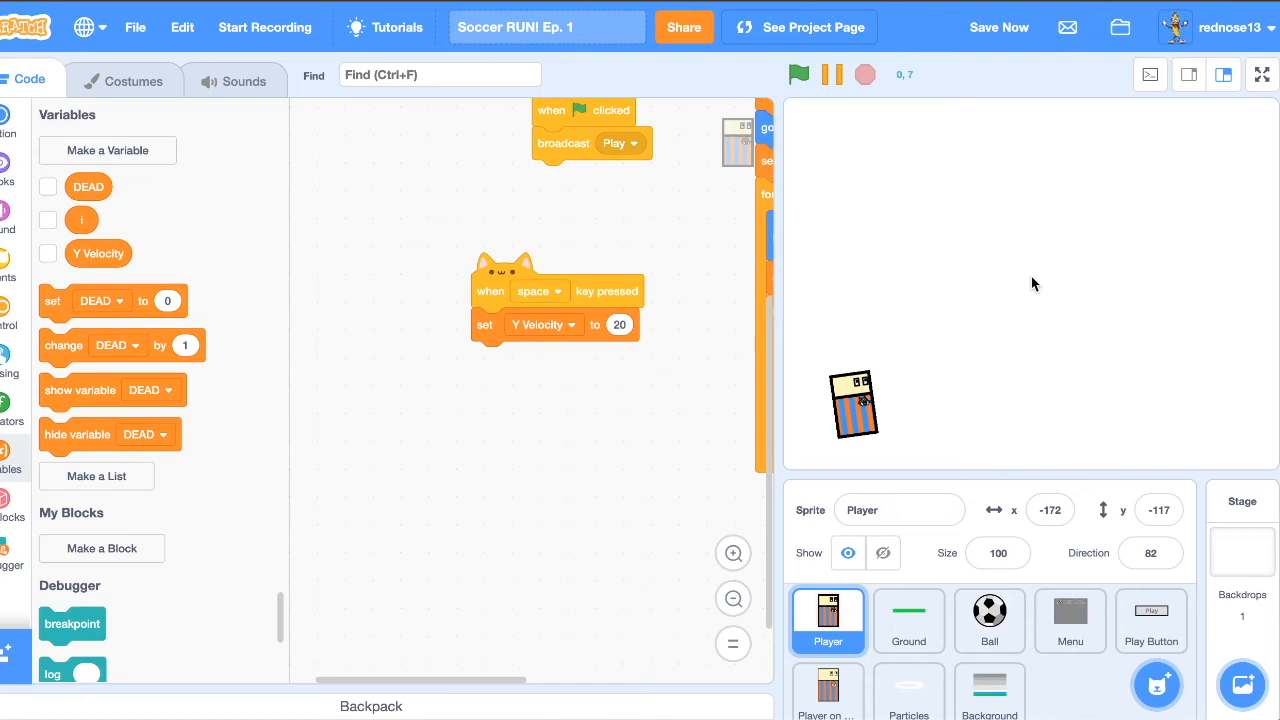
pyautogui.moveTo(1026, 294)
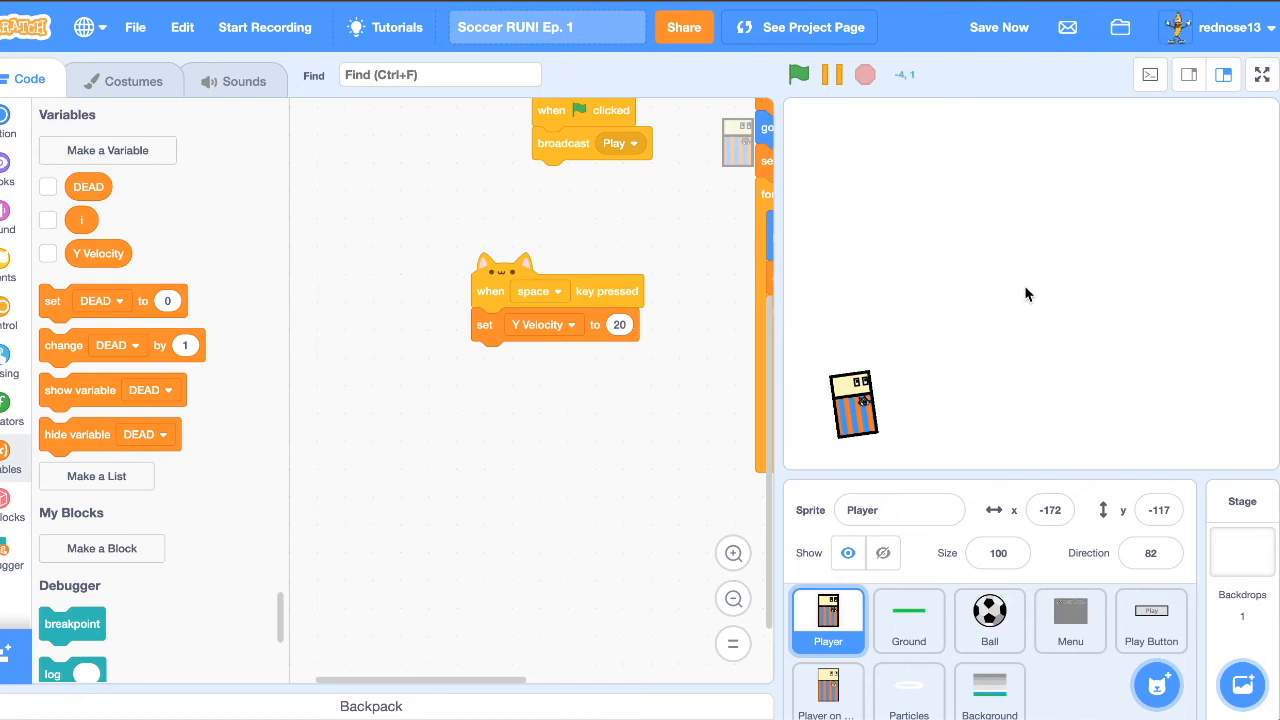
pyautogui.moveTo(724, 272)
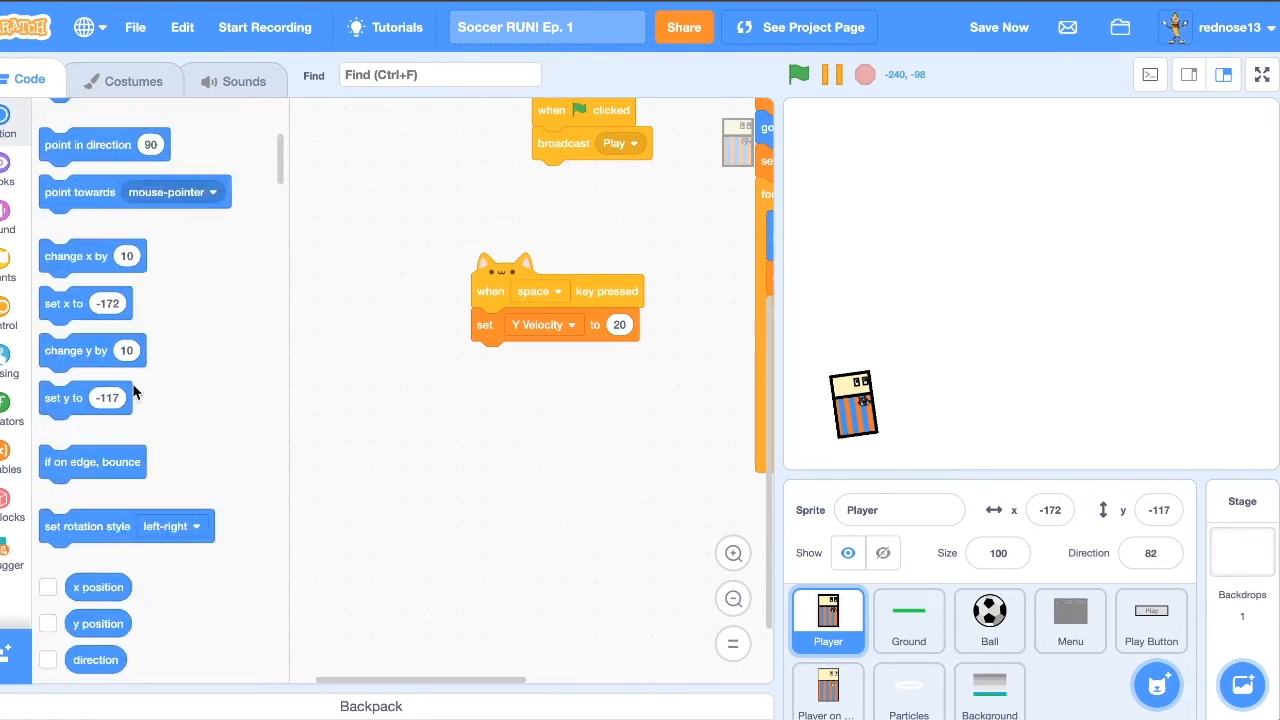
# Step: Add a change y by Y Velocity block and a repeat until y position = -117 loop to the jump script
pyautogui.moveTo(92, 350); pyautogui.dragTo(484, 358)
pyautogui.write('-2')
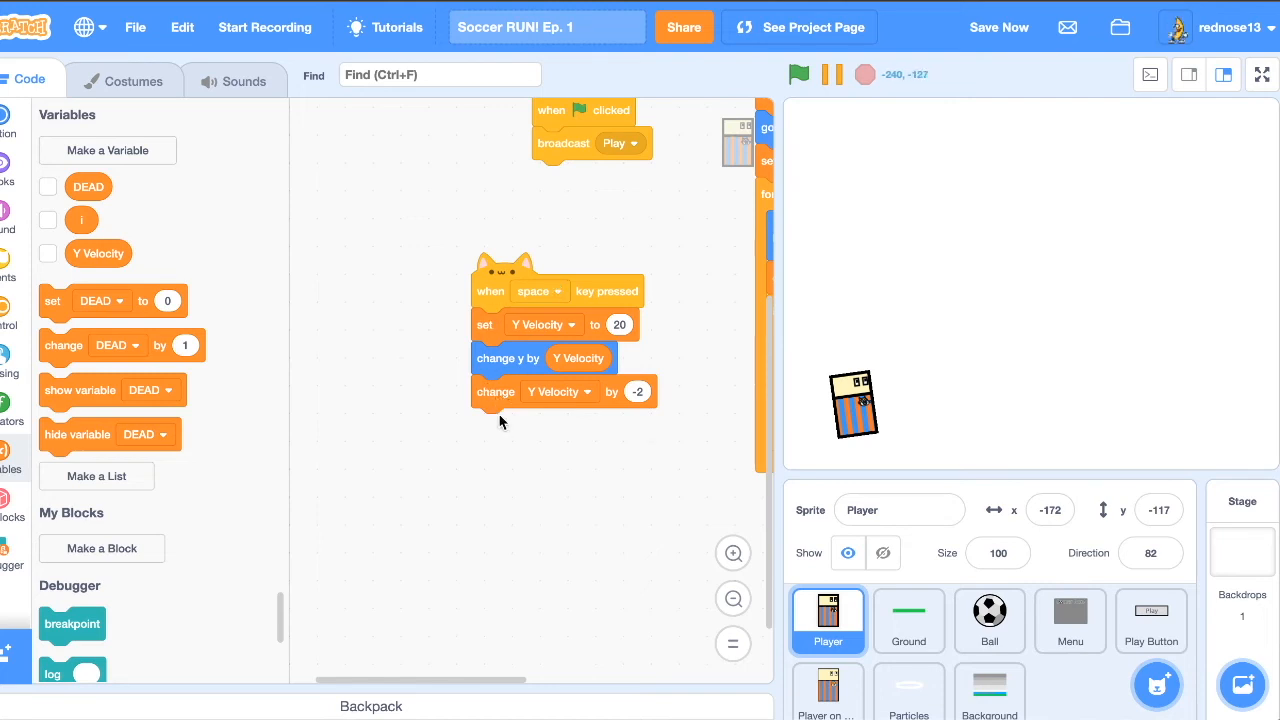
pyautogui.moveTo(464, 312)
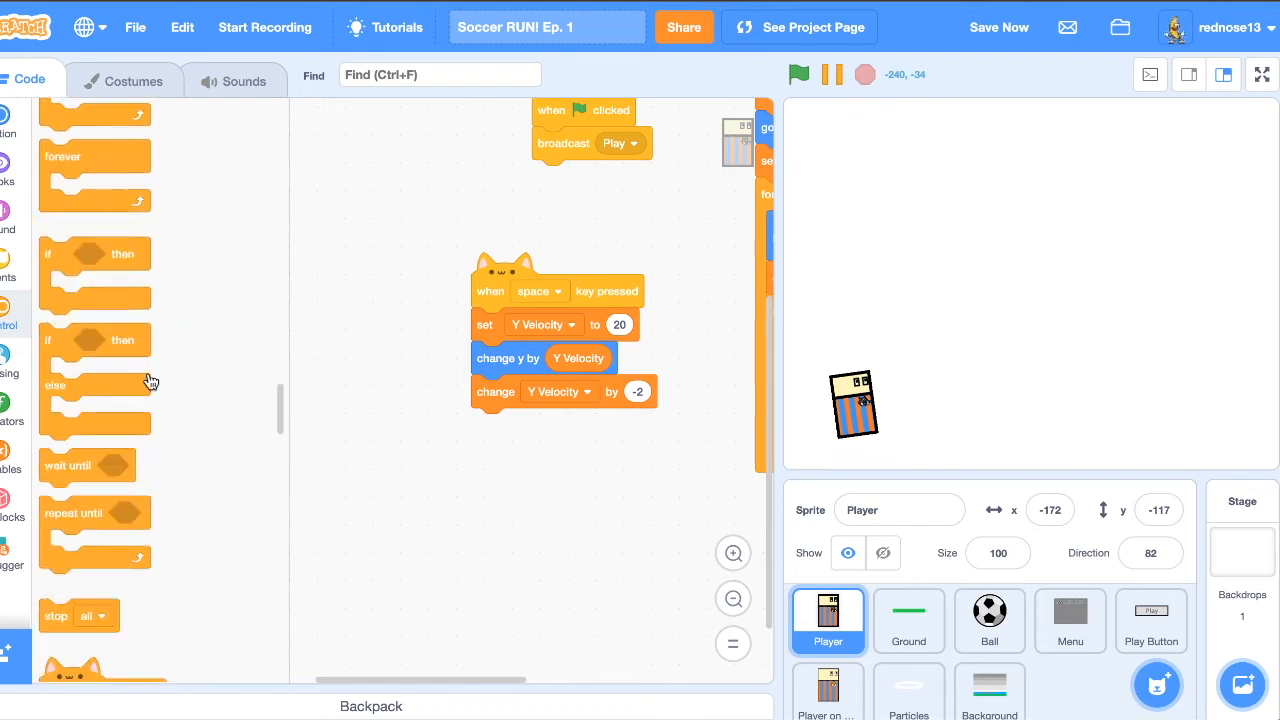
pyautogui.moveTo(88, 512); pyautogui.dragTo(448, 470)
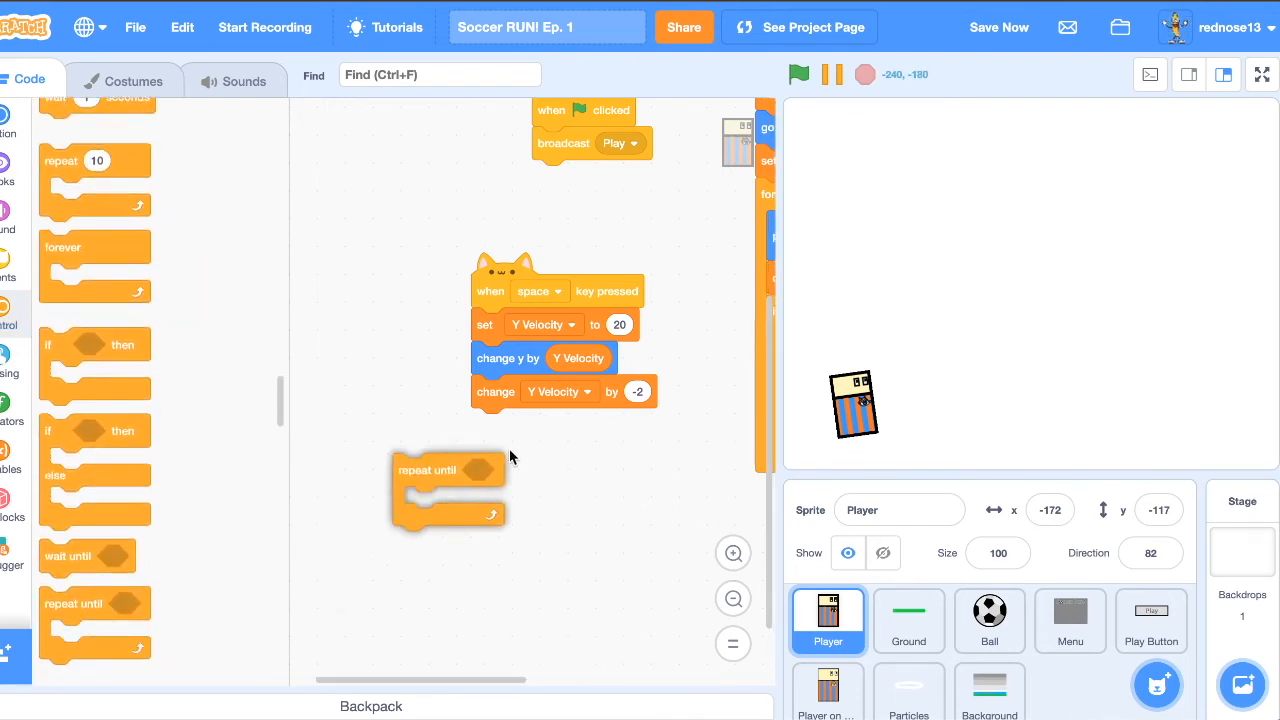
pyautogui.moveTo(448, 470); pyautogui.dragTo(528, 424)
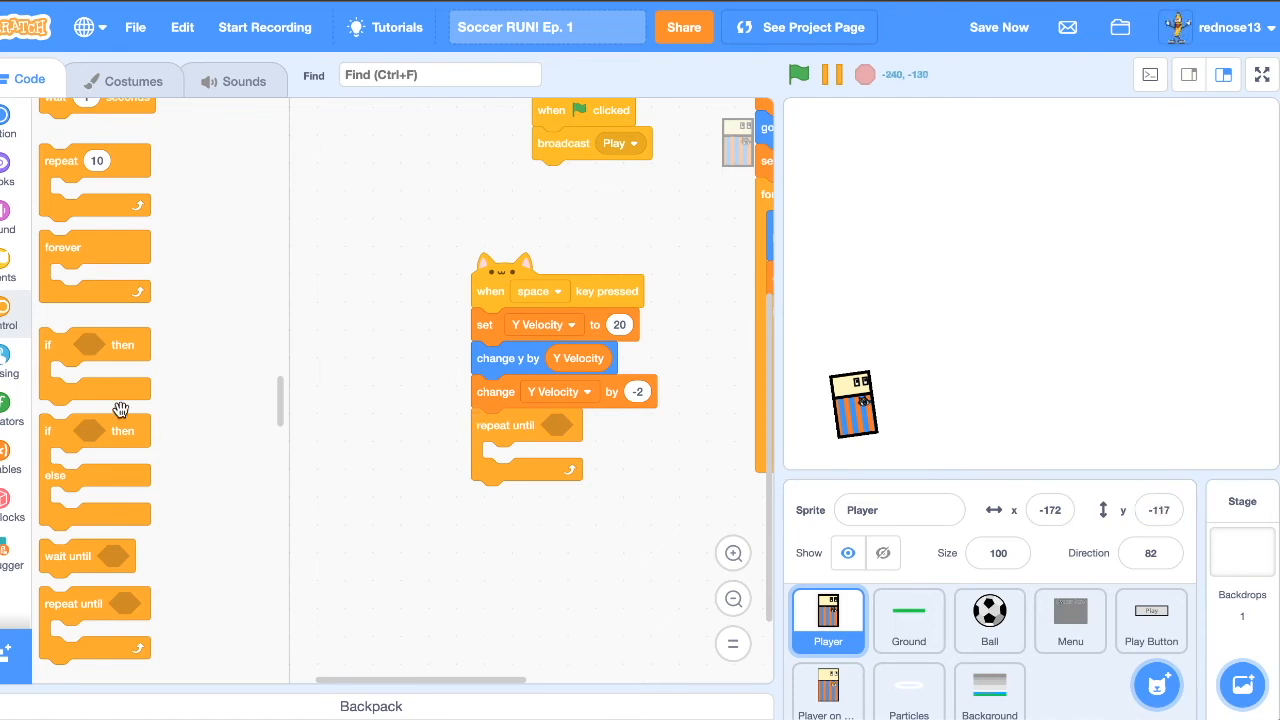
pyautogui.click(12, 410)
pyautogui.write('-117')
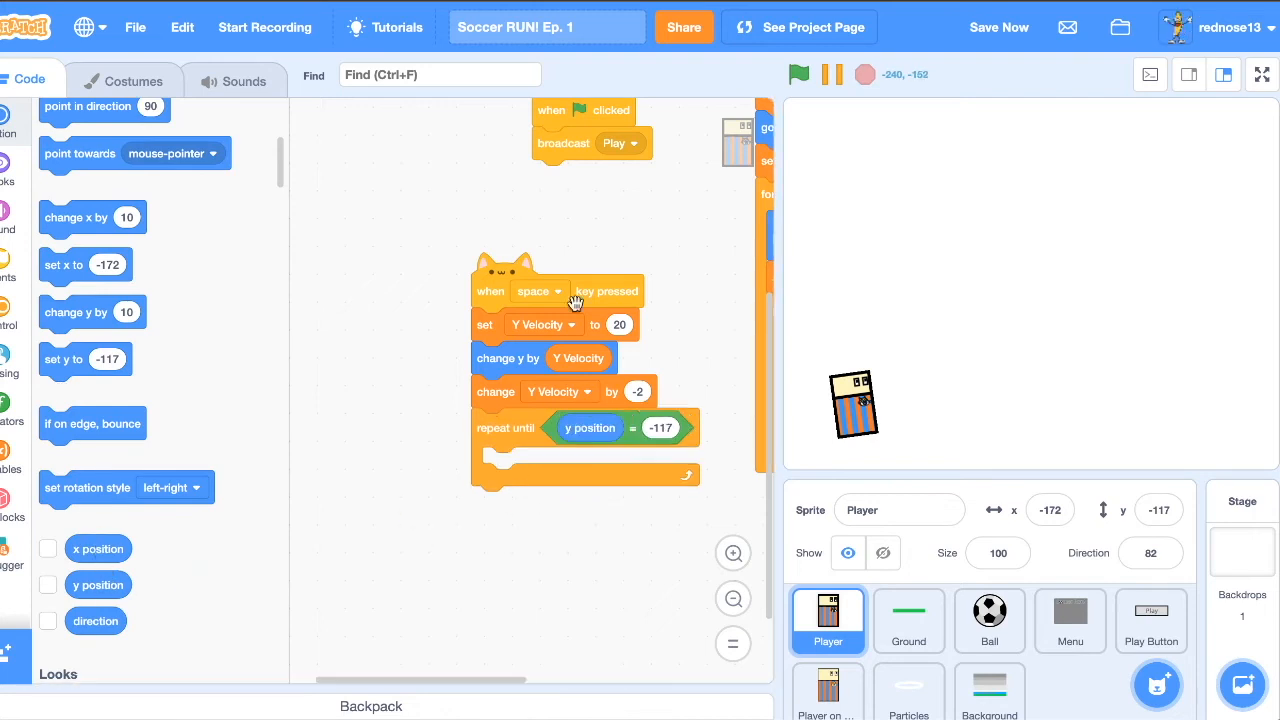
pyautogui.moveTo(836, 404)
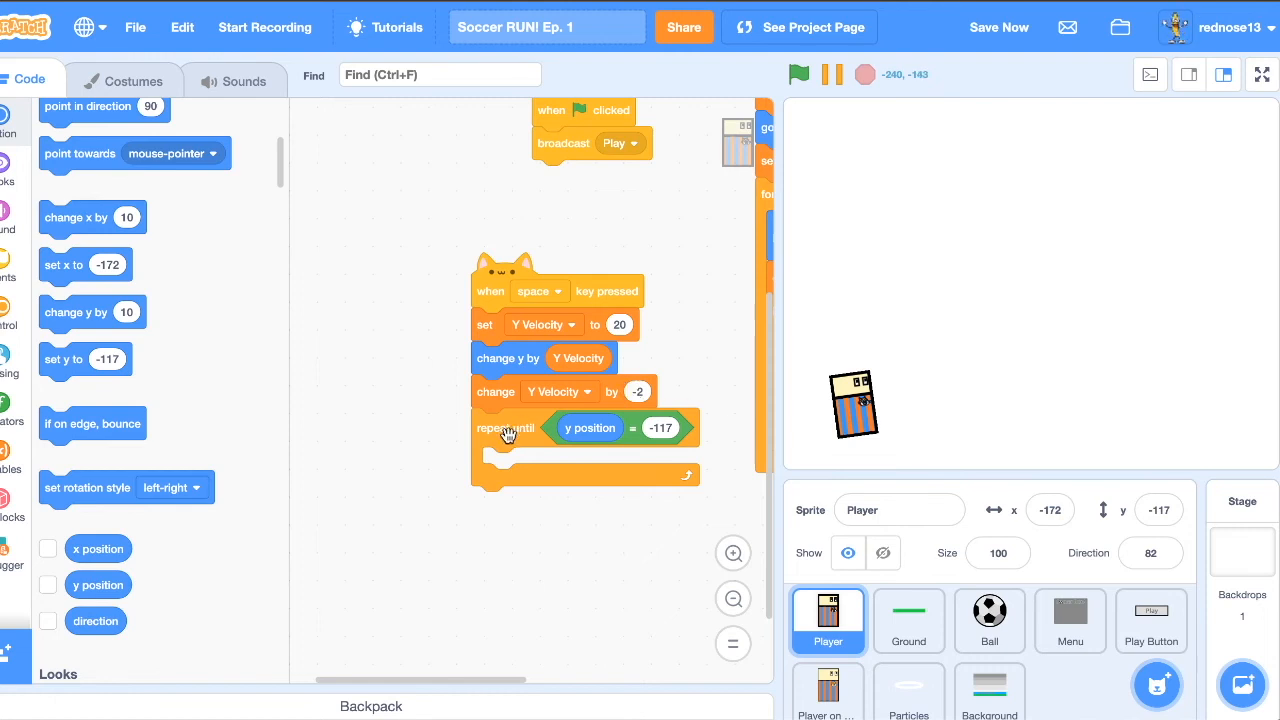
# Step: Nest the change y and change Y Velocity by -2 blocks inside the repeat loop
pyautogui.moveTo(508, 428); pyautogui.dragTo(512, 482)
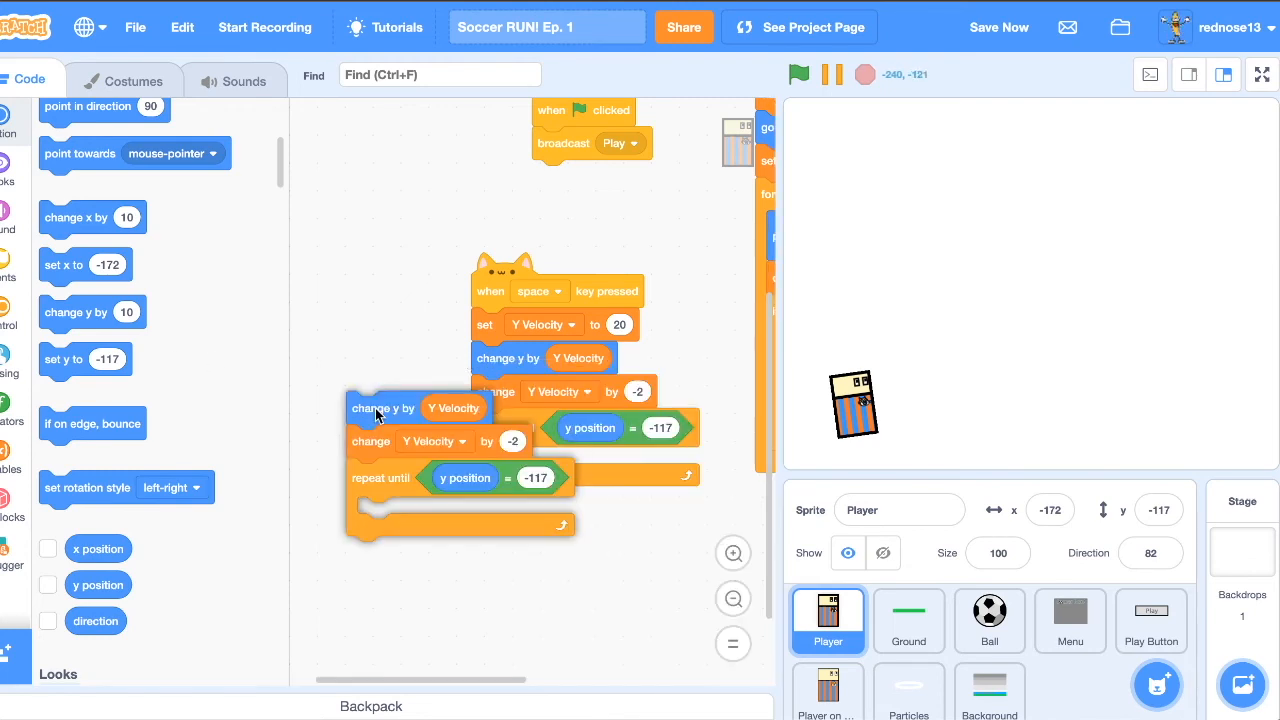
pyautogui.moveTo(384, 408); pyautogui.dragTo(530, 472)
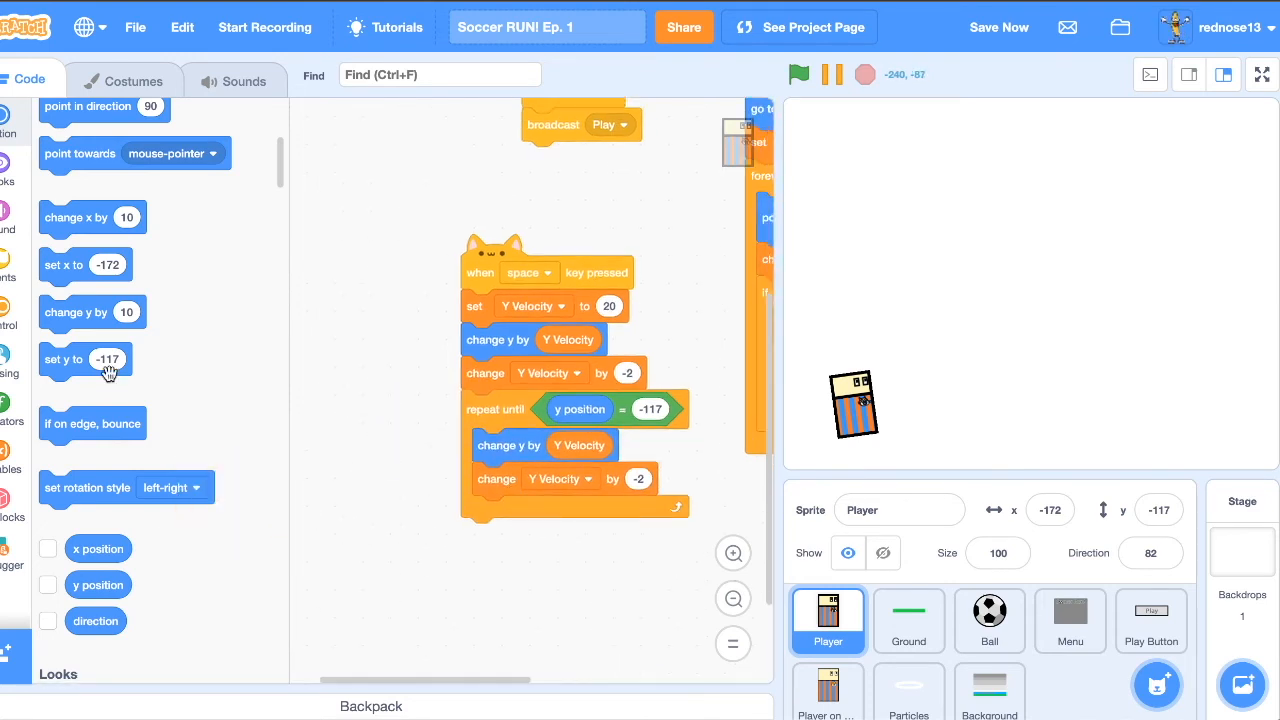
pyautogui.scroll(-3)
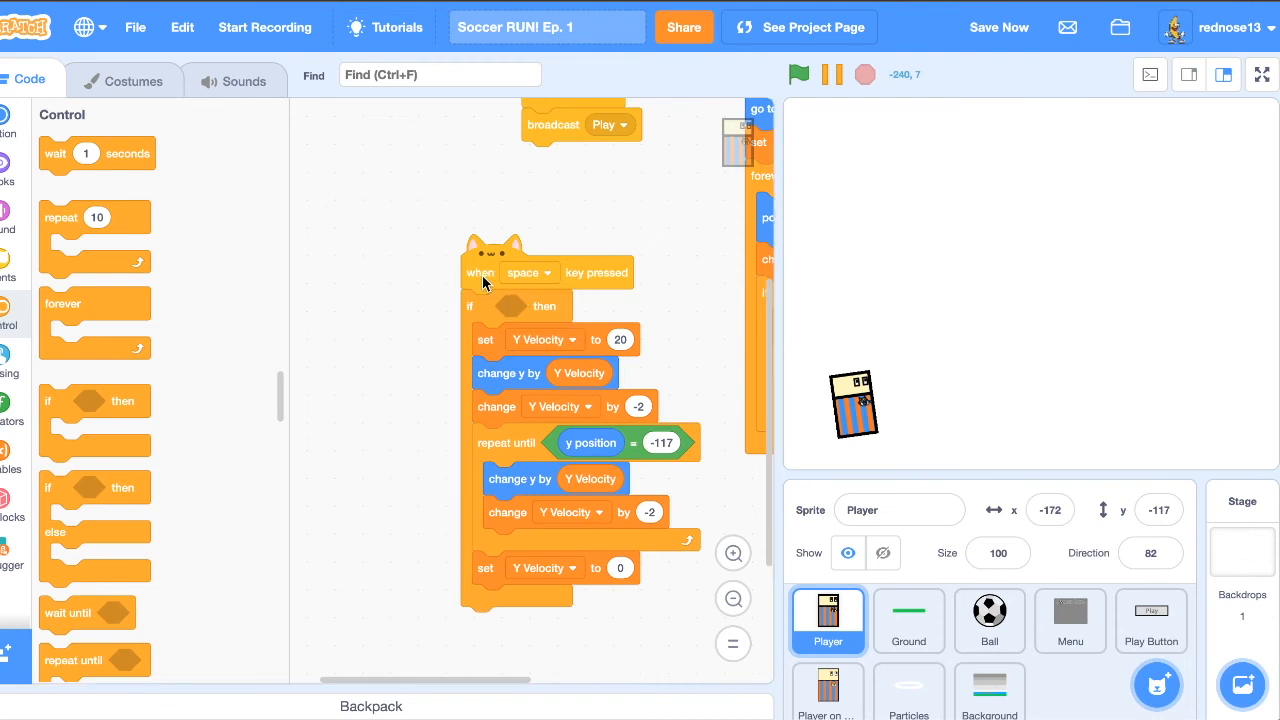
# Step: Wrap the jump blocks in an if DEAD = 0 check, then move to the Ground sprite
pyautogui.click(12, 410)
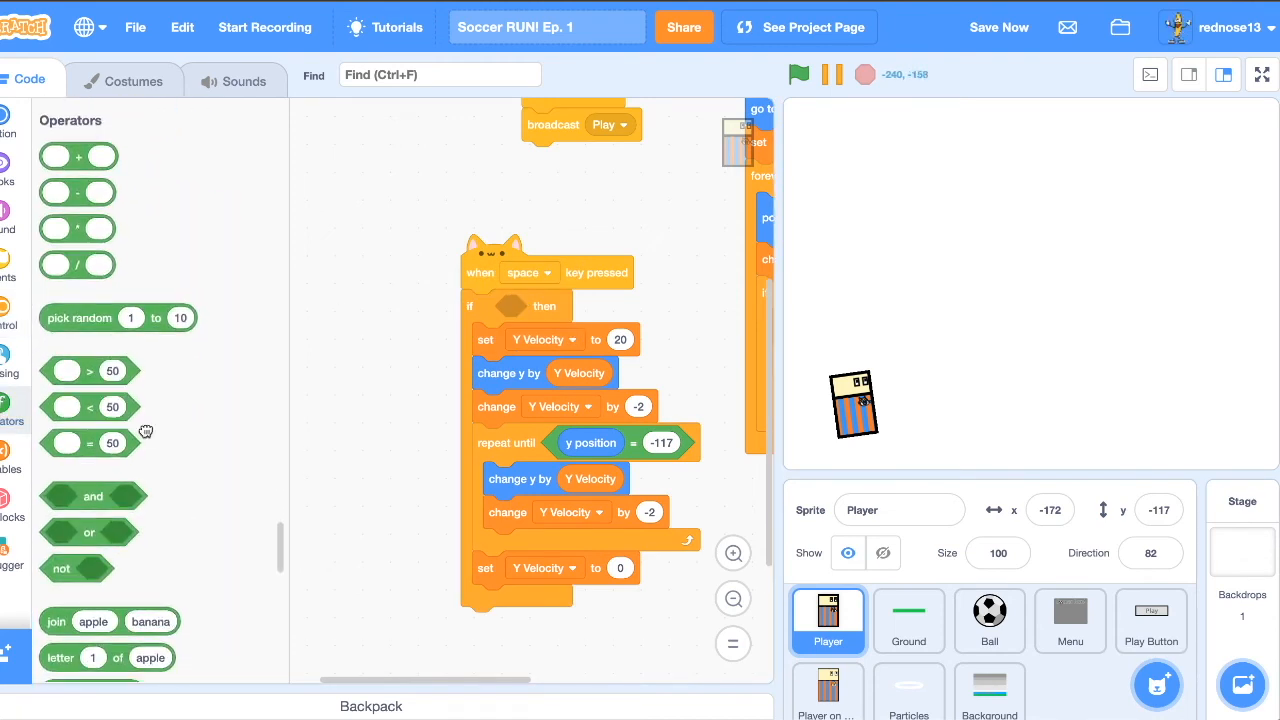
pyautogui.moveTo(90, 436); pyautogui.dragTo(510, 304)
pyautogui.write('0')
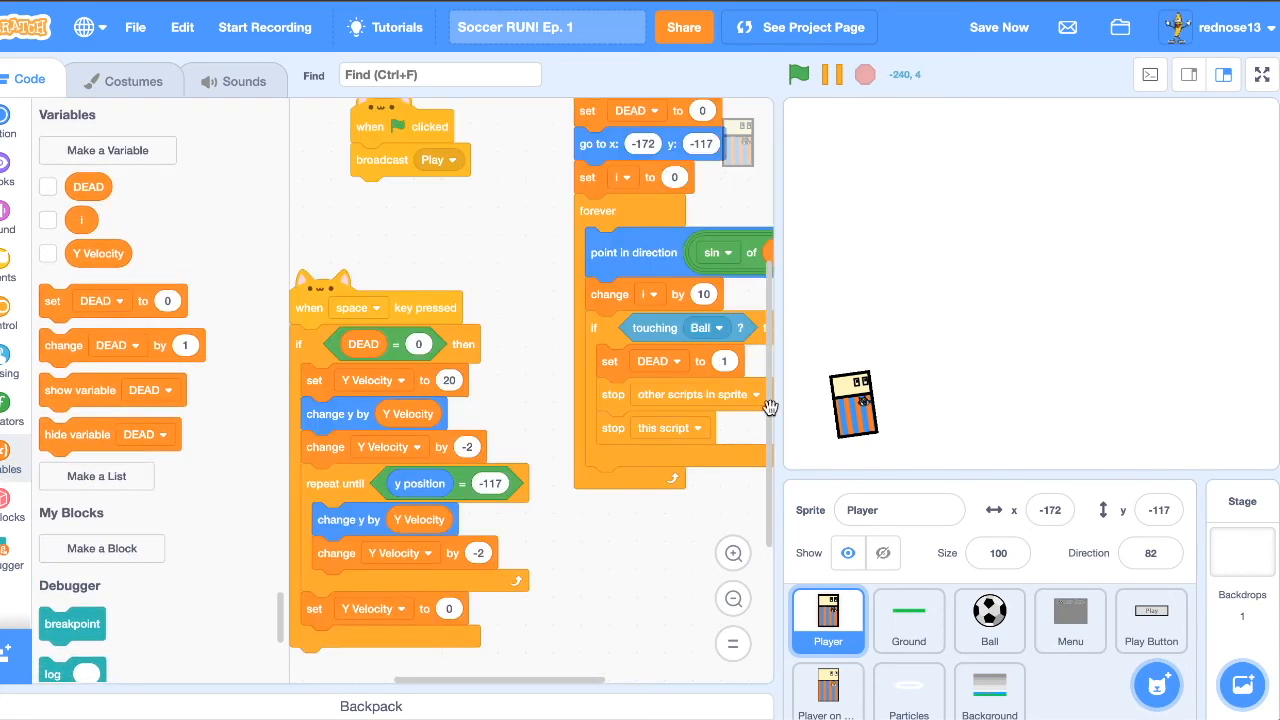
pyautogui.click(908, 620)
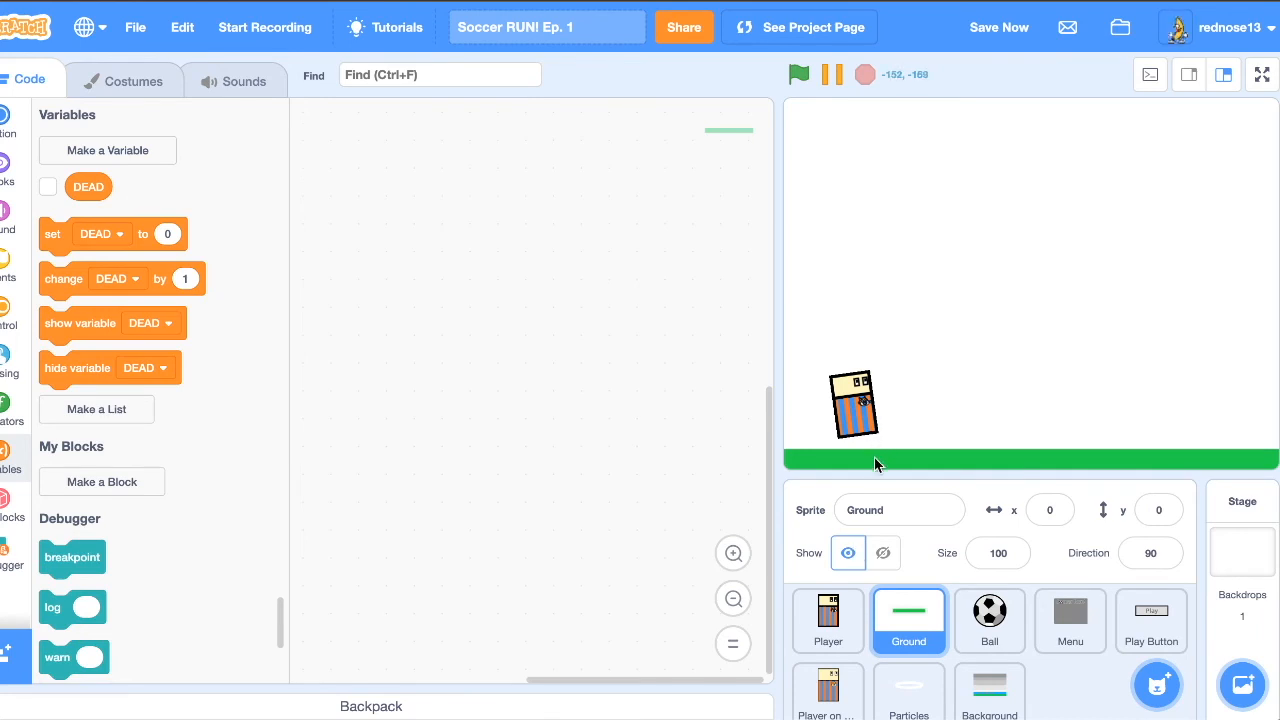
# Step: Move the ground strip up to y 7 and test-run the game full screen with a ball rolling in
pyautogui.click(998, 28)
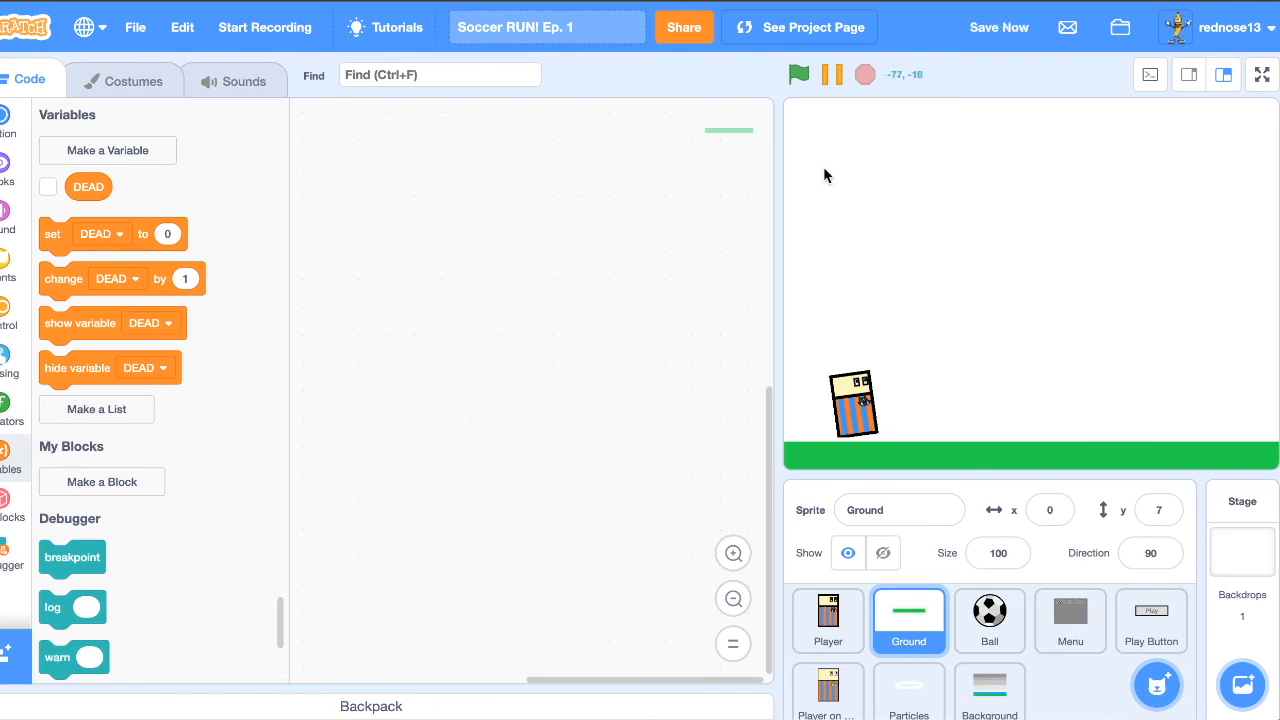
pyautogui.click(1260, 74)
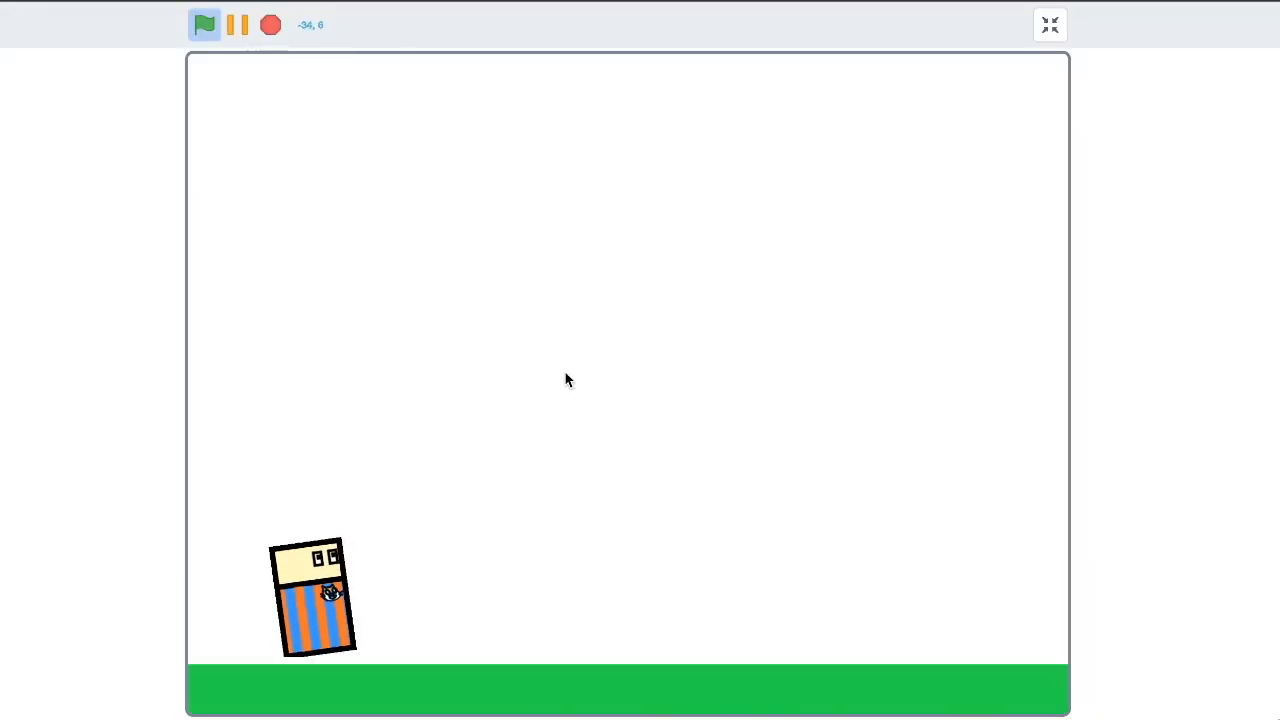
pyautogui.click(204, 24)
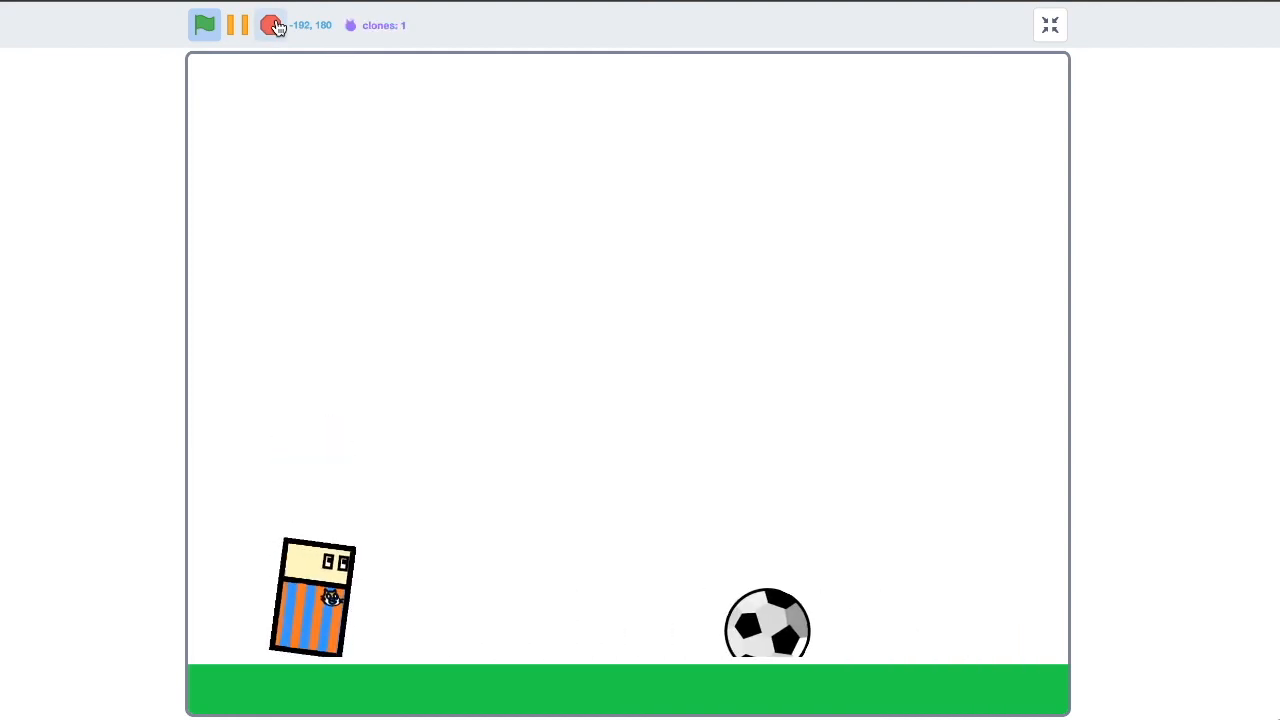
pyautogui.click(272, 24)
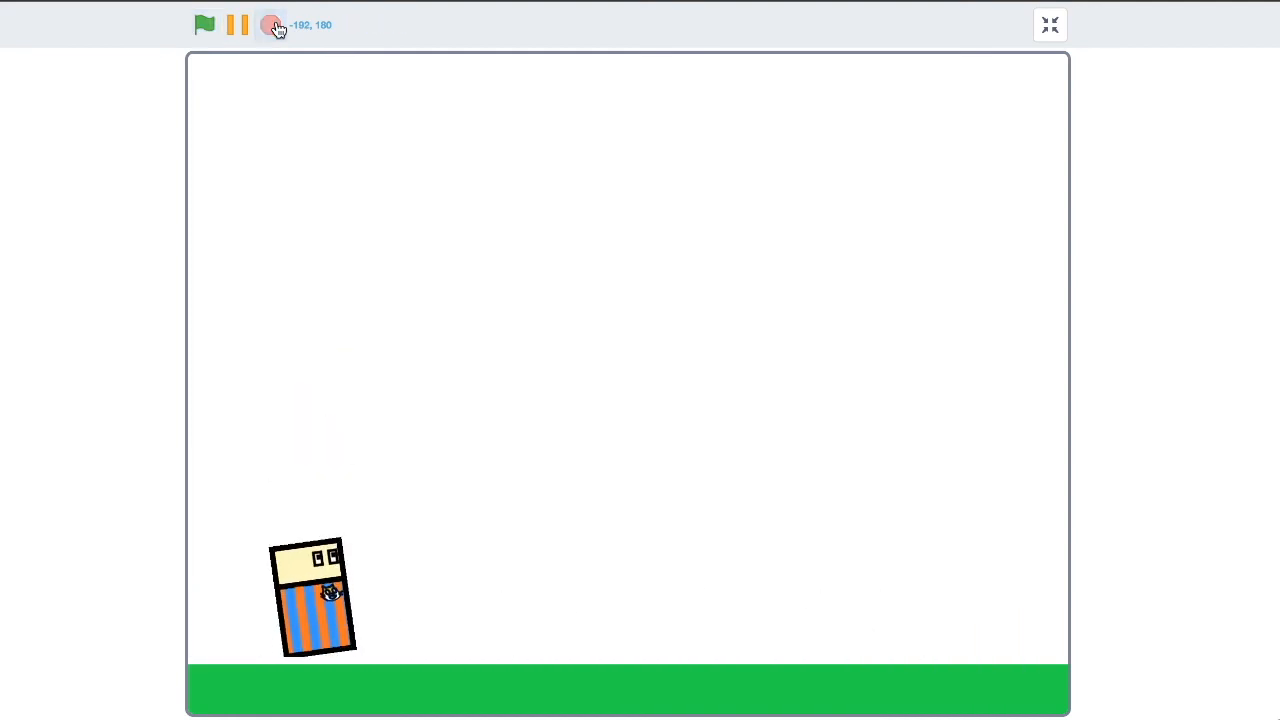
pyautogui.click(1050, 24)
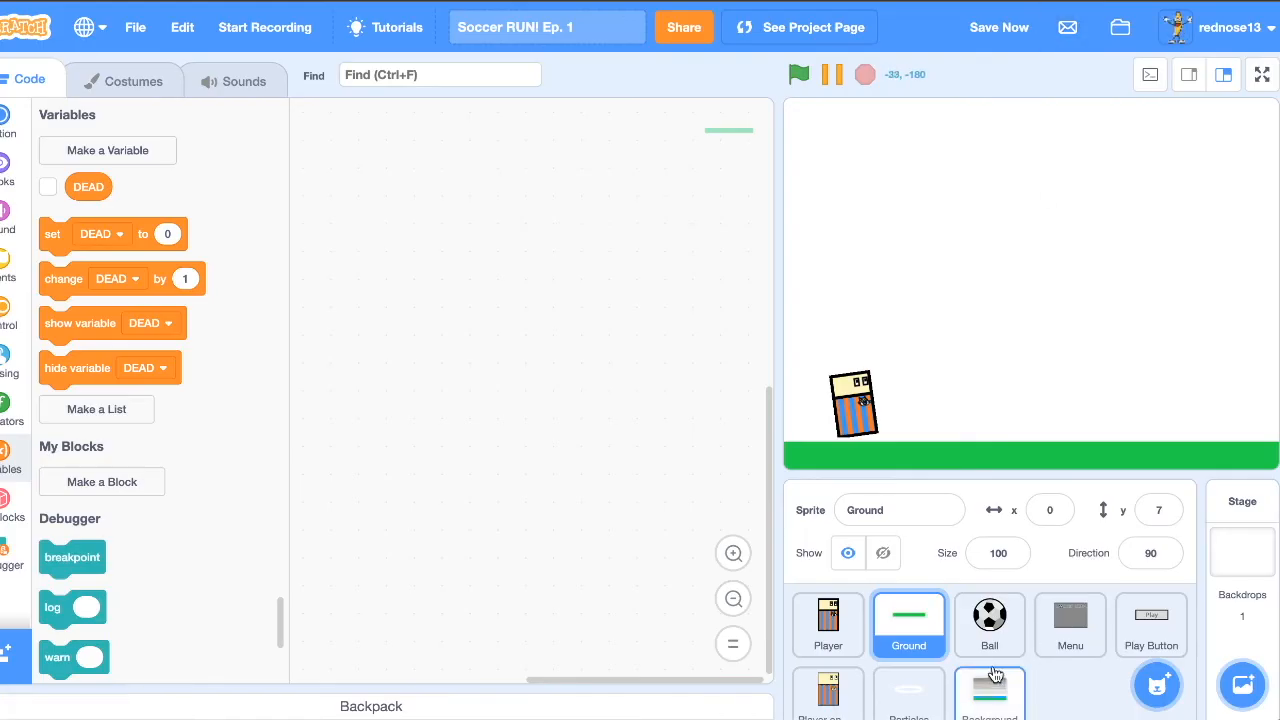
pyautogui.click(988, 620)
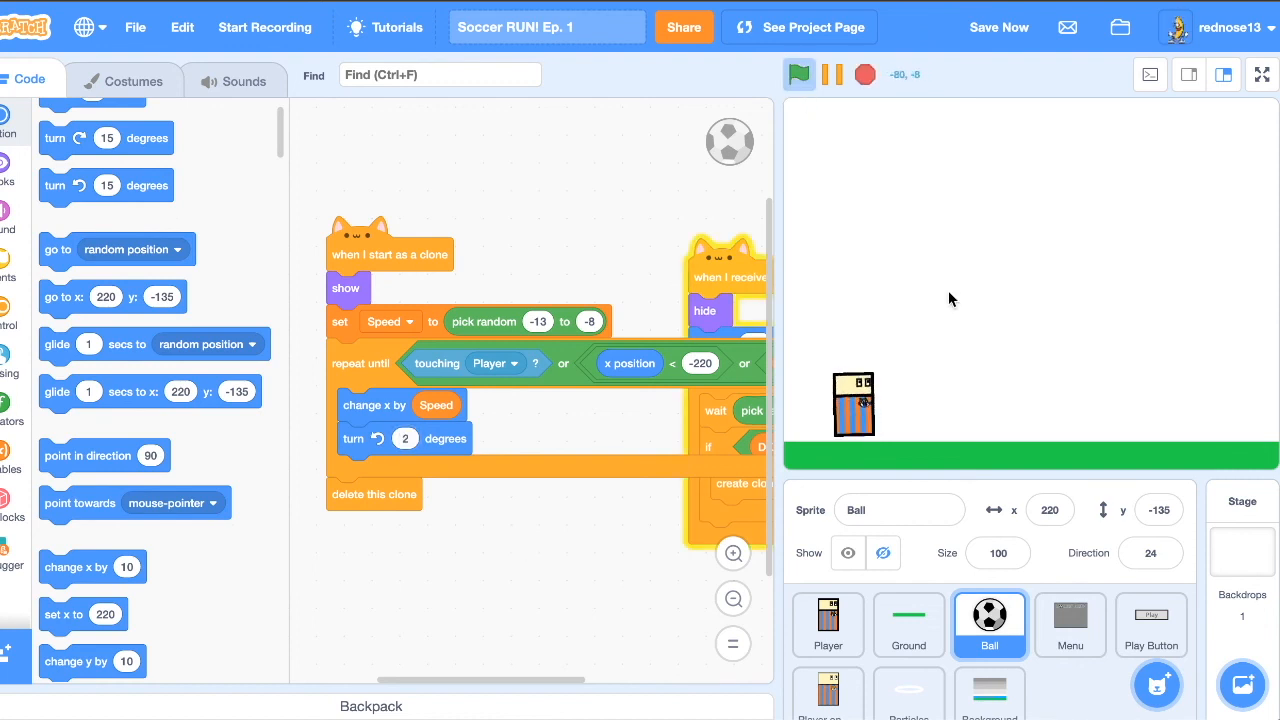
pyautogui.click(798, 74)
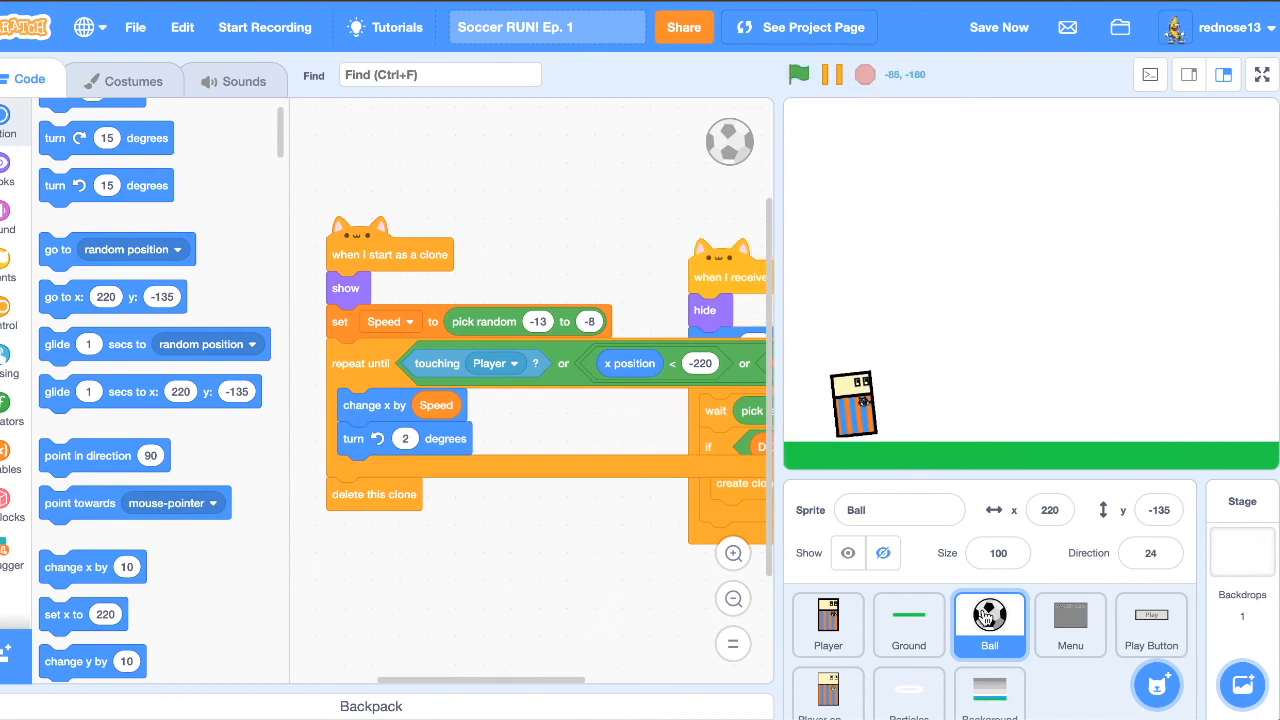
pyautogui.click(908, 624)
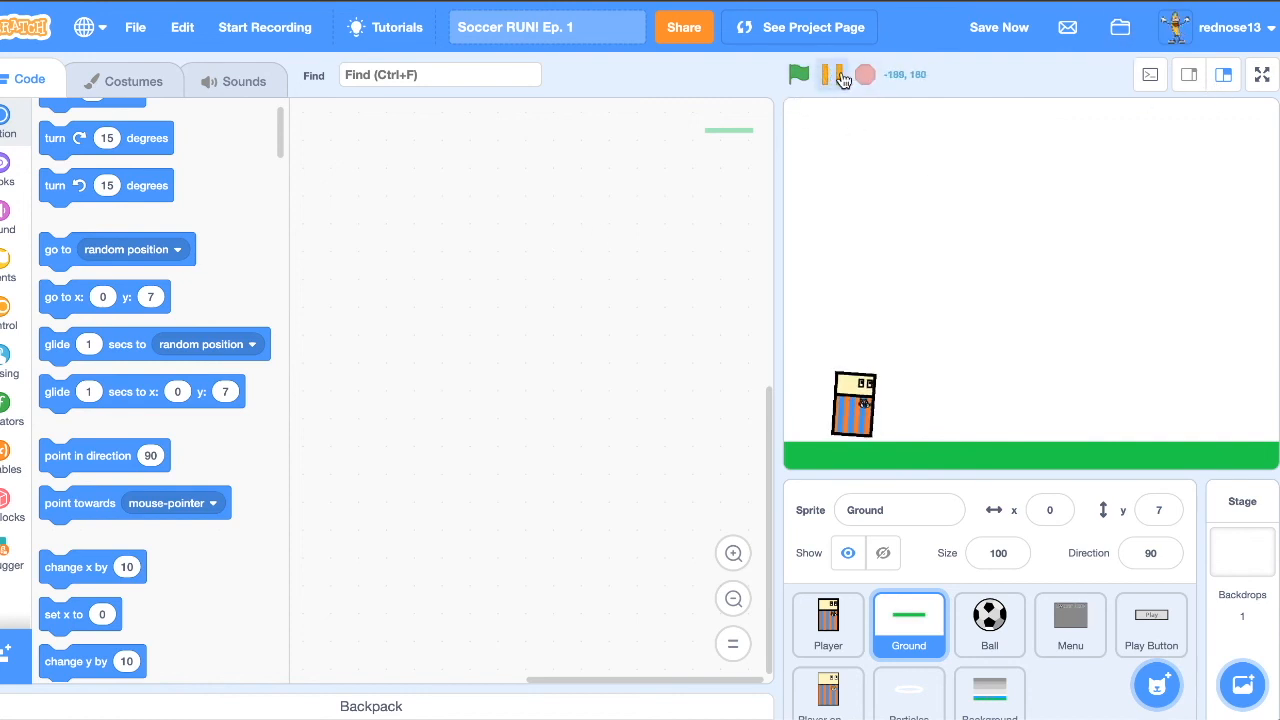
# Step: Make the Ball sprite visible and give Ground a when I receive Play → go to back layer script
pyautogui.click(988, 620)
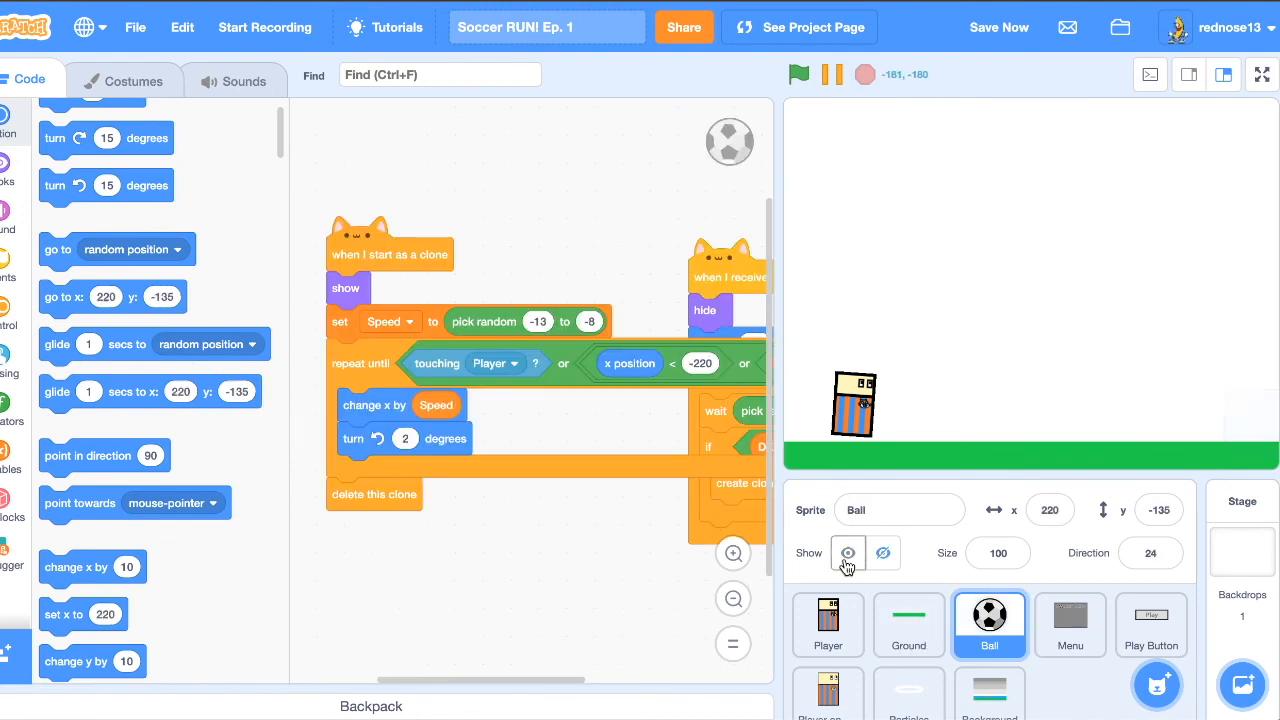
pyautogui.click(908, 624)
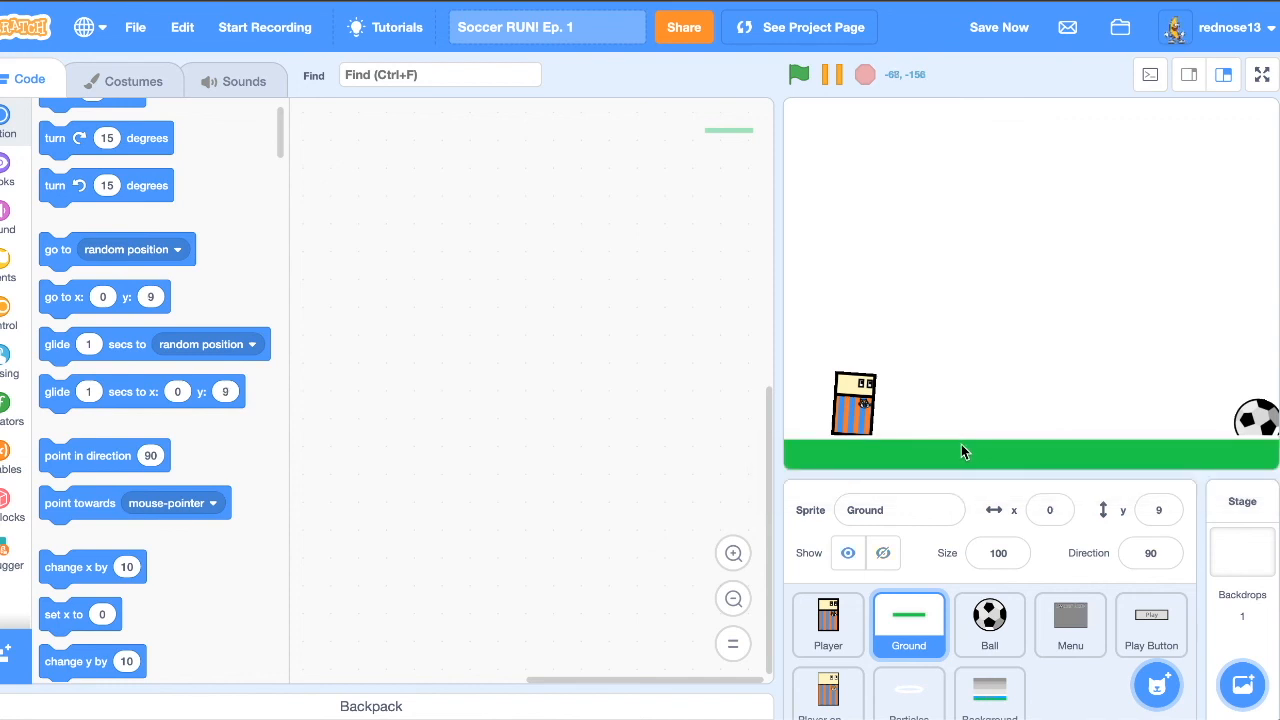
pyautogui.moveTo(1248, 428)
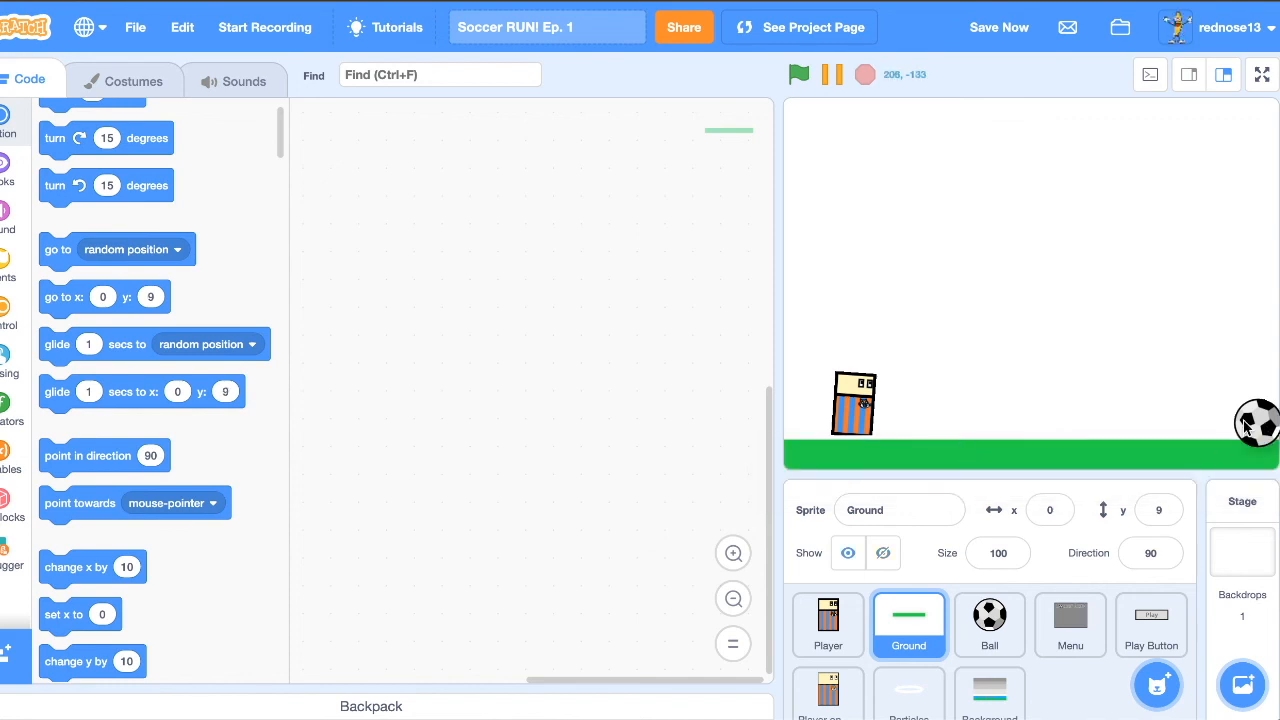
pyautogui.click(988, 620)
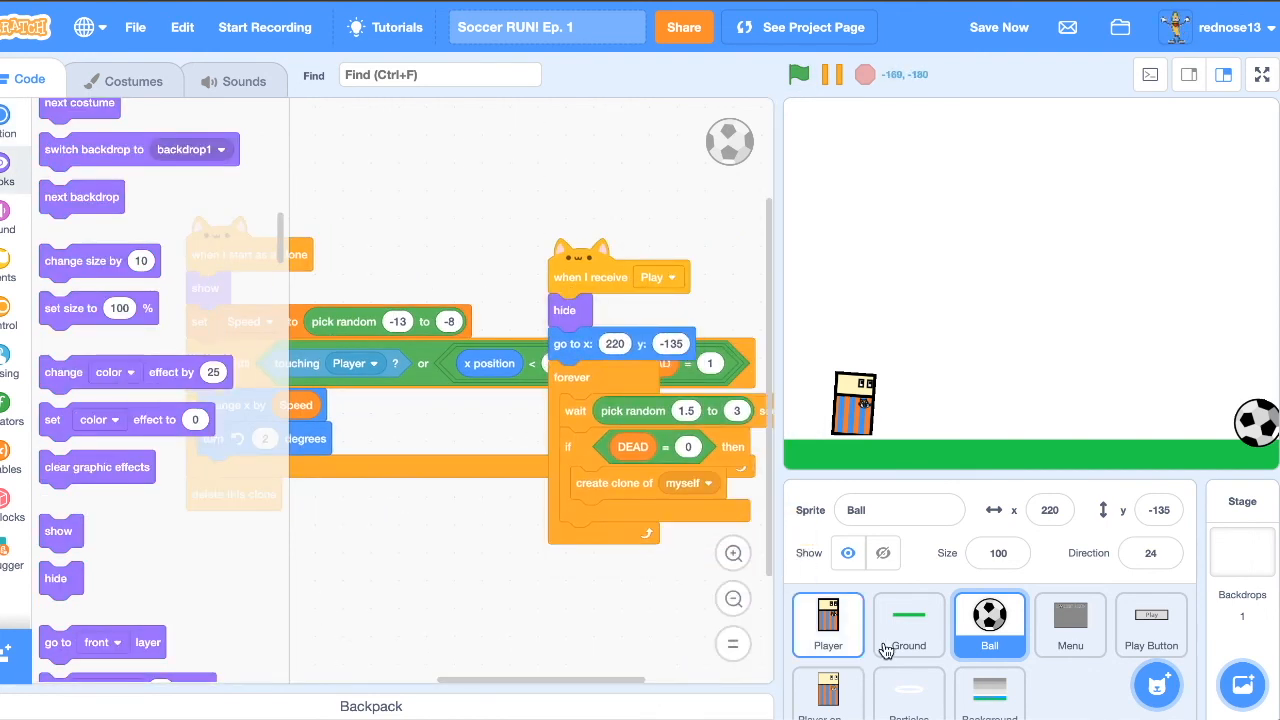
pyautogui.click(908, 624)
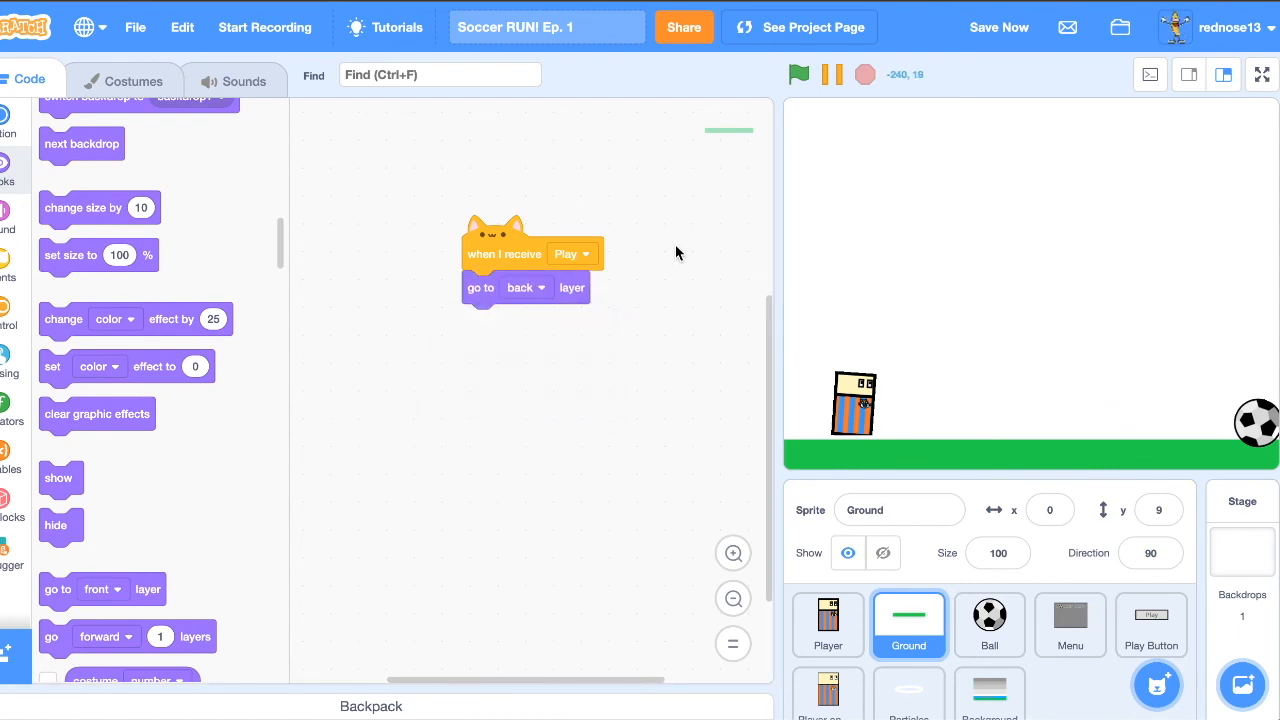
# Step: Run the game full screen and jump the player over an incoming soccer ball
pyautogui.click(1262, 74)
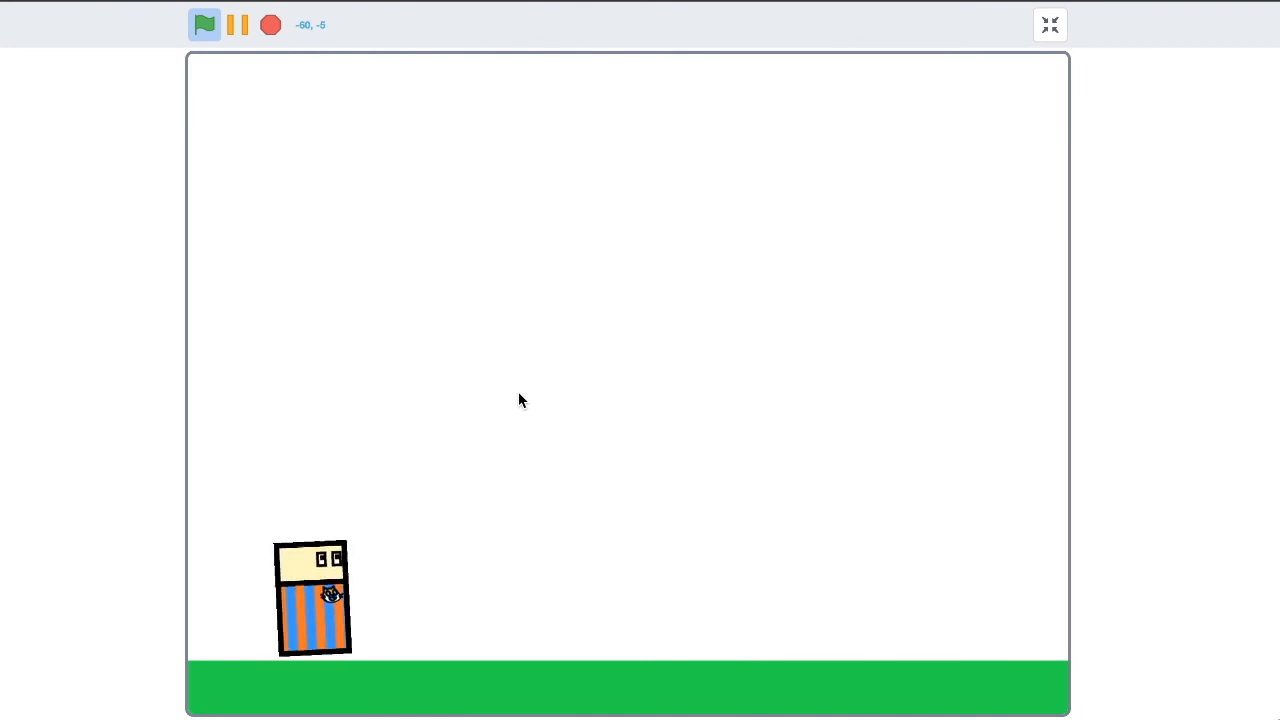
pyautogui.click(204, 24)
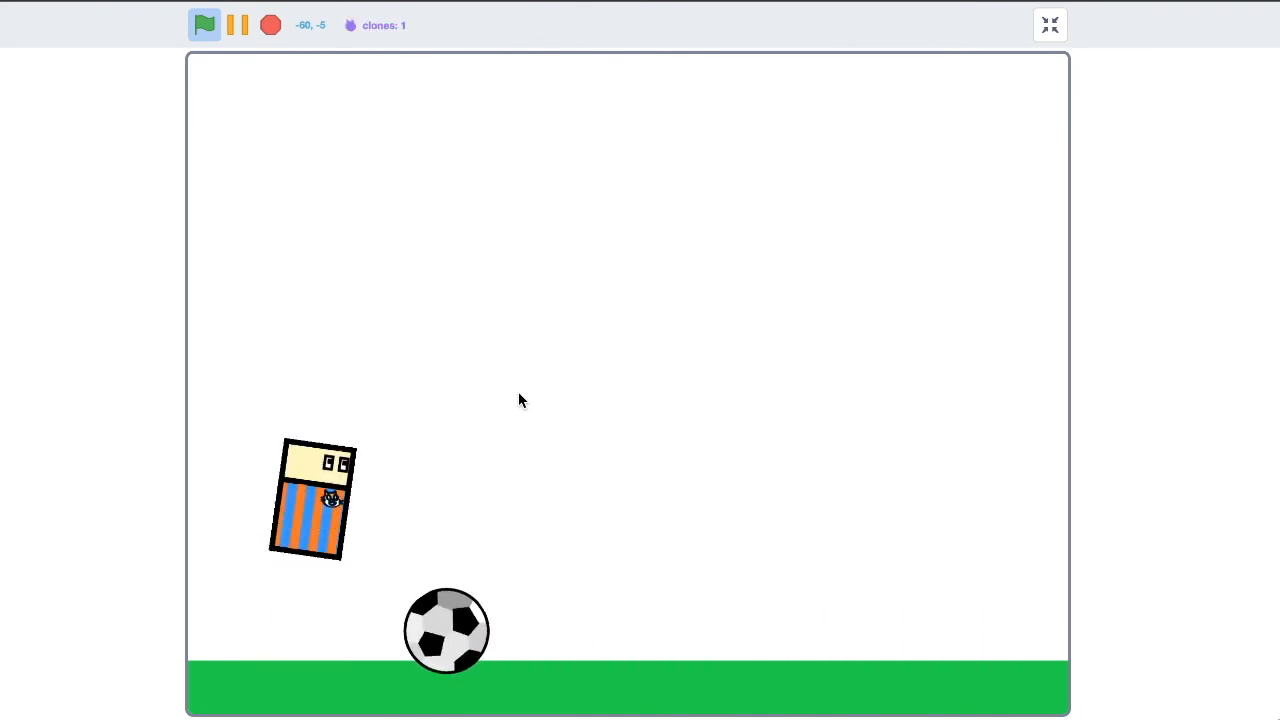